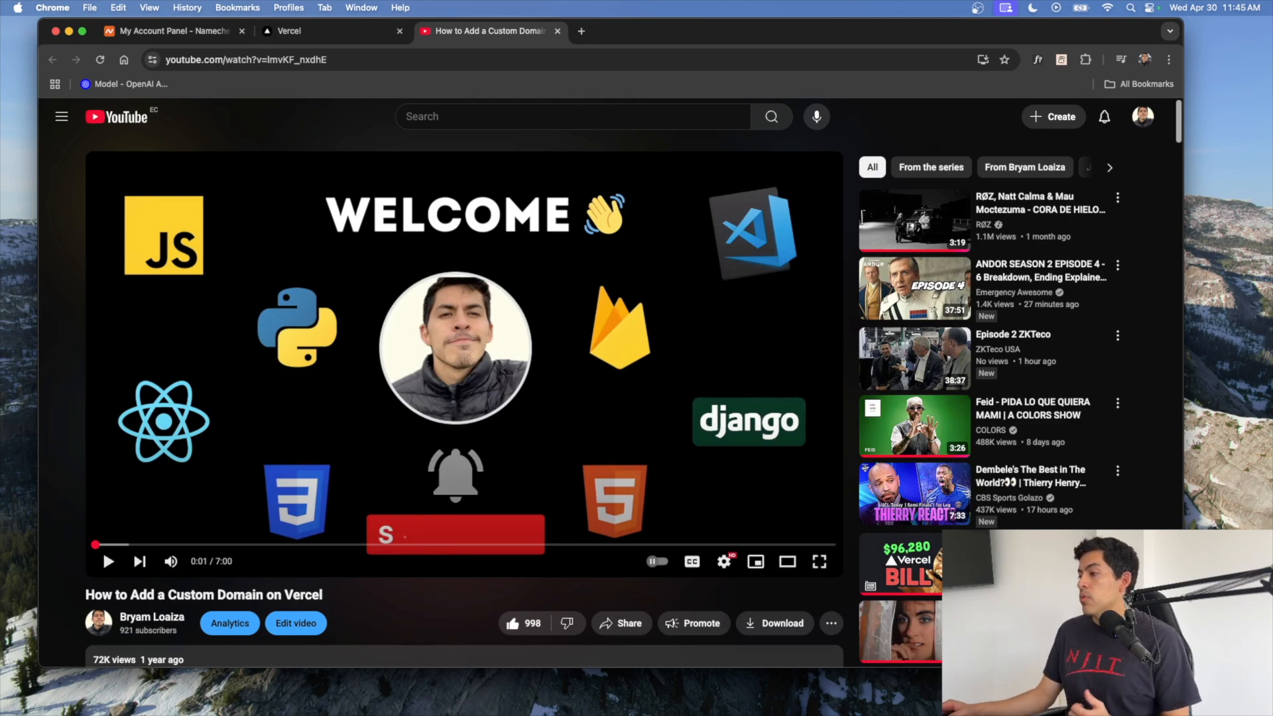
Switch to the Namecheap account dashboard tab.
{"action": "scroll", "scroll_direction": "down", "scroll_amount": 3}
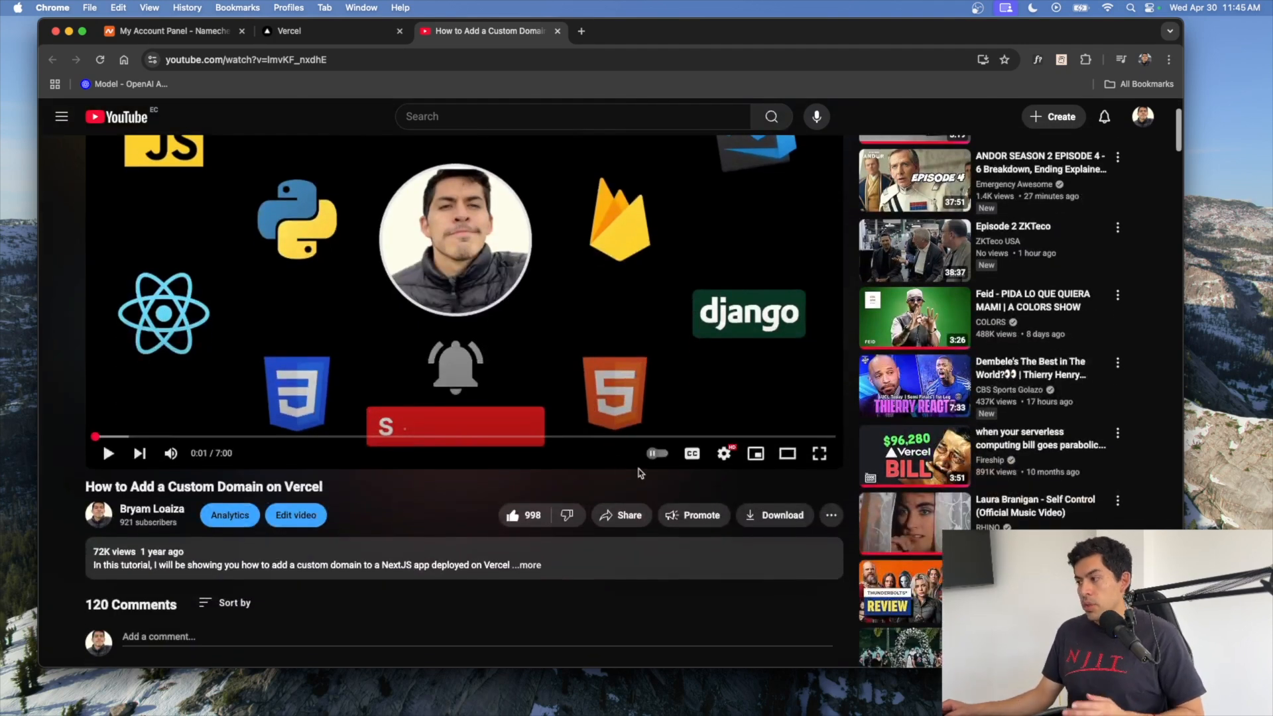
{"action": "mouse_move", "coordinate": [119, 551]}
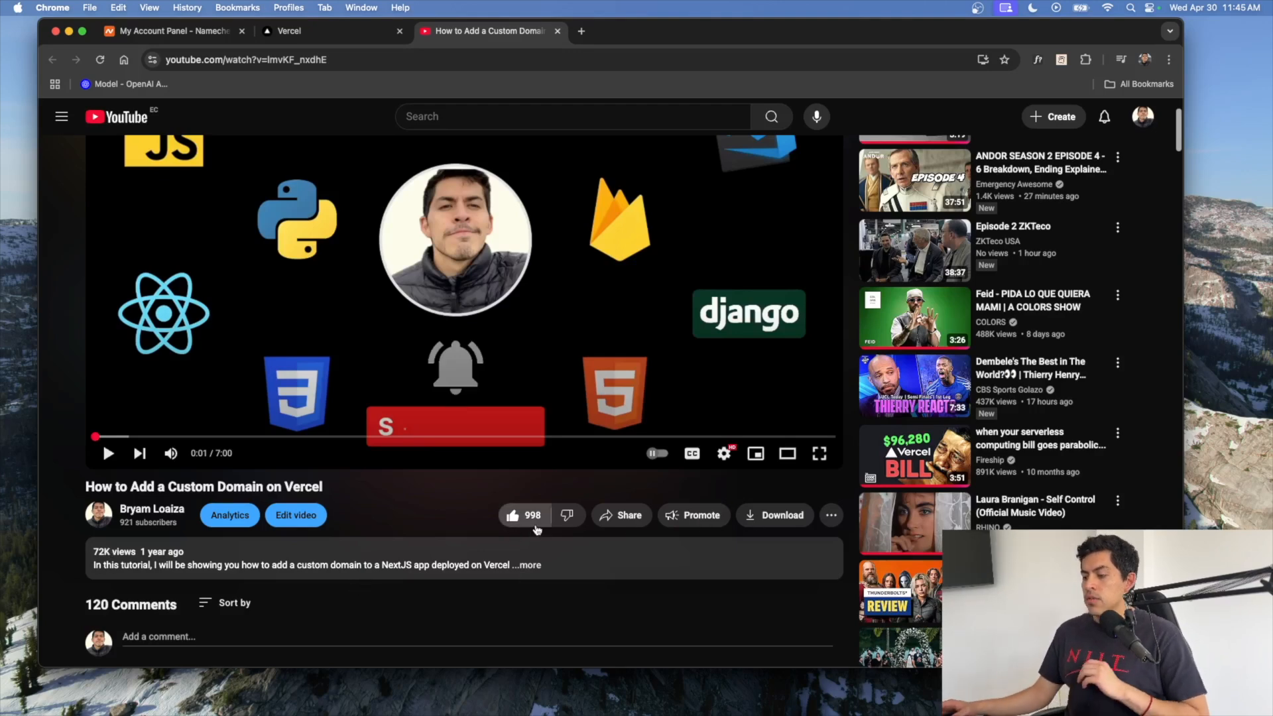
{"action": "mouse_move", "coordinate": [524, 471]}
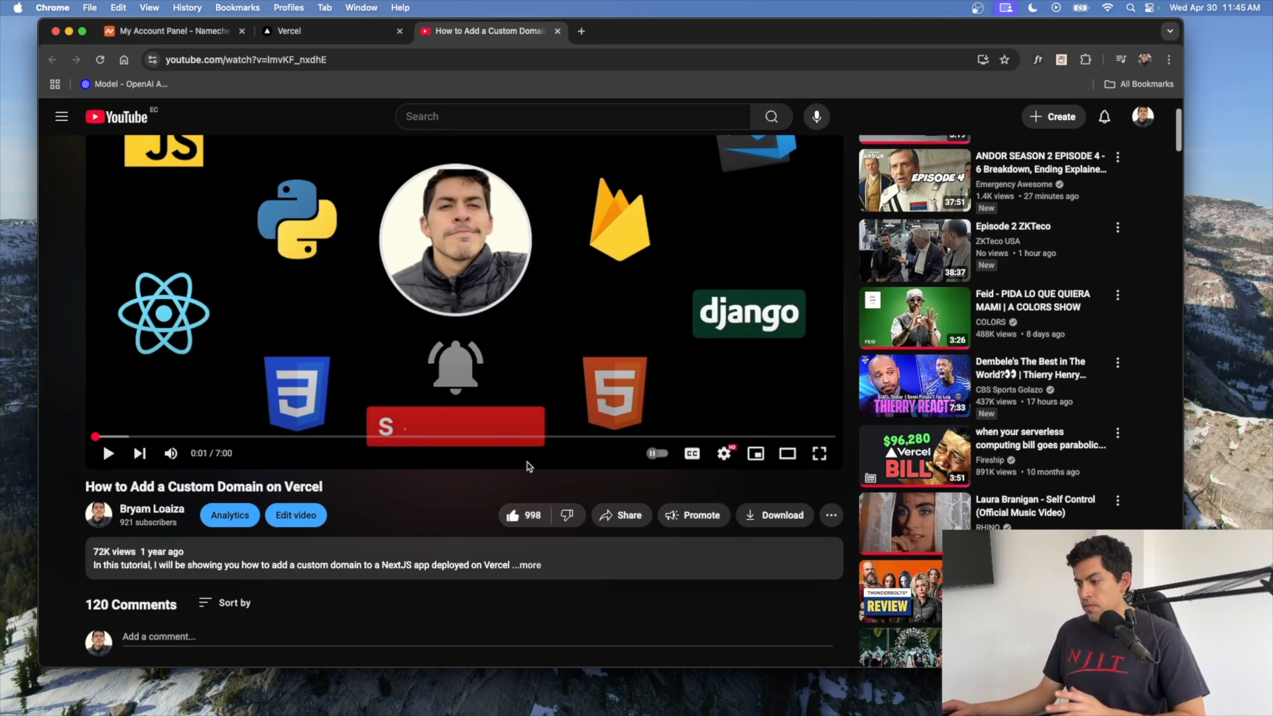
{"action": "scroll", "scroll_direction": "down", "scroll_amount": 3}
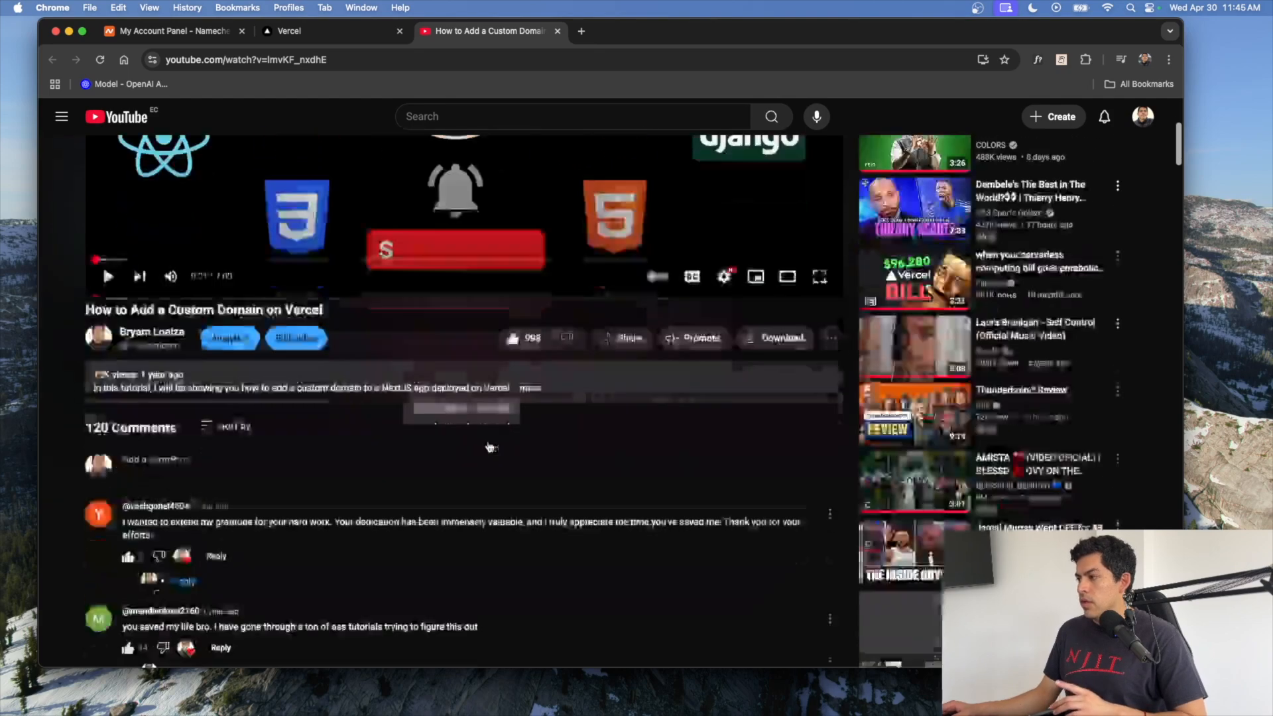
{"action": "scroll", "scroll_direction": "down", "scroll_amount": 3}
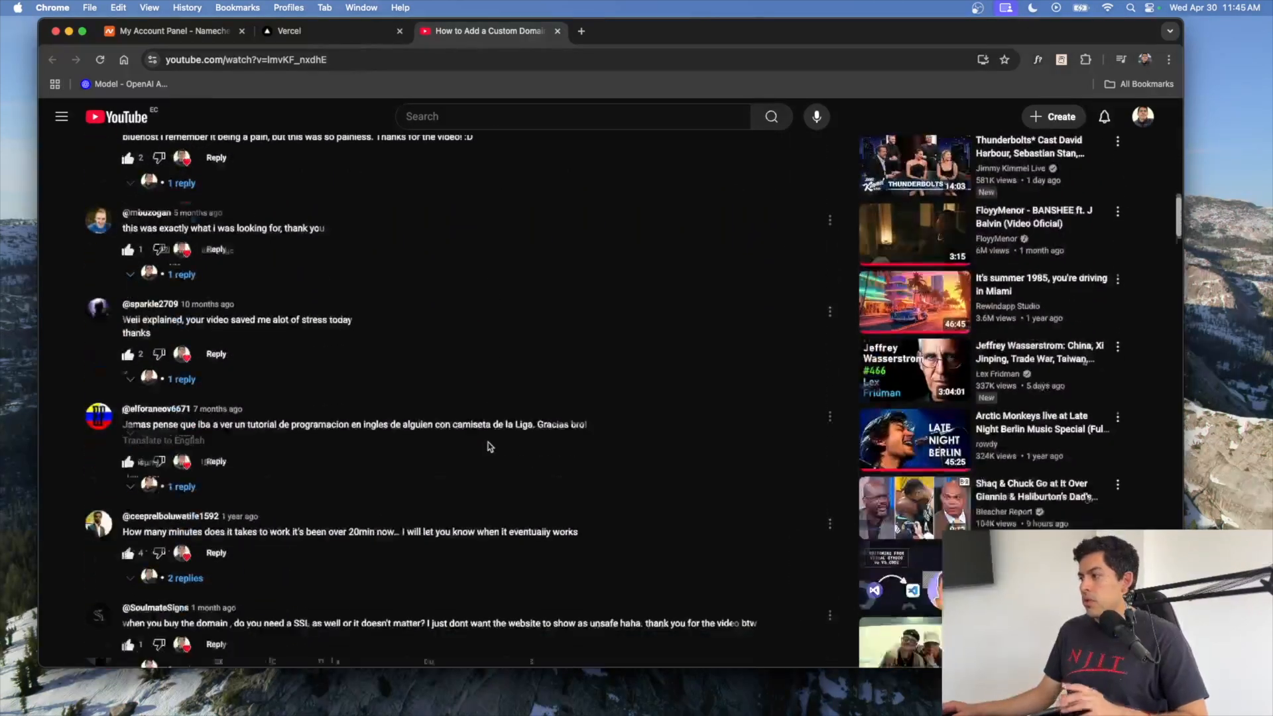
{"action": "scroll", "scroll_direction": "down", "scroll_amount": 3}
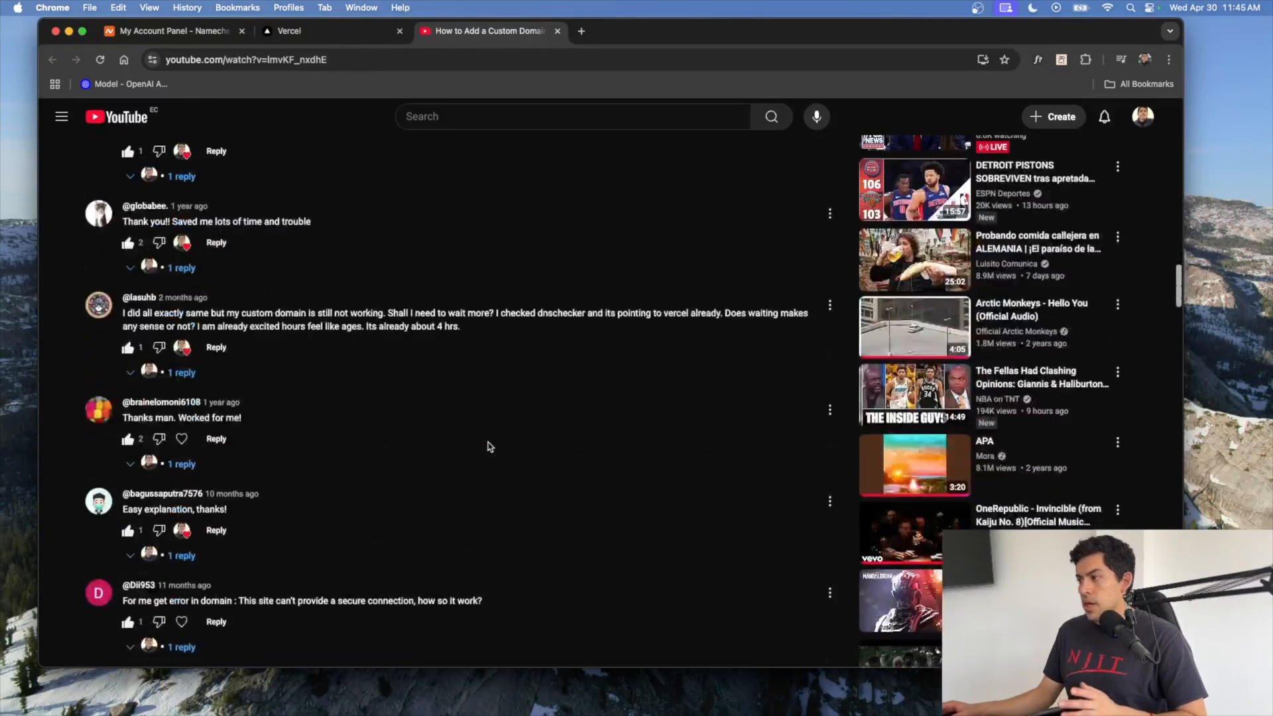
{"action": "scroll", "scroll_direction": "down", "scroll_amount": 3}
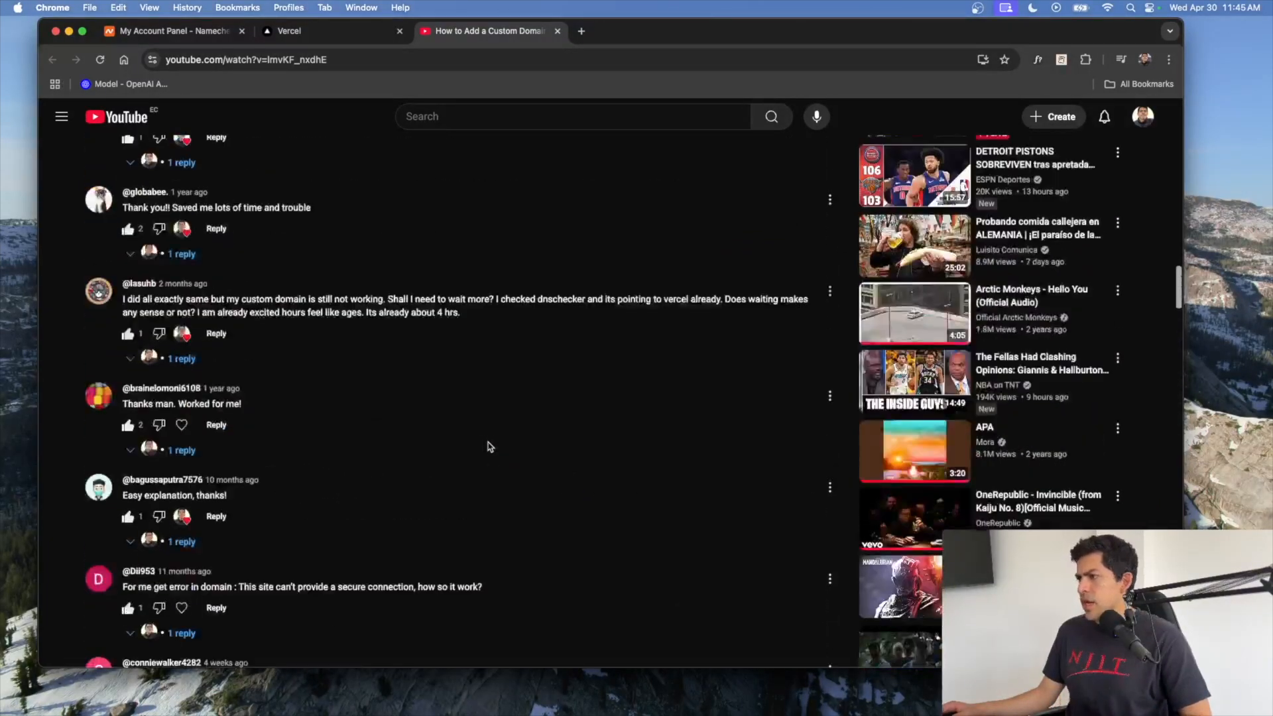
{"action": "scroll", "scroll_direction": "down", "scroll_amount": 3}
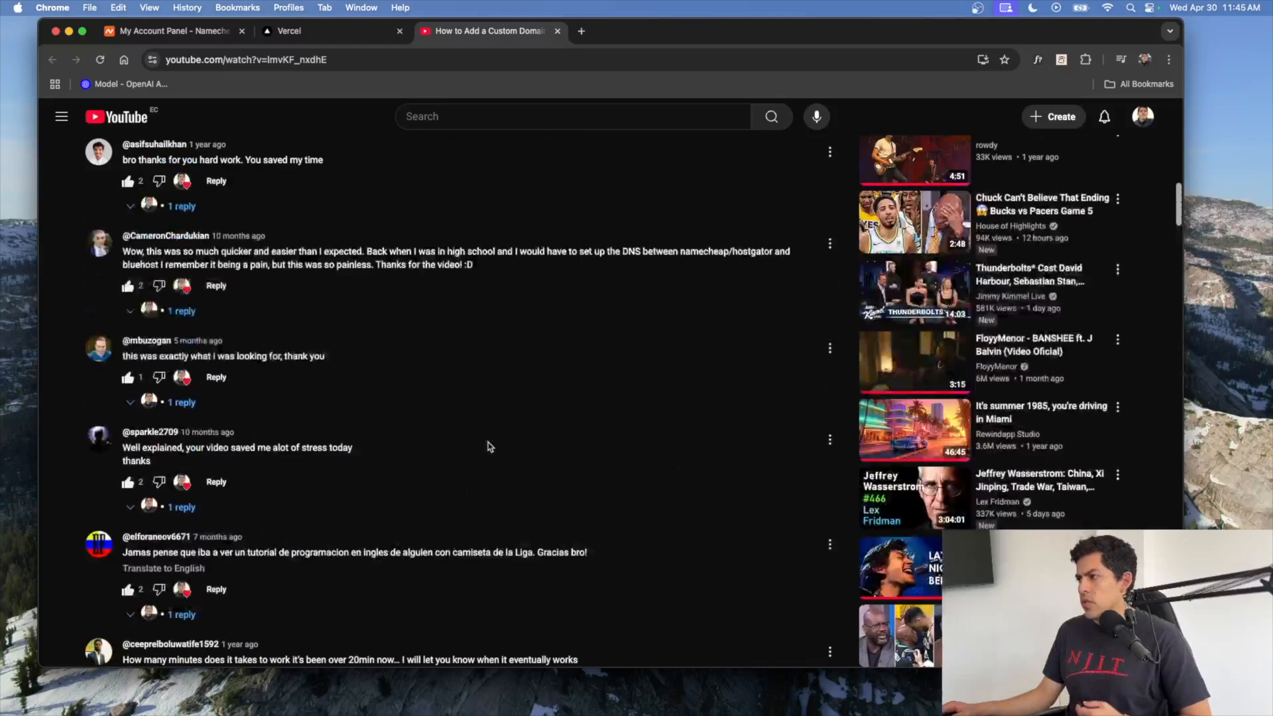
{"action": "scroll", "scroll_direction": "up", "scroll_amount": 3}
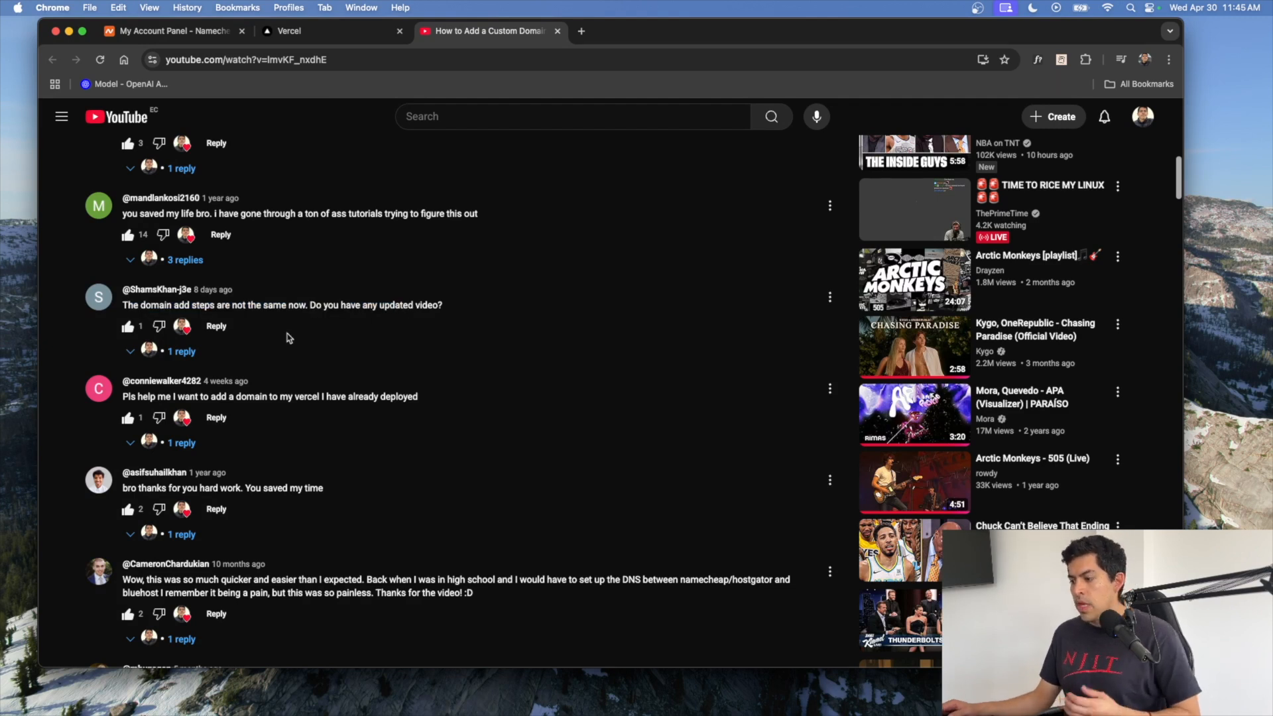
{"action": "mouse_move", "coordinate": [377, 294]}
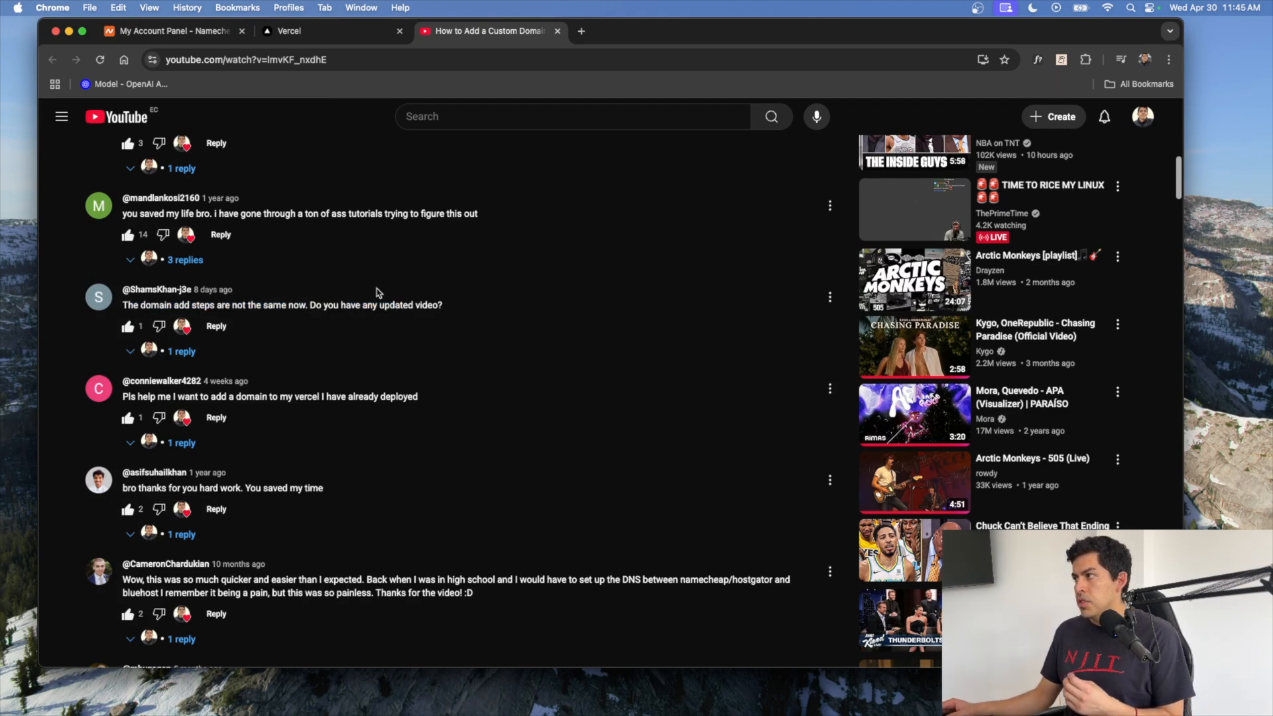
{"action": "mouse_move", "coordinate": [341, 149]}
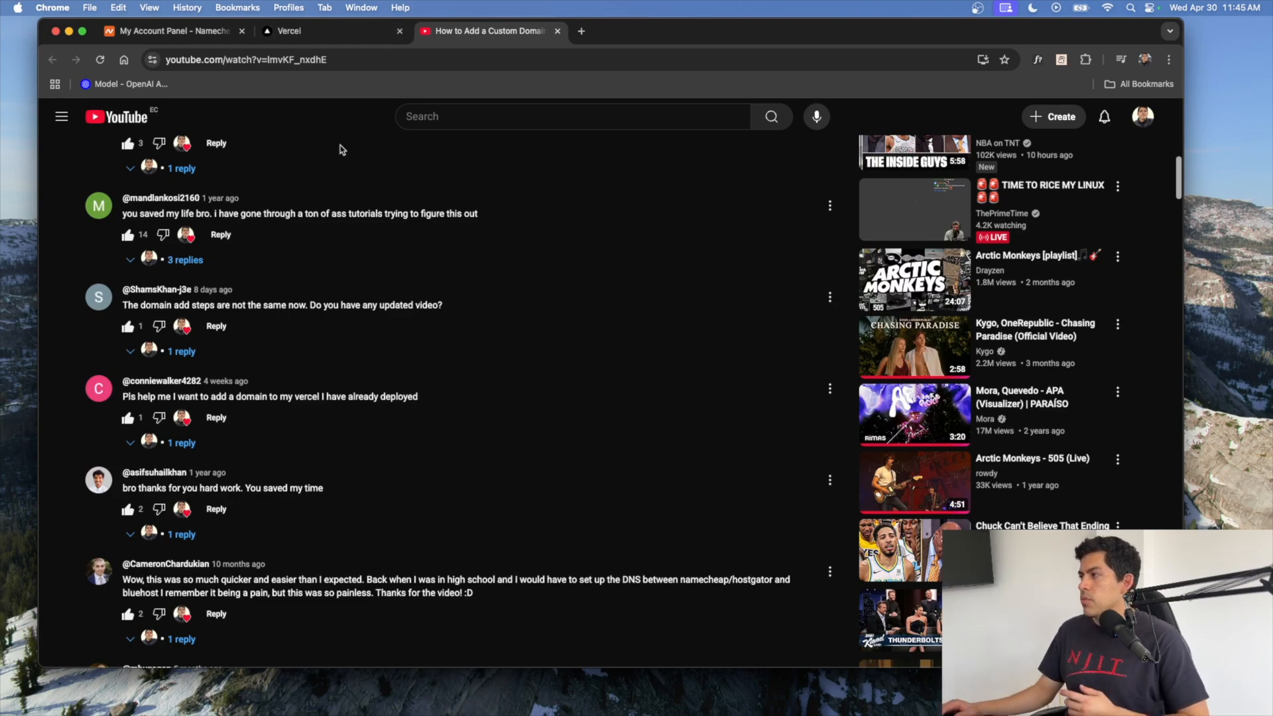
{"action": "scroll", "scroll_direction": "up", "scroll_amount": 3}
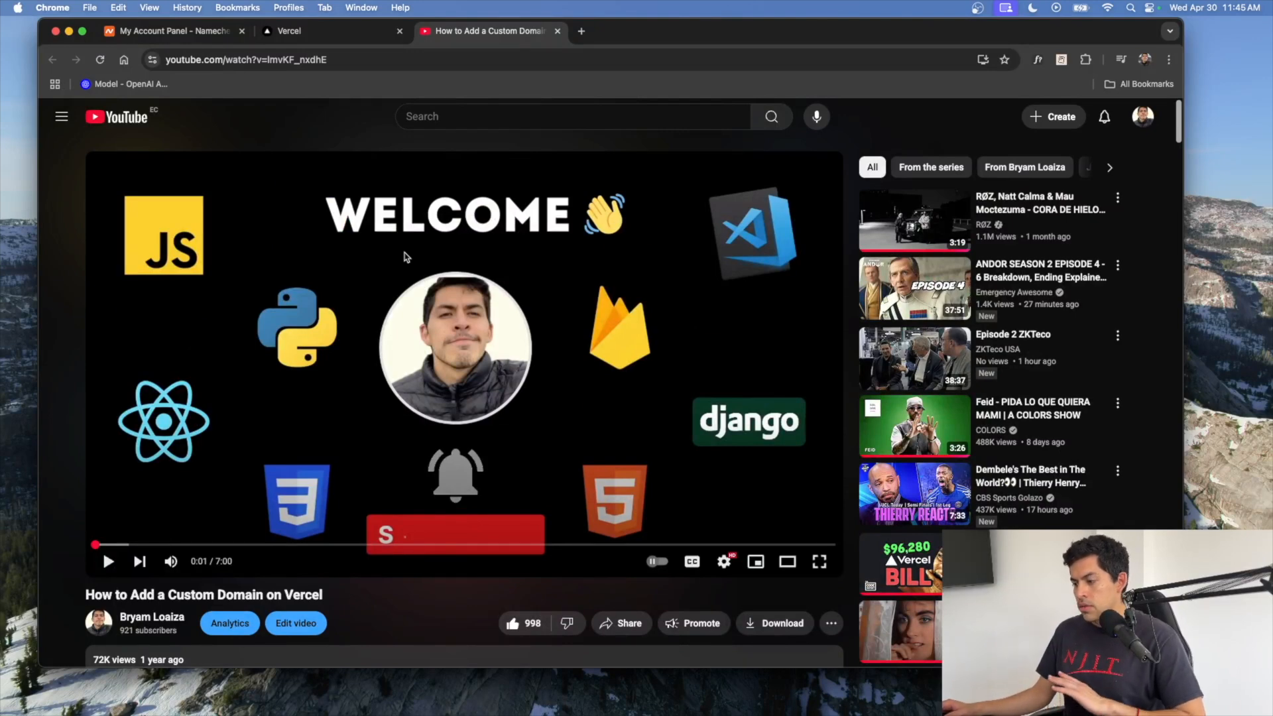
{"action": "mouse_move", "coordinate": [397, 272]}
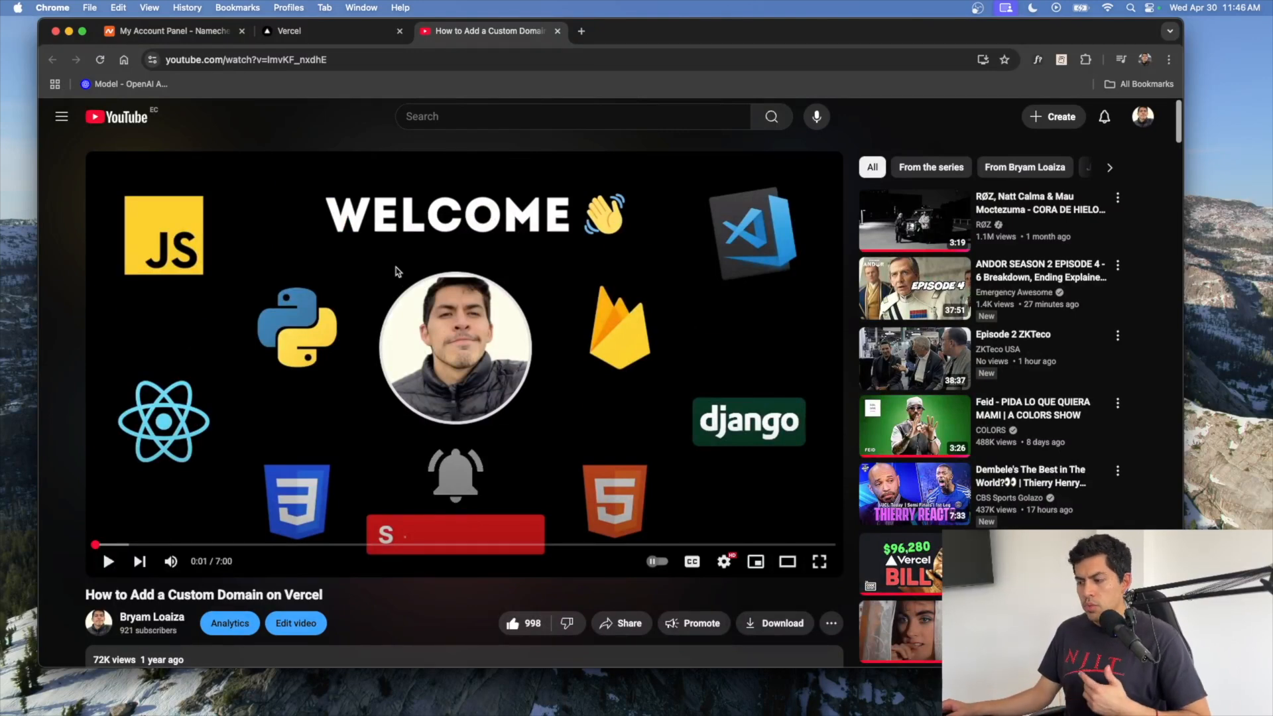
{"action": "mouse_move", "coordinate": [345, 143]}
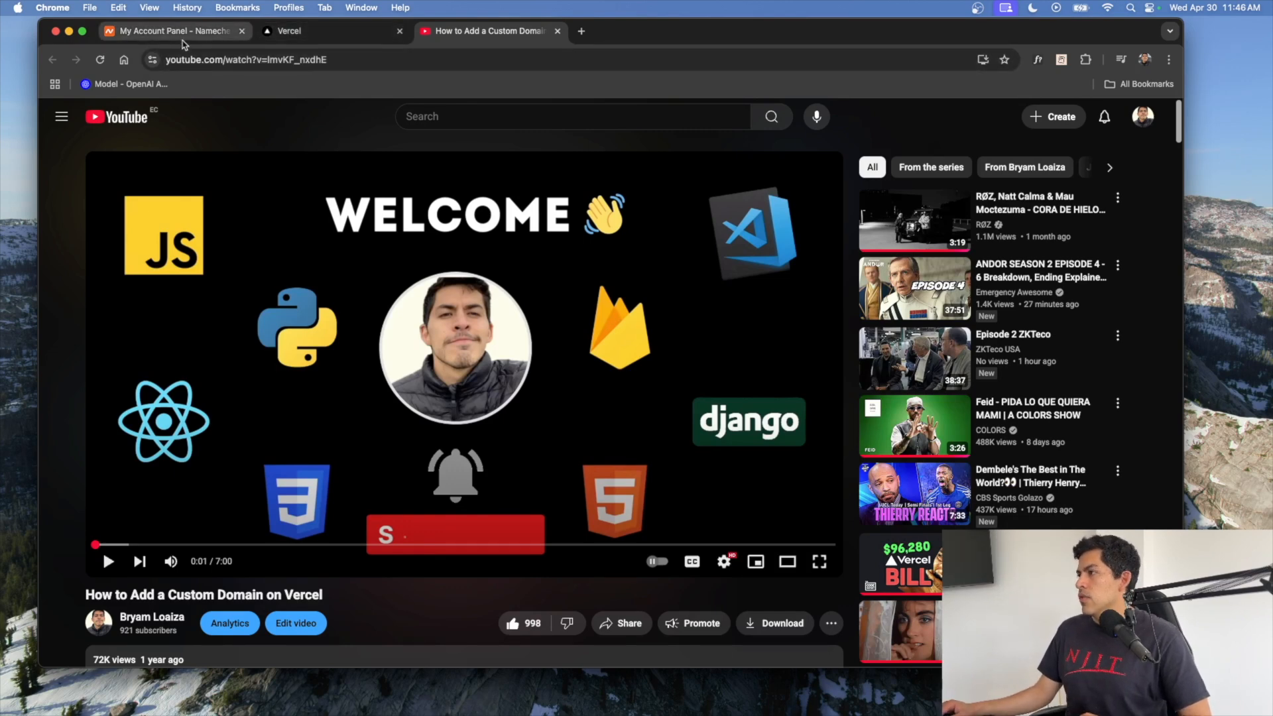
{"action": "mouse_move", "coordinate": [170, 31]}
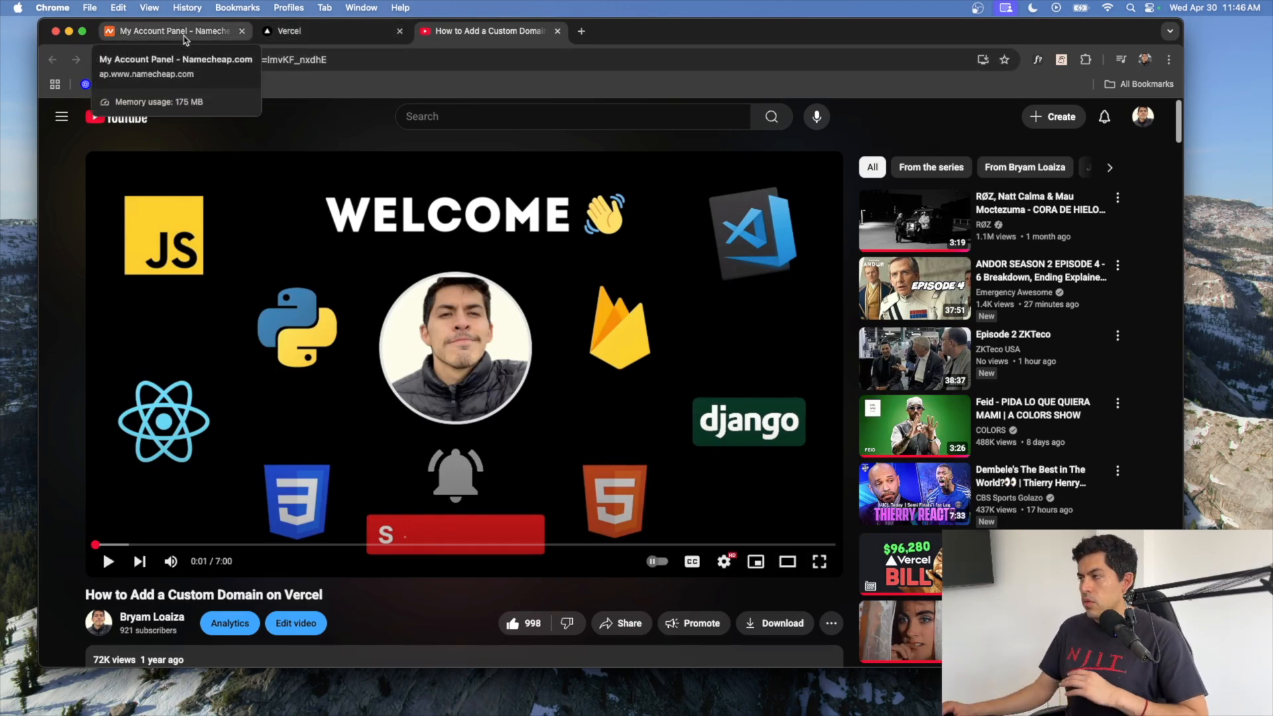
{"action": "left_click", "coordinate": [170, 32]}
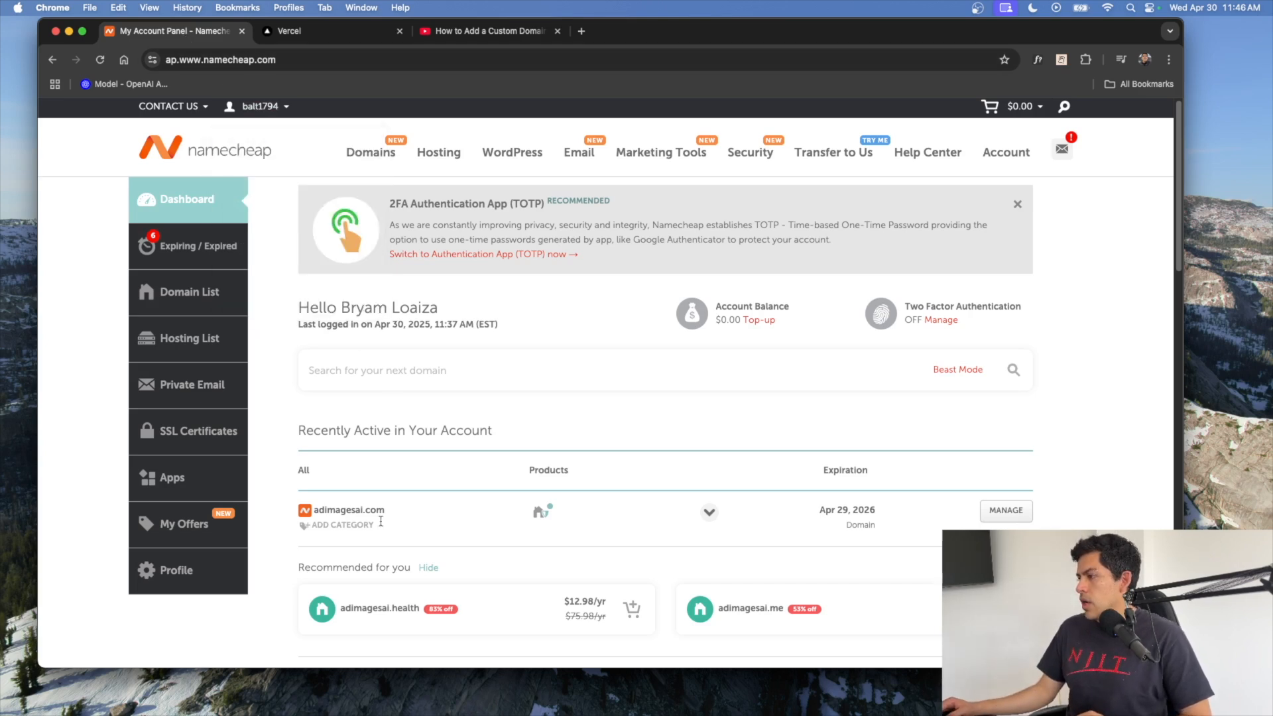
{"action": "mouse_move", "coordinate": [415, 513]}
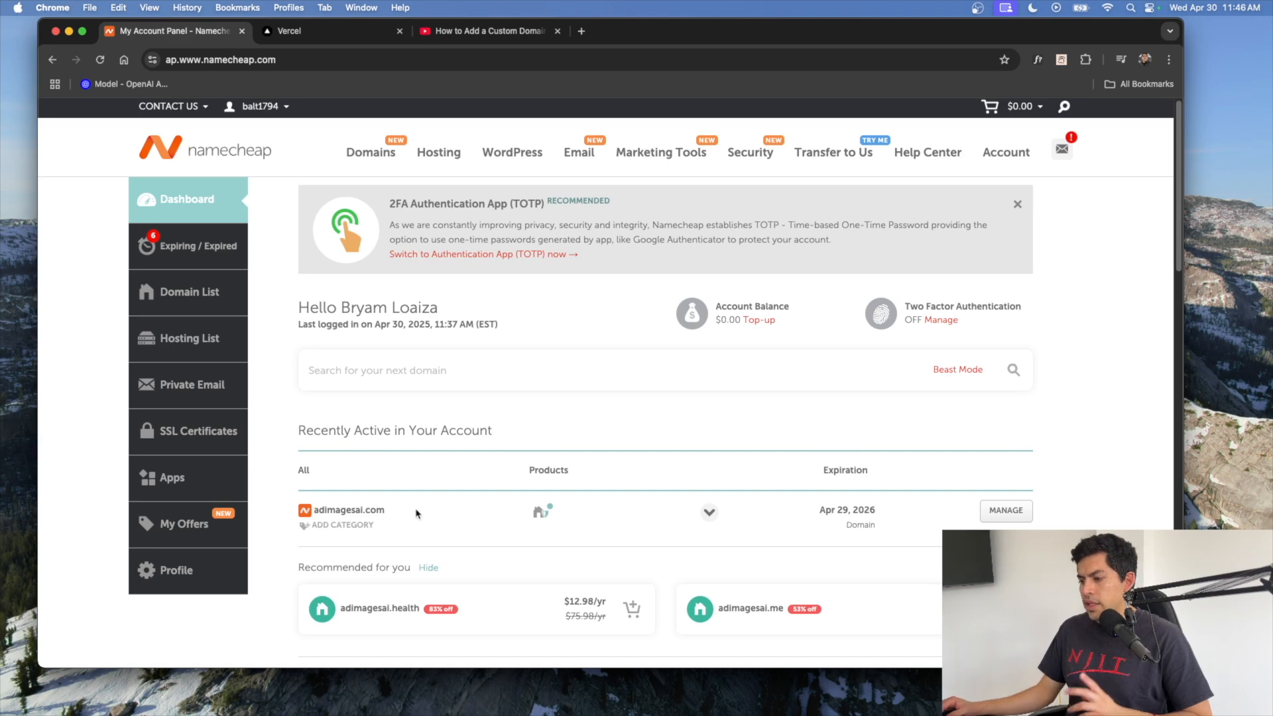
Manage adimagesai.com from Recently Active to reach its domain details page.
{"action": "left_click", "coordinate": [1005, 510]}
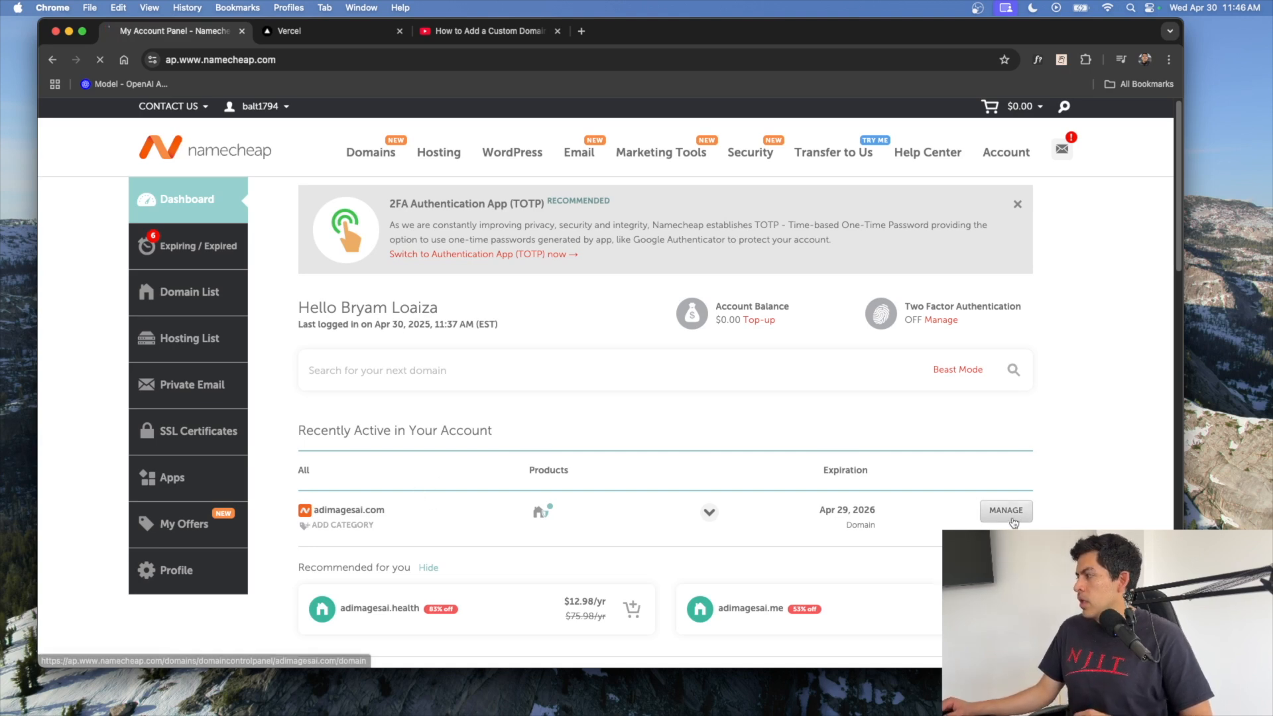
{"action": "left_click", "coordinate": [1005, 510]}
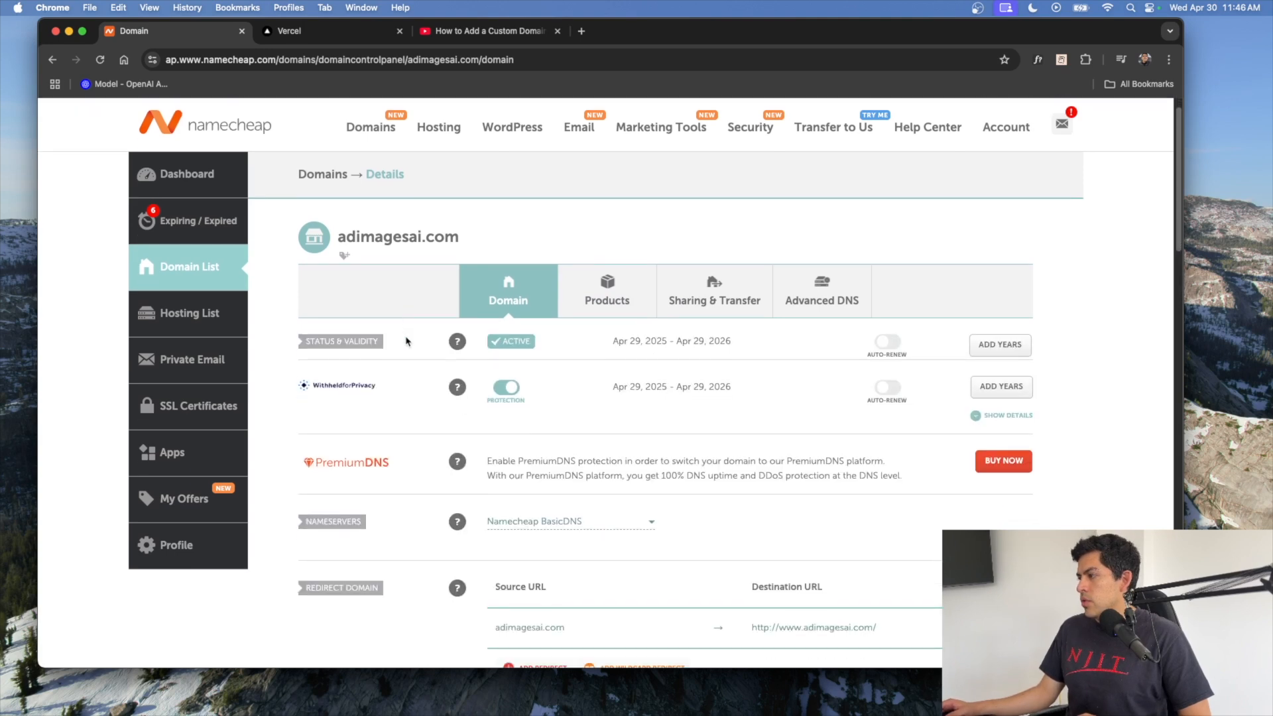
{"action": "scroll", "scroll_direction": "down", "scroll_amount": 3}
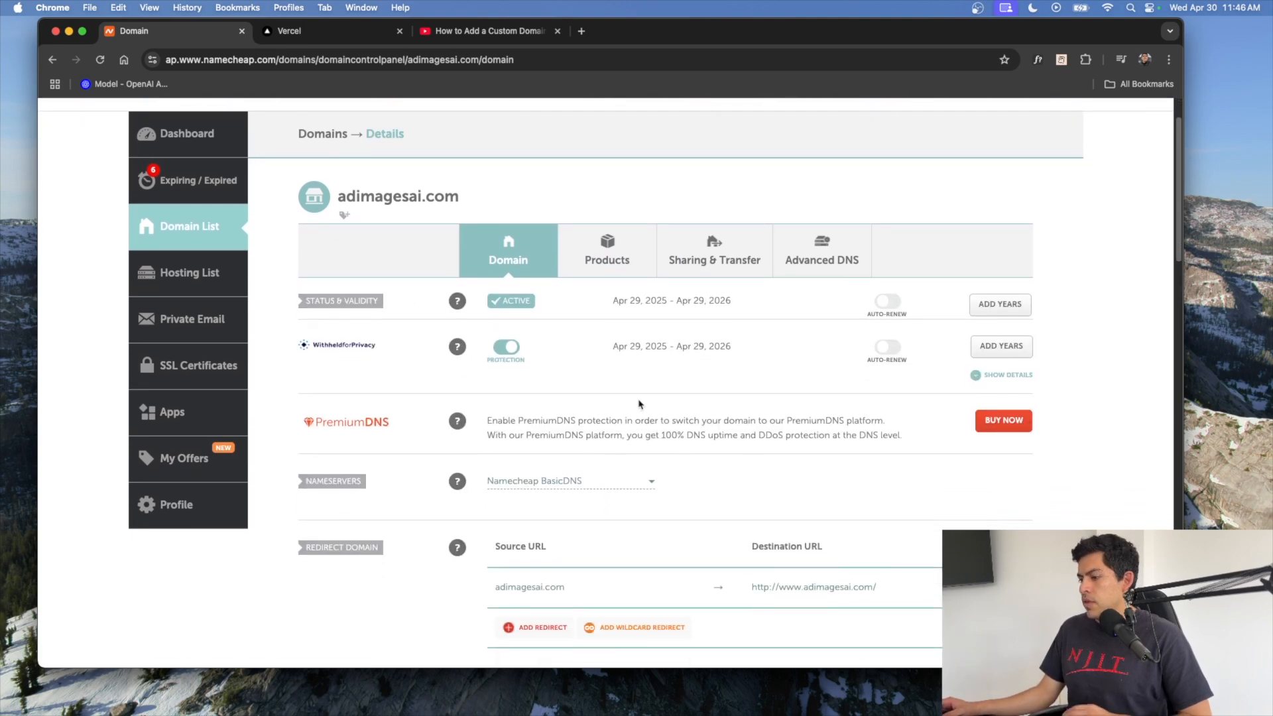
{"action": "mouse_move", "coordinate": [292, 25]}
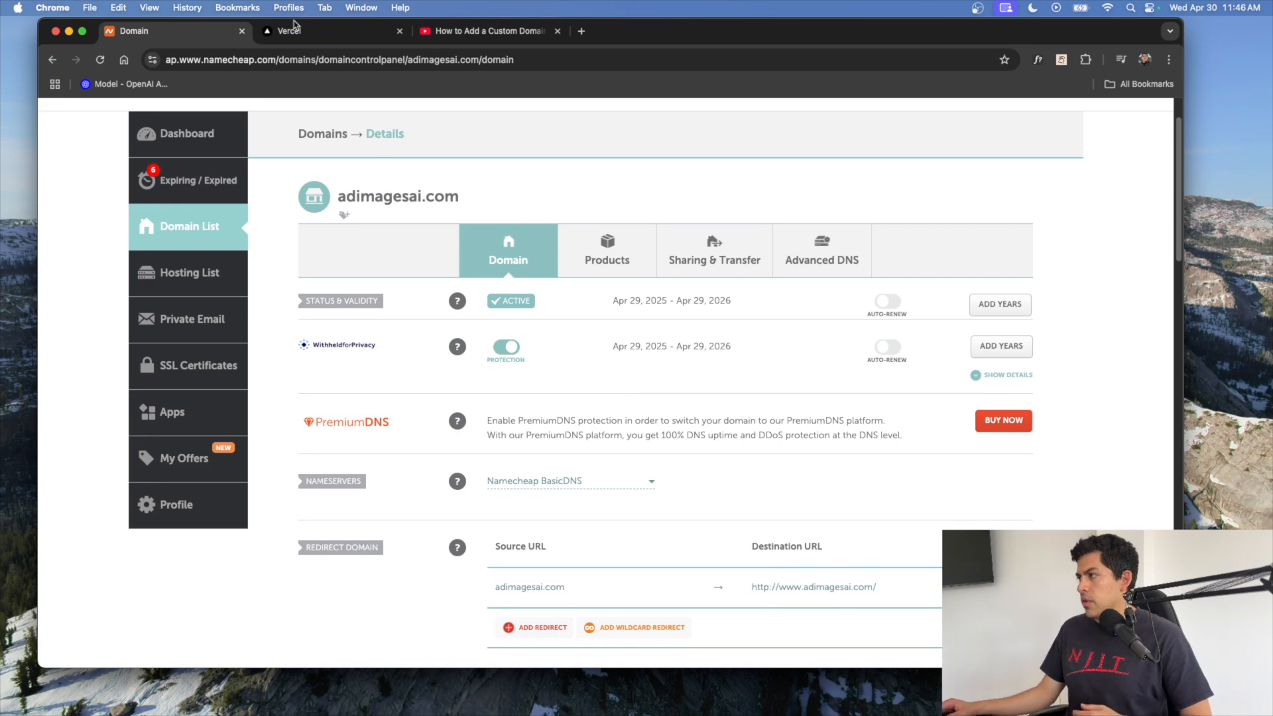
{"action": "mouse_move", "coordinate": [319, 32]}
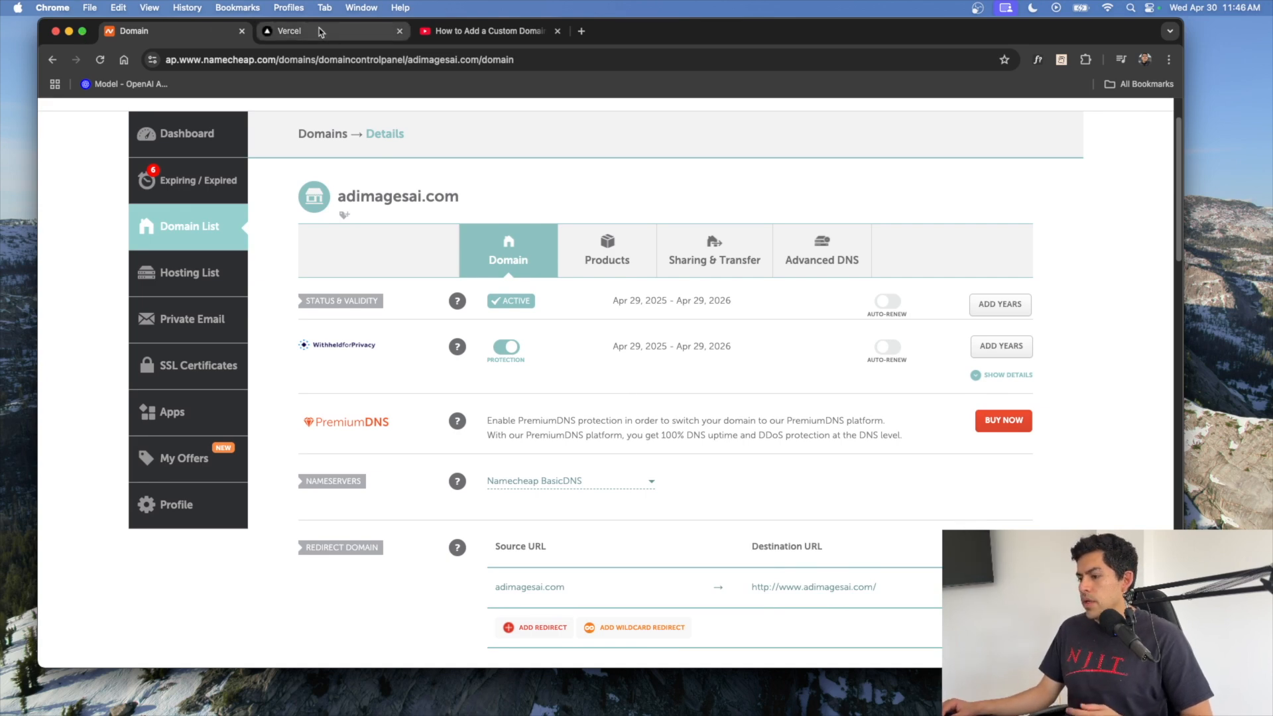
From Vercel's projects overview, reach the adimagesai project's Domains settings.
{"action": "left_click", "coordinate": [289, 31]}
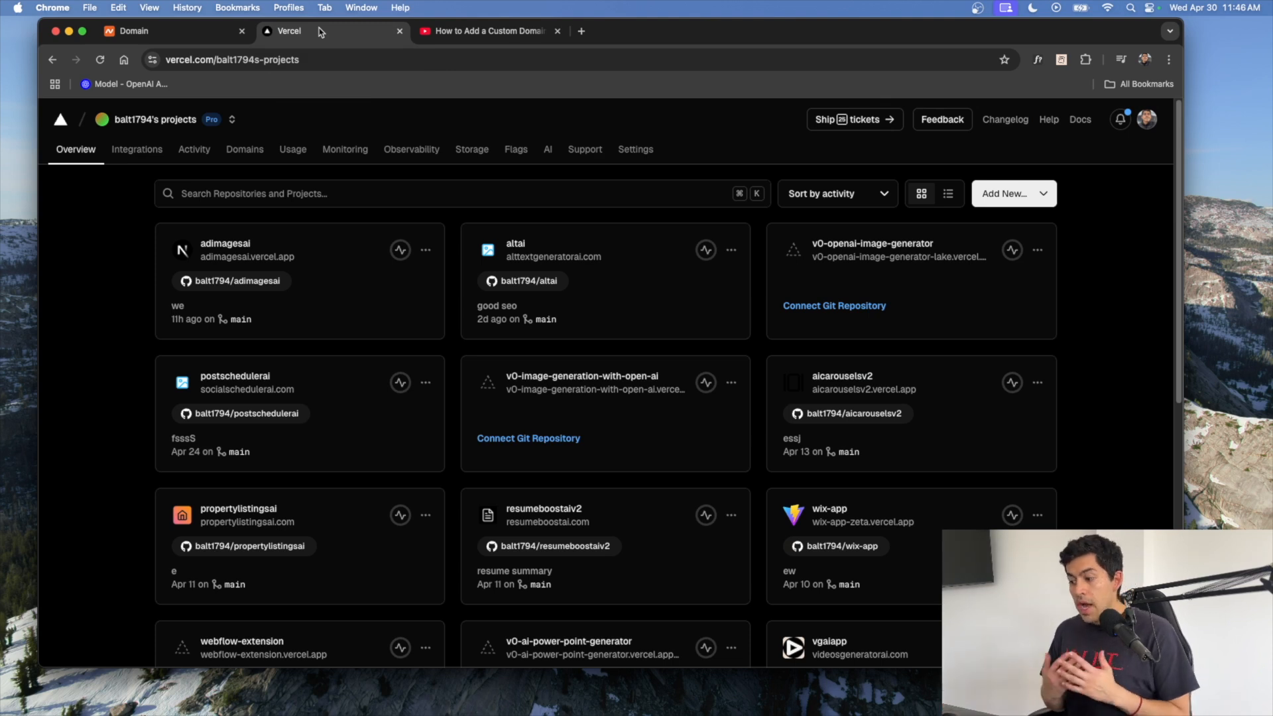
{"action": "mouse_move", "coordinate": [694, 358]}
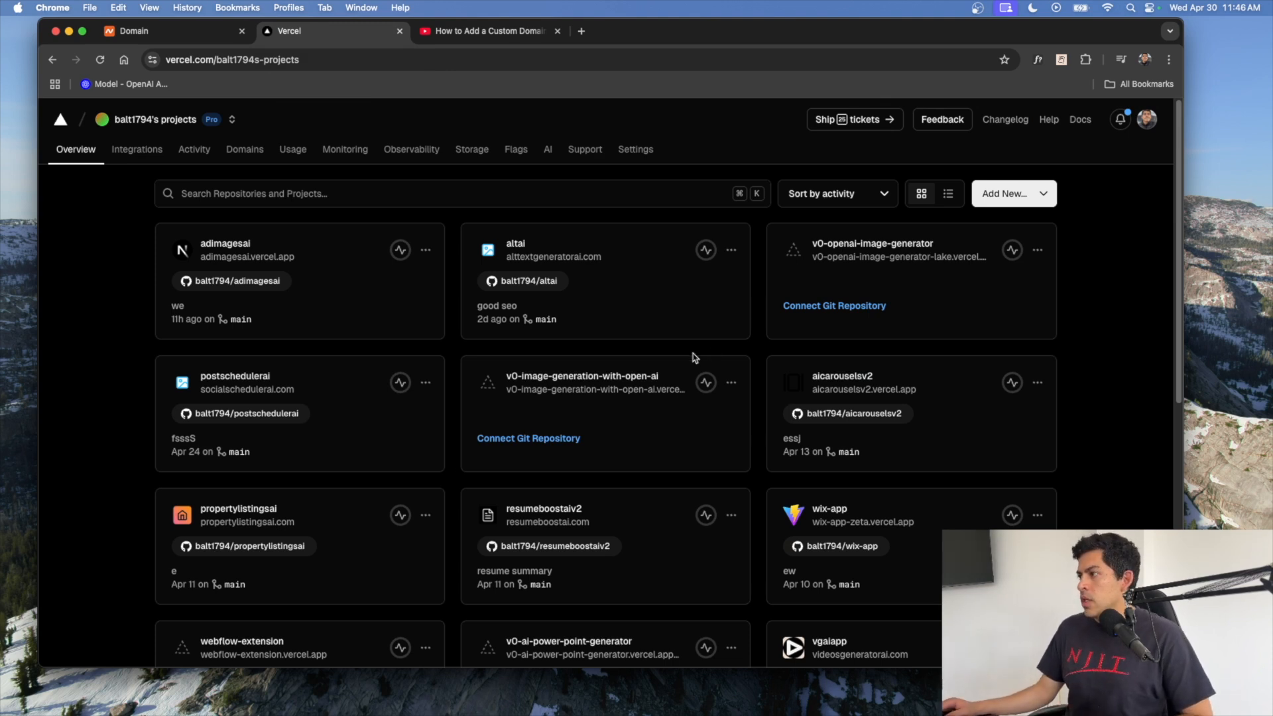
{"action": "mouse_move", "coordinate": [398, 336]}
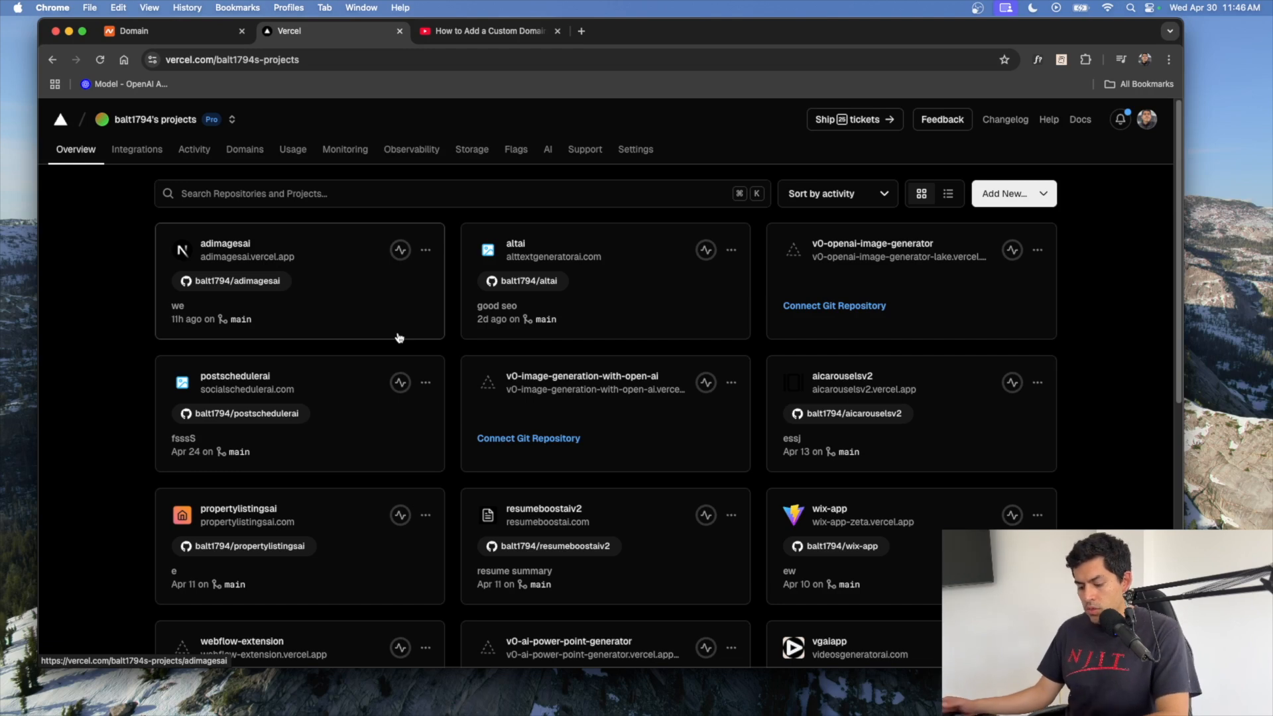
{"action": "mouse_move", "coordinate": [378, 307]}
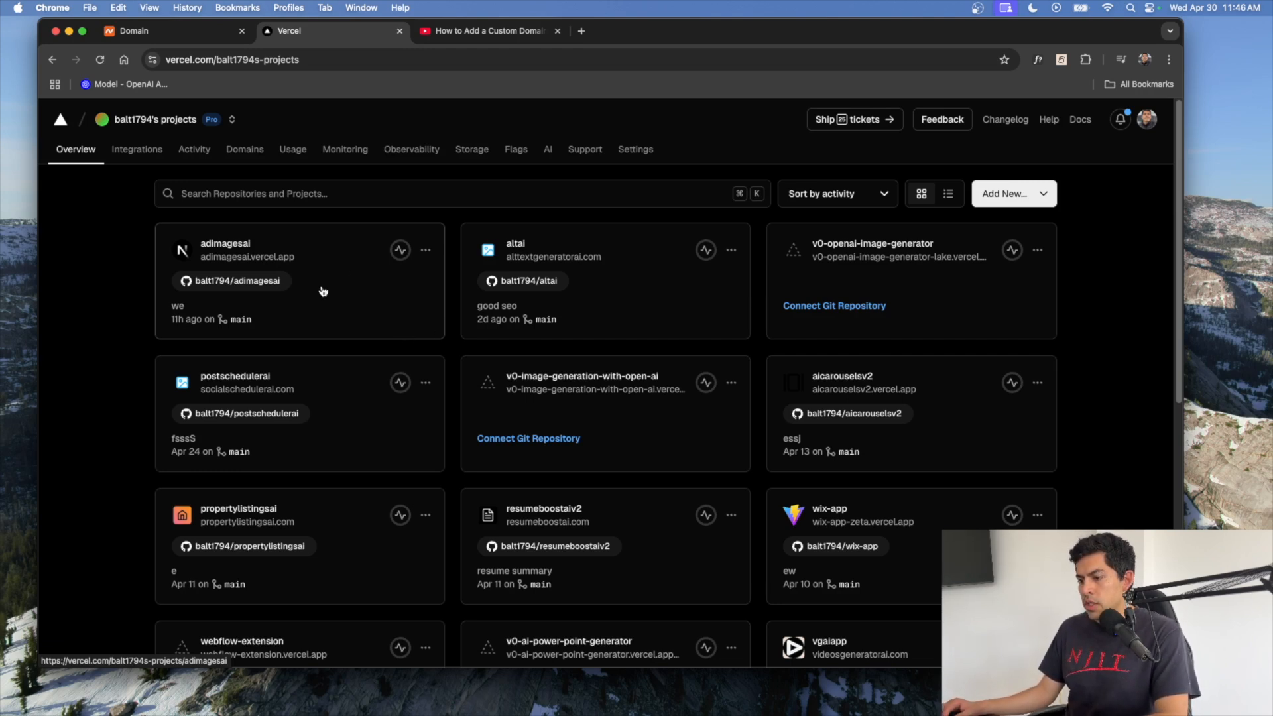
{"action": "left_click", "coordinate": [225, 249]}
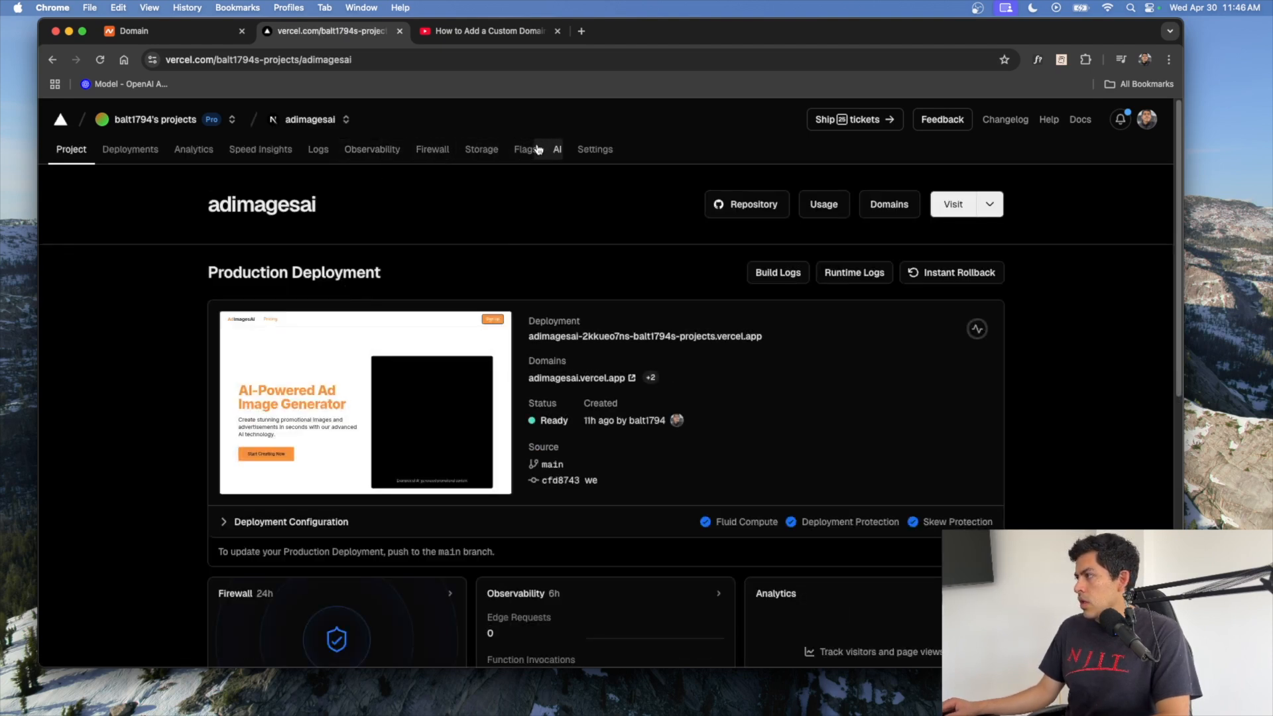
{"action": "mouse_move", "coordinate": [888, 203]}
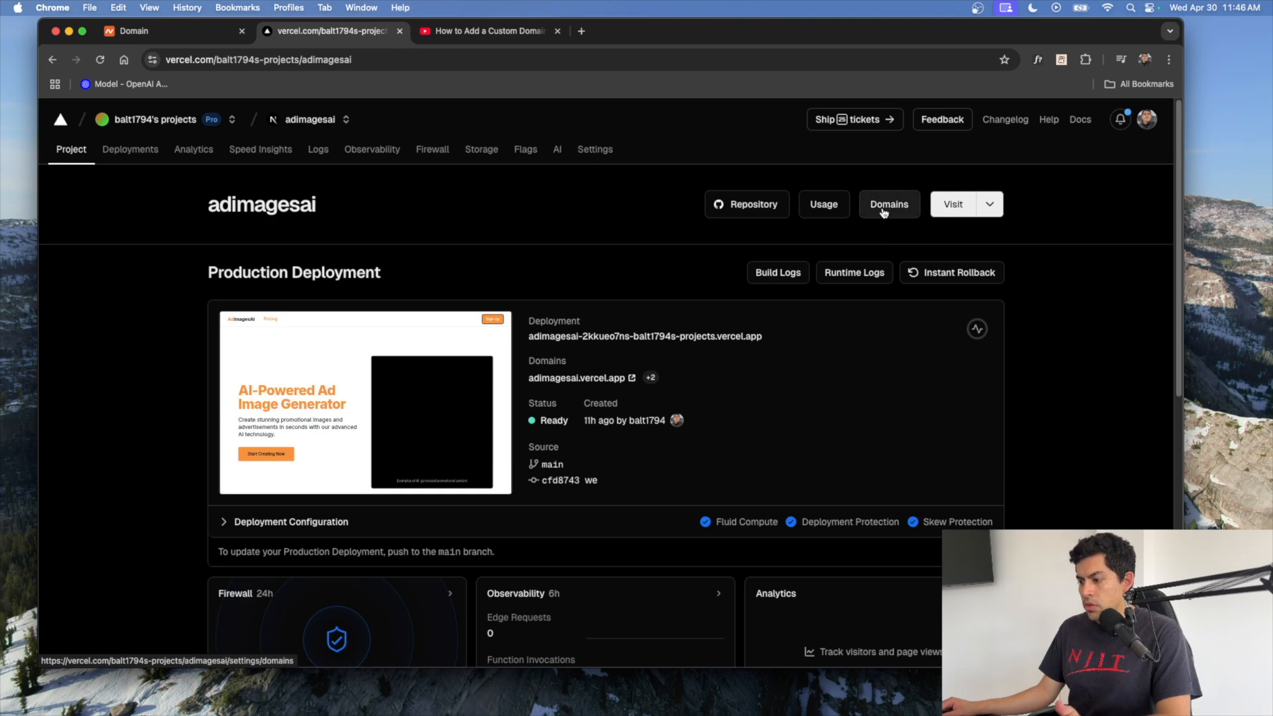
{"action": "mouse_move", "coordinate": [875, 229]}
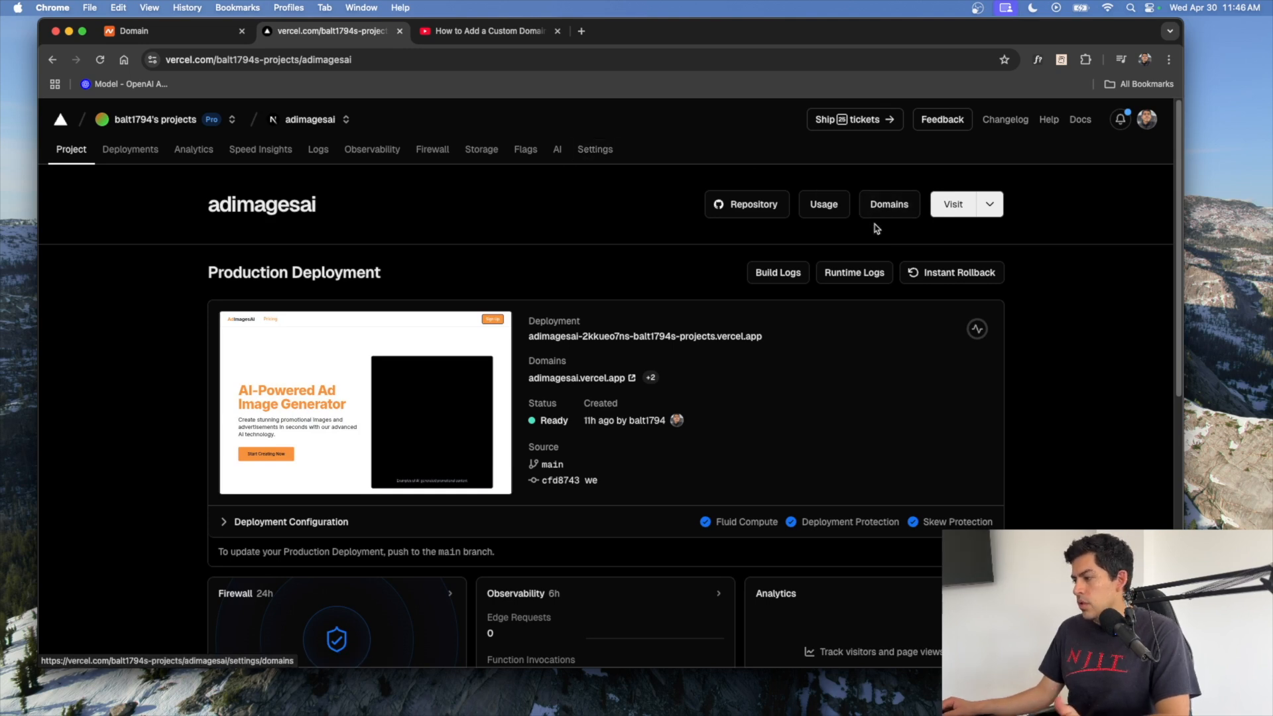
{"action": "left_click", "coordinate": [888, 204]}
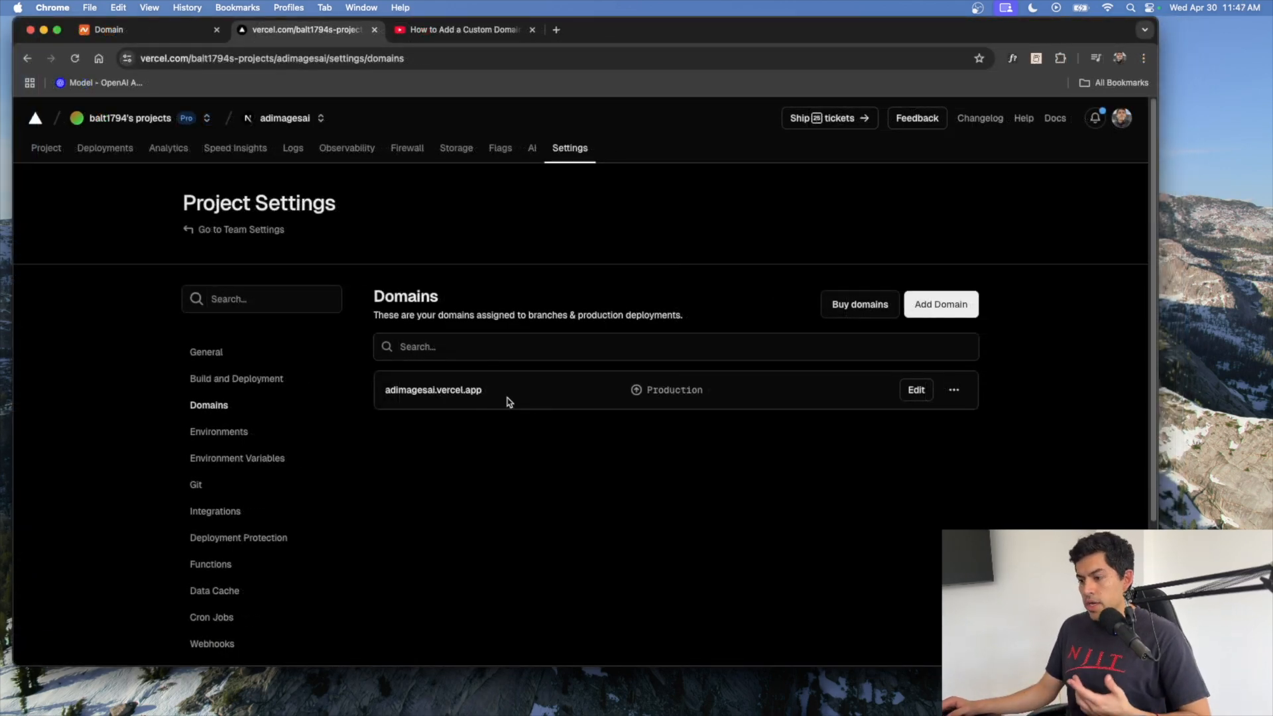
{"action": "mouse_move", "coordinate": [557, 402]}
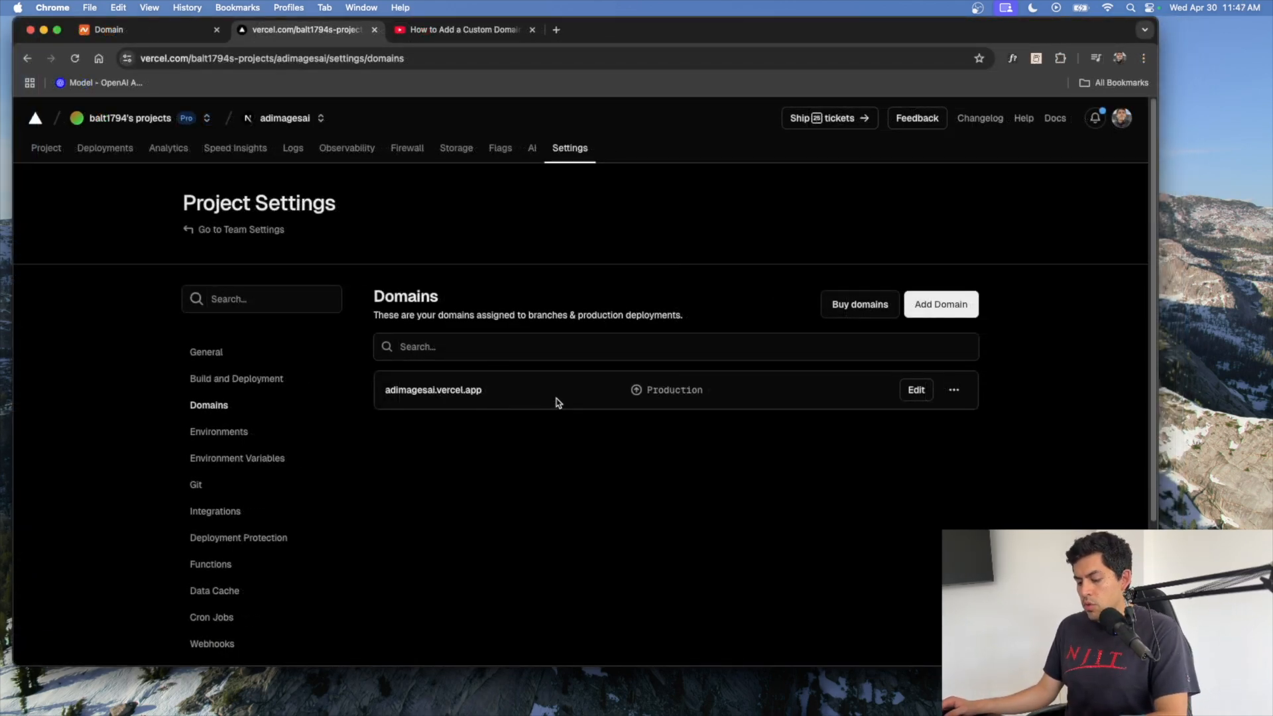
{"action": "left_click", "coordinate": [940, 304]}
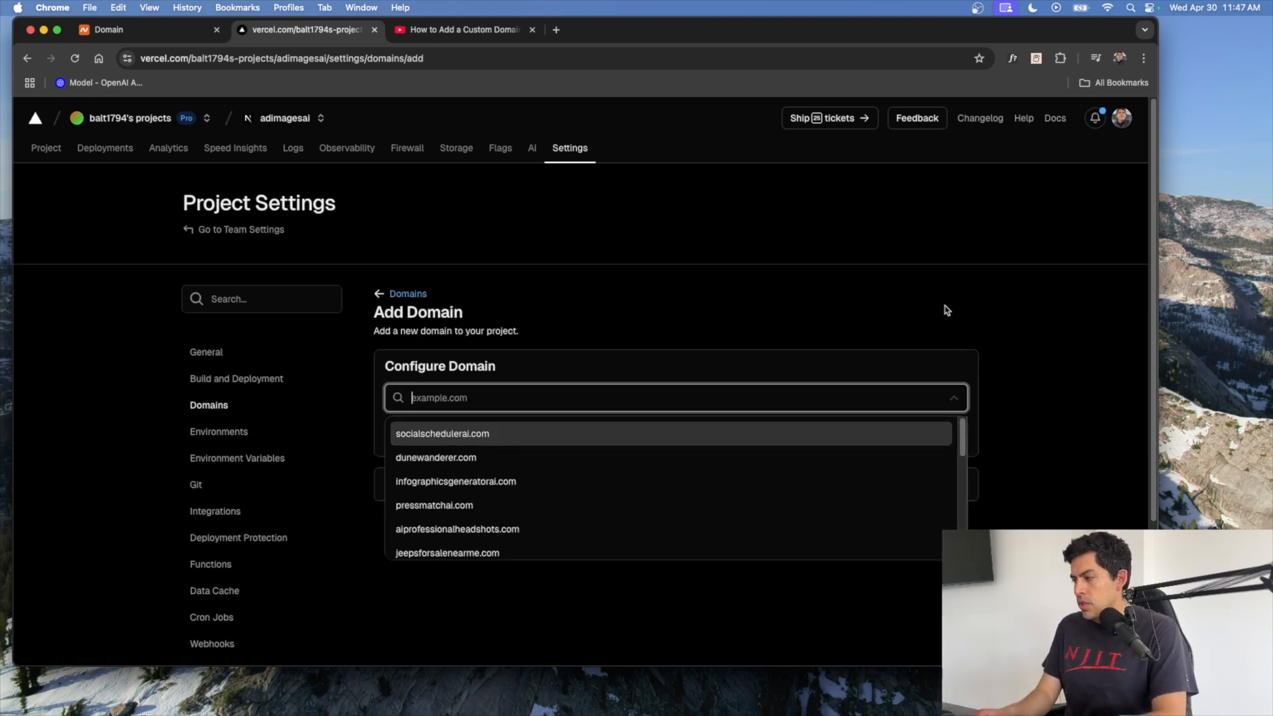
{"action": "type", "text": "adimagesai.com"}
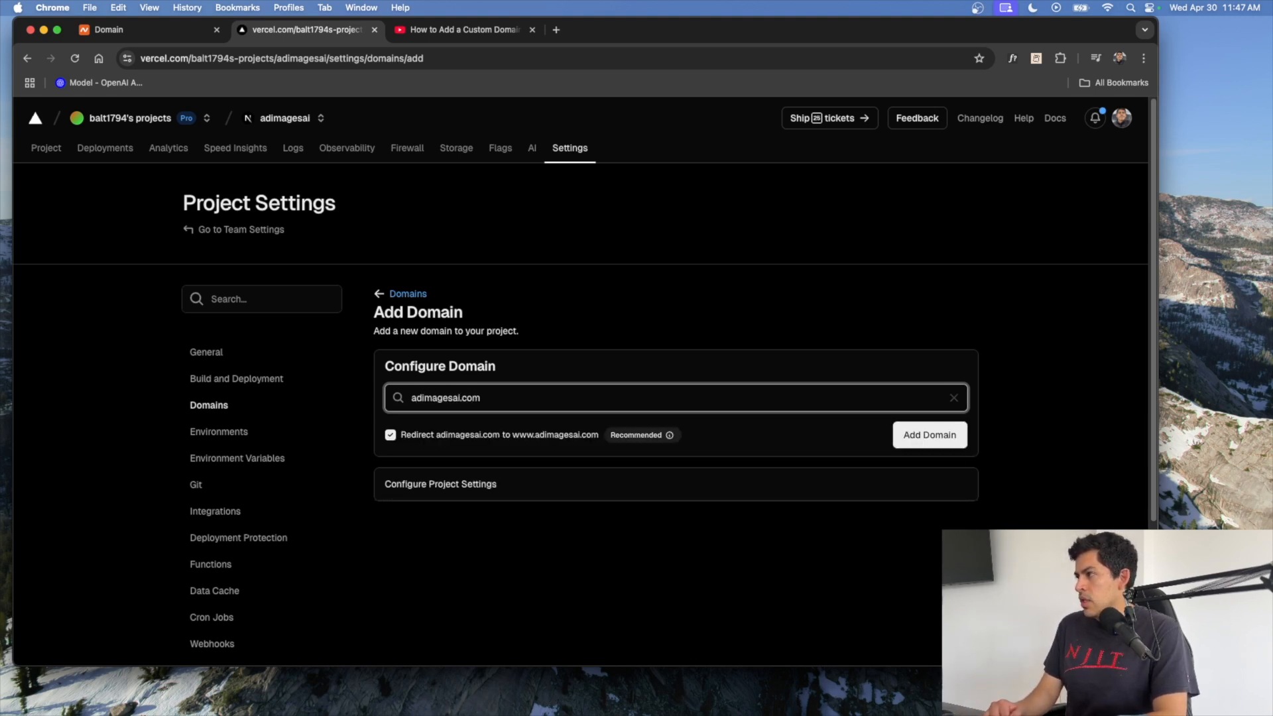
{"action": "mouse_move", "coordinate": [722, 98]}
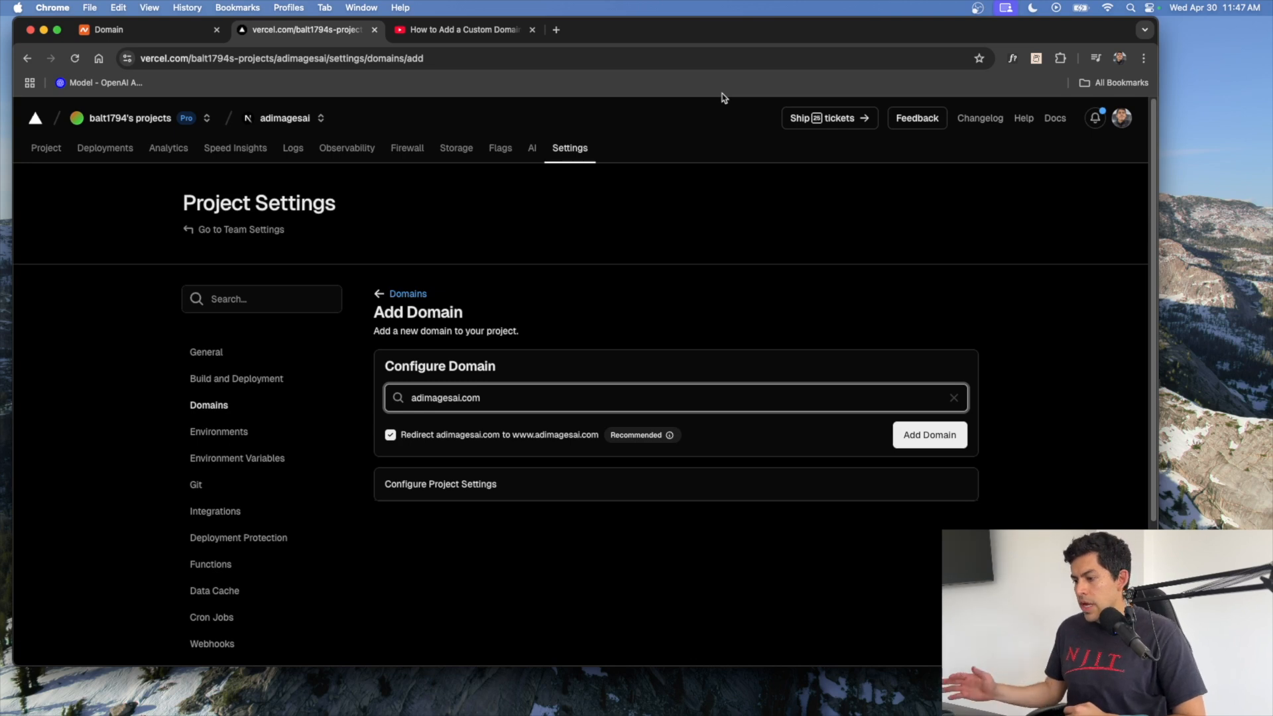
{"action": "mouse_move", "coordinate": [665, 481]}
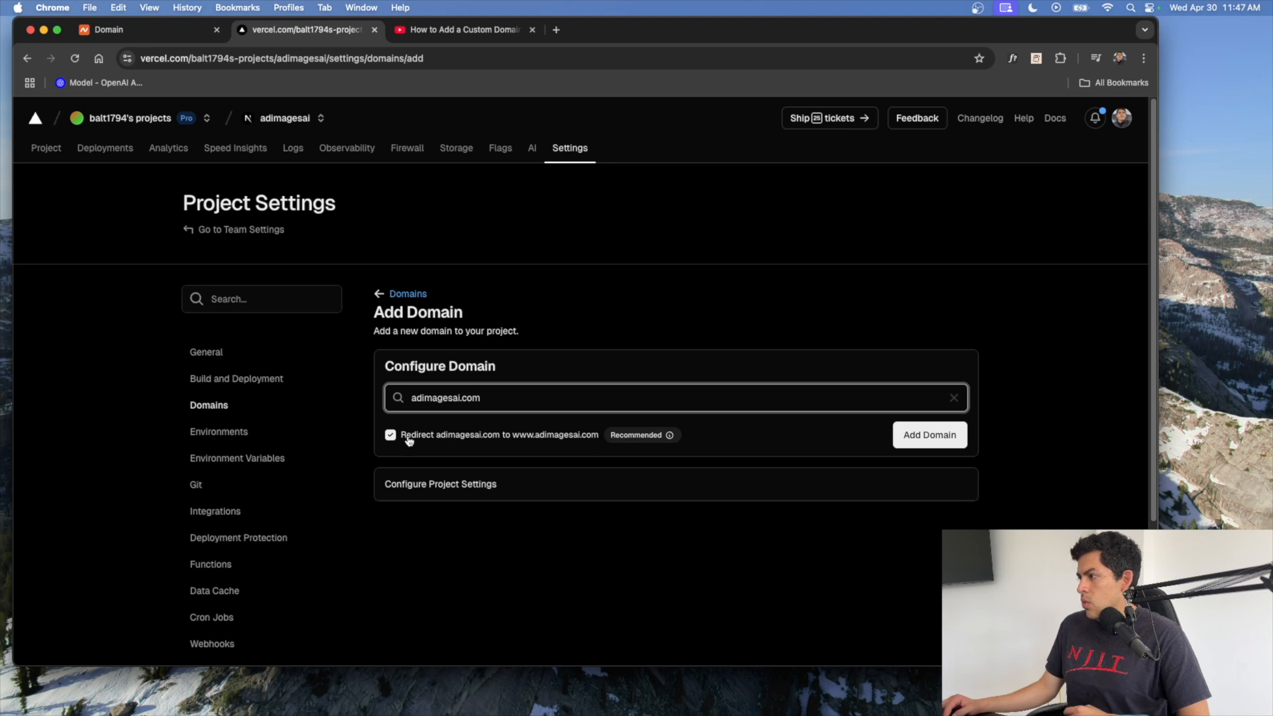
{"action": "left_click", "coordinate": [390, 434]}
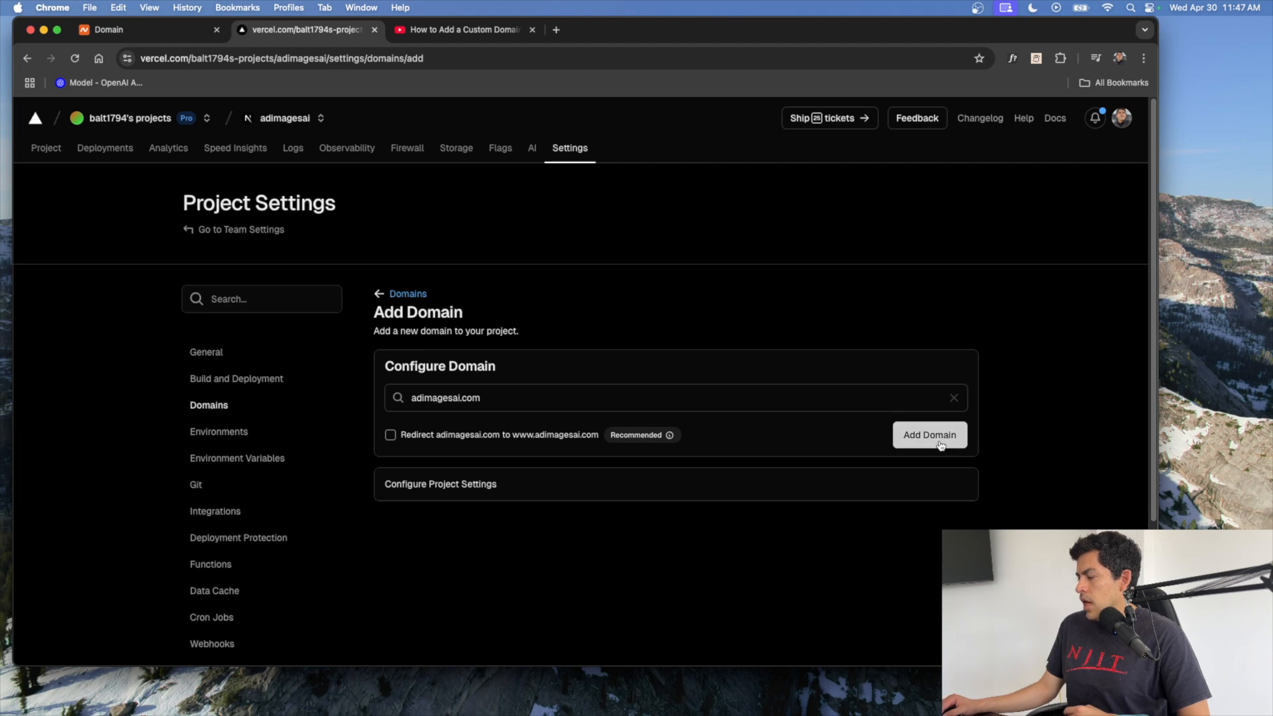
Add adimagesai.com and save its connection to the Production environment.
{"action": "left_click", "coordinate": [929, 434]}
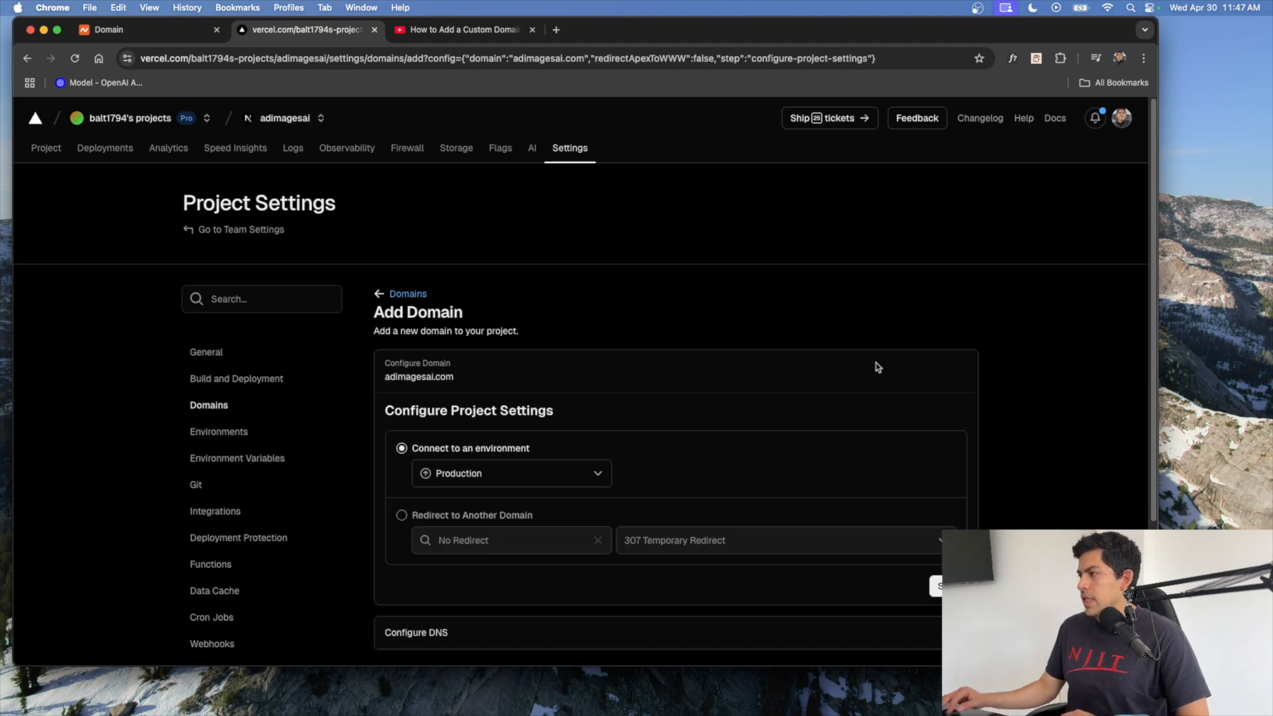
{"action": "mouse_move", "coordinate": [746, 361]}
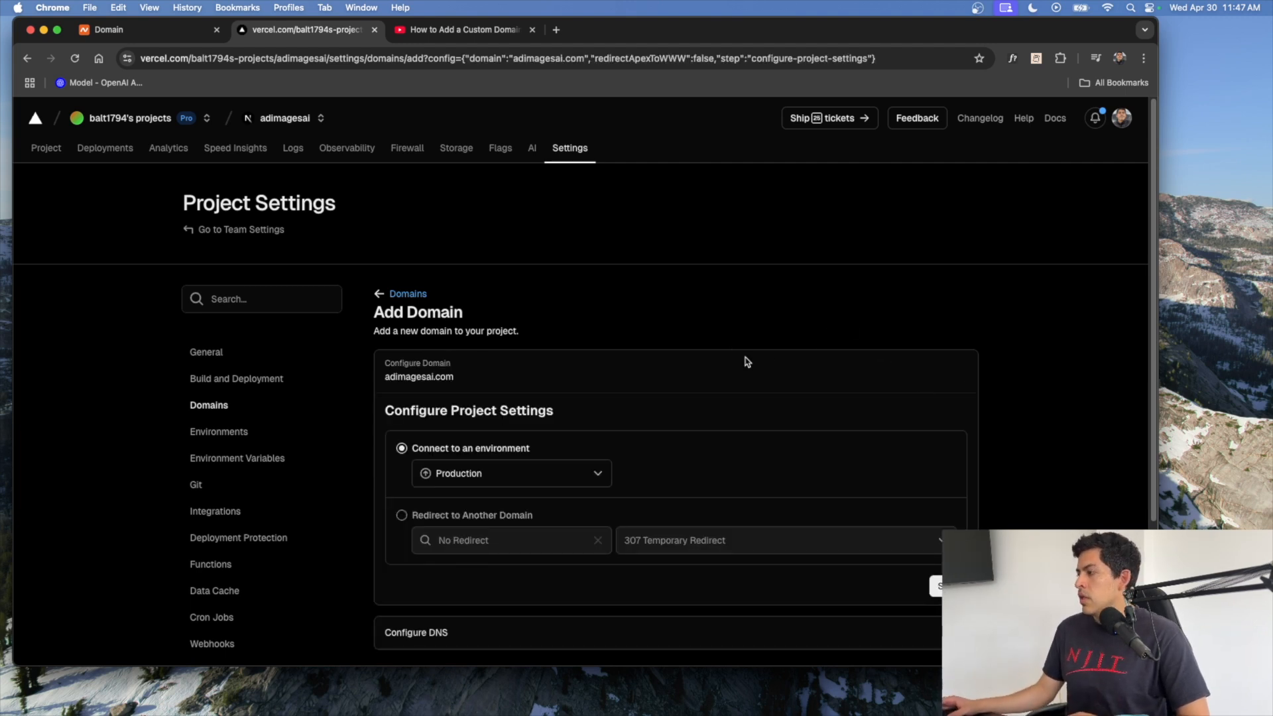
{"action": "scroll", "scroll_direction": "down", "scroll_amount": 3}
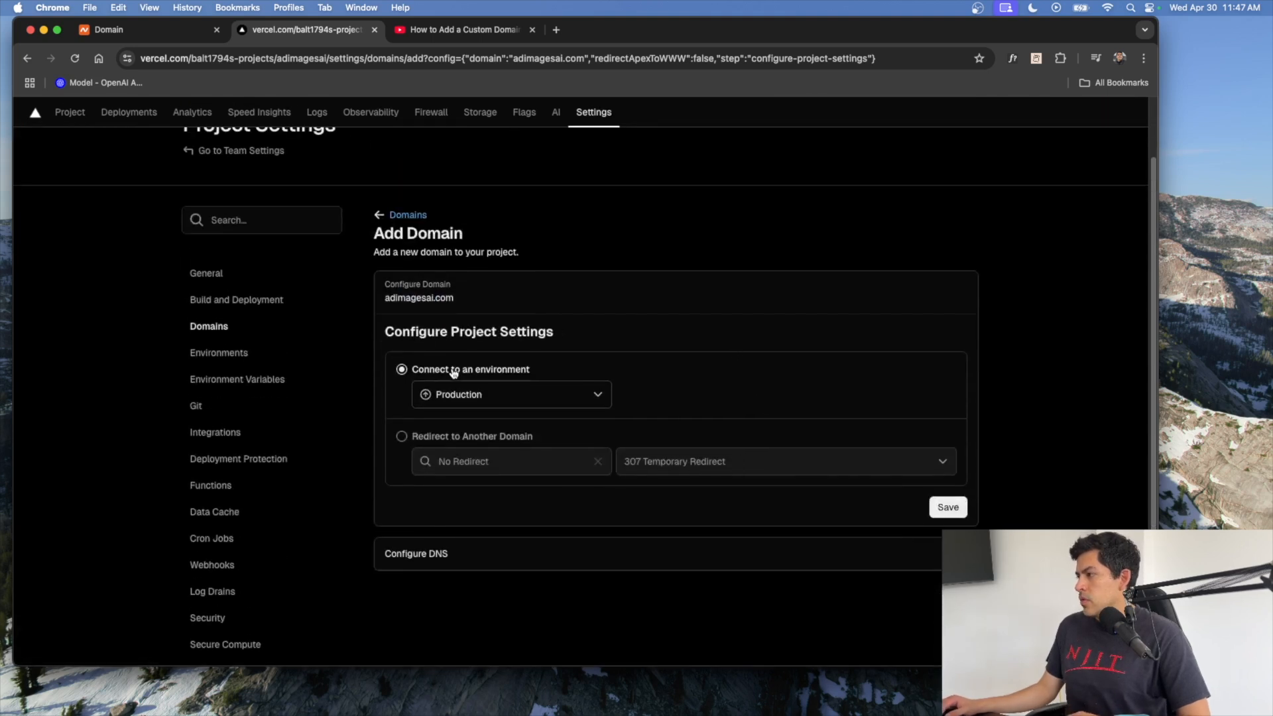
{"action": "mouse_move", "coordinate": [474, 360]}
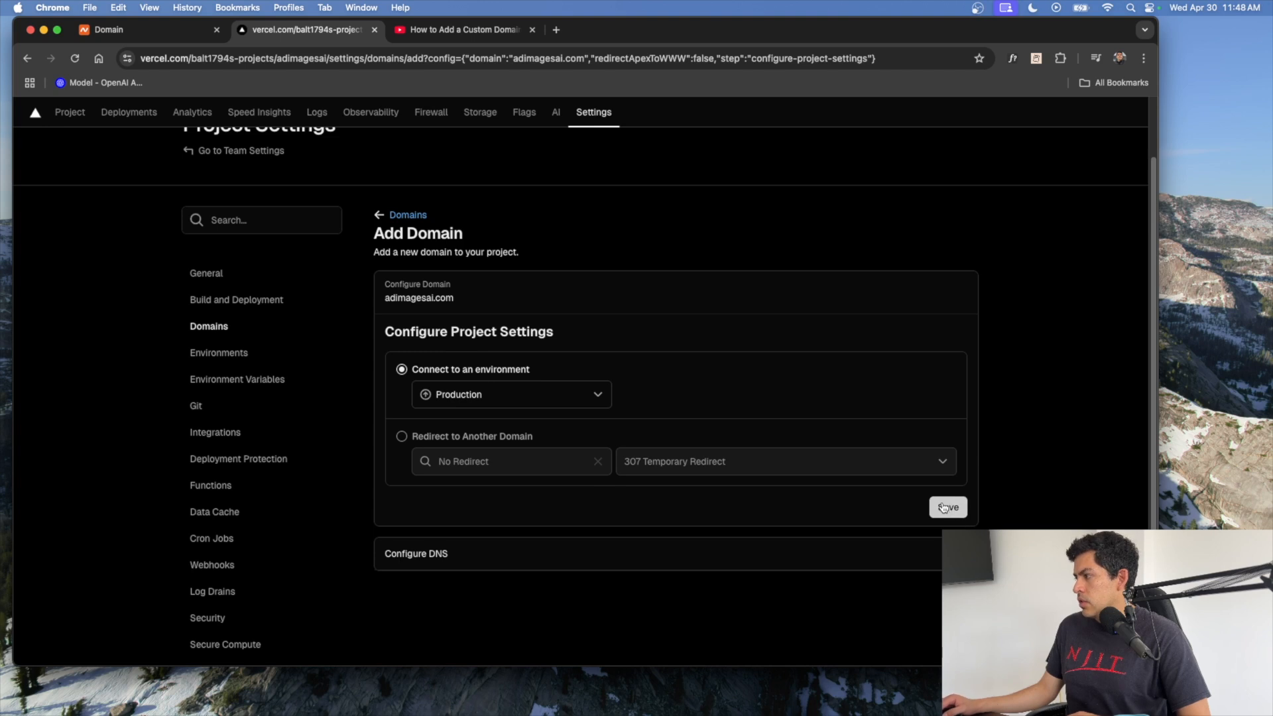
{"action": "left_click", "coordinate": [947, 507]}
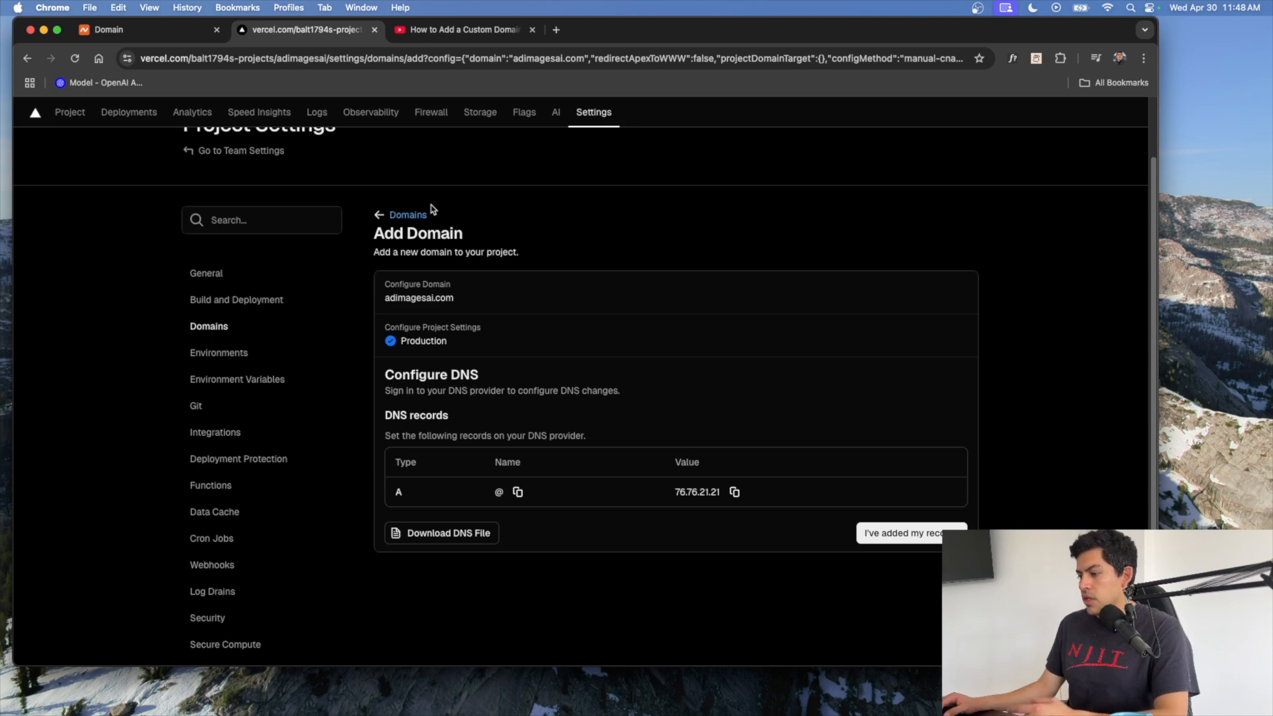
{"action": "mouse_move", "coordinate": [337, 485]}
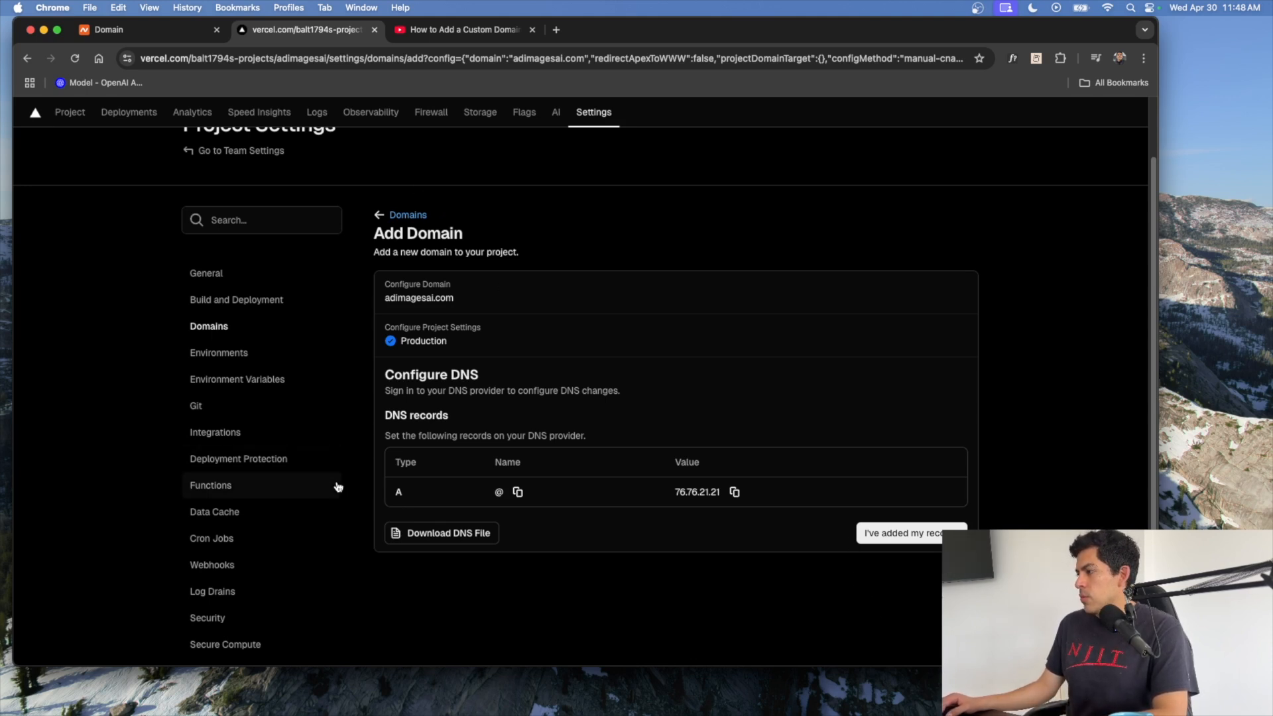
{"action": "mouse_move", "coordinate": [381, 227]}
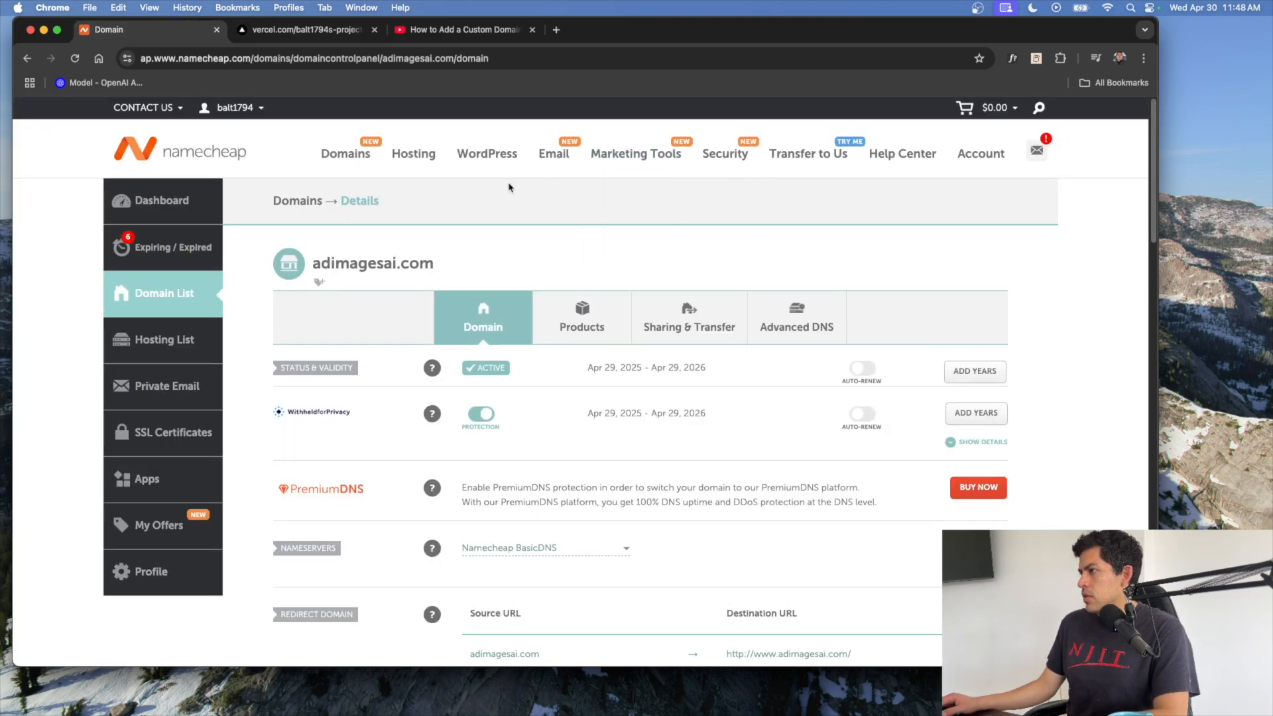
In Advanced DNS for adimagesai.com, start a new host record of type A Record.
{"action": "left_click", "coordinate": [795, 327]}
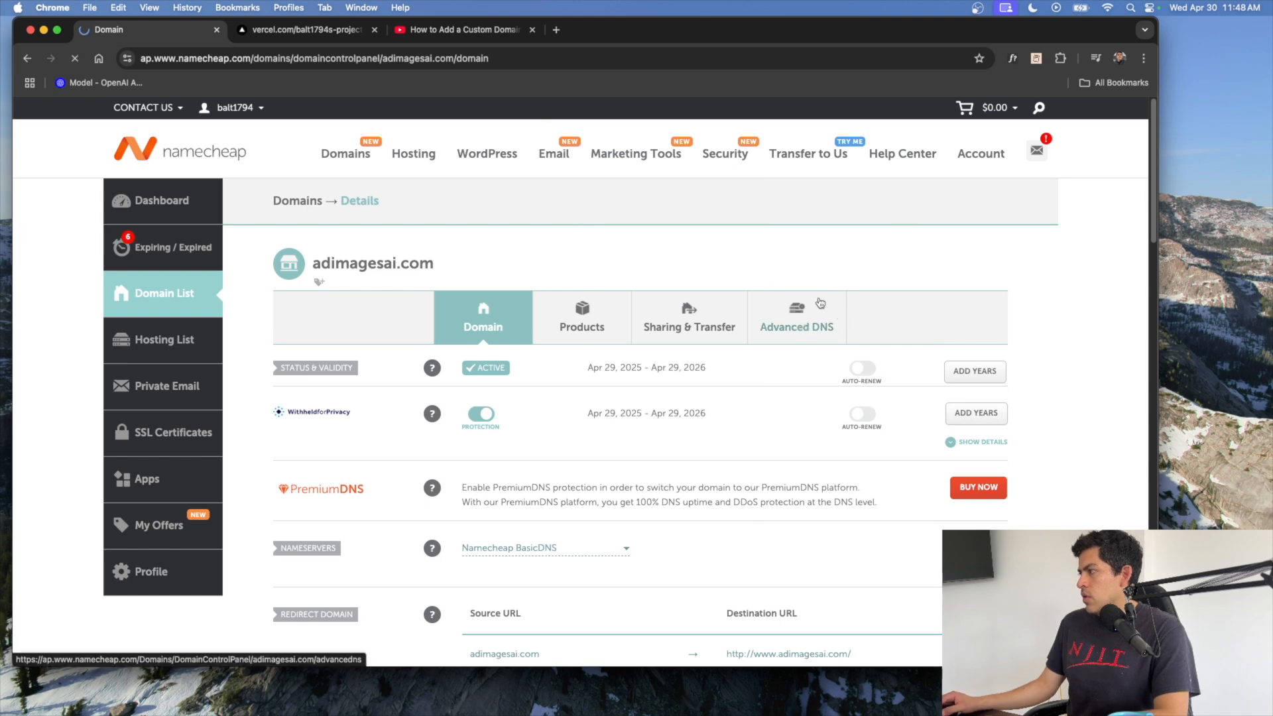
{"action": "left_click", "coordinate": [796, 317]}
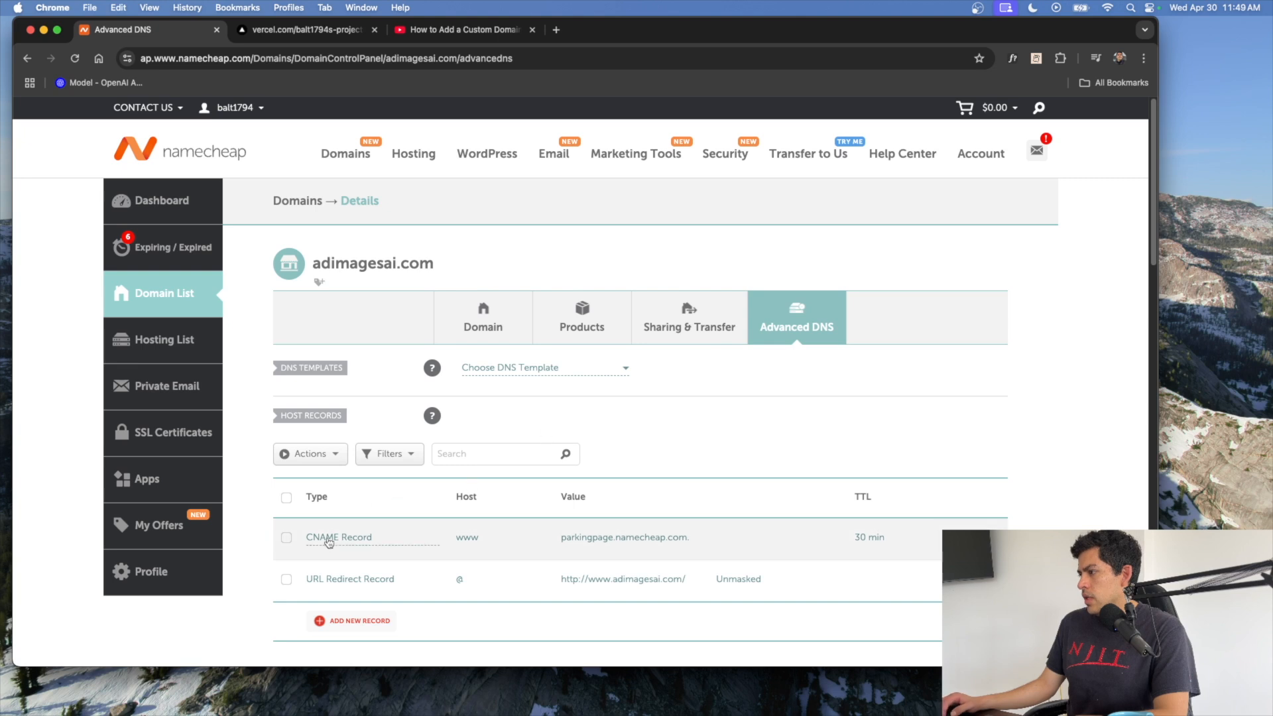
{"action": "scroll", "scroll_direction": "up", "scroll_amount": 3}
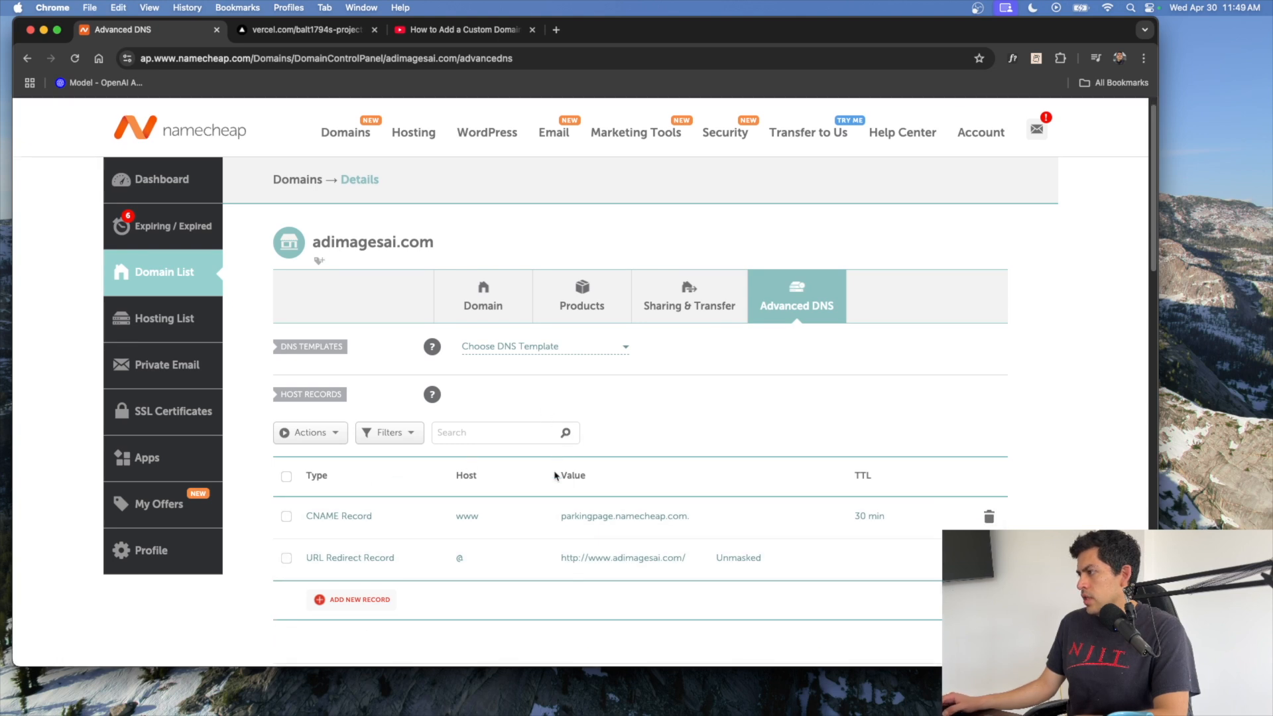
{"action": "left_click", "coordinate": [359, 599]}
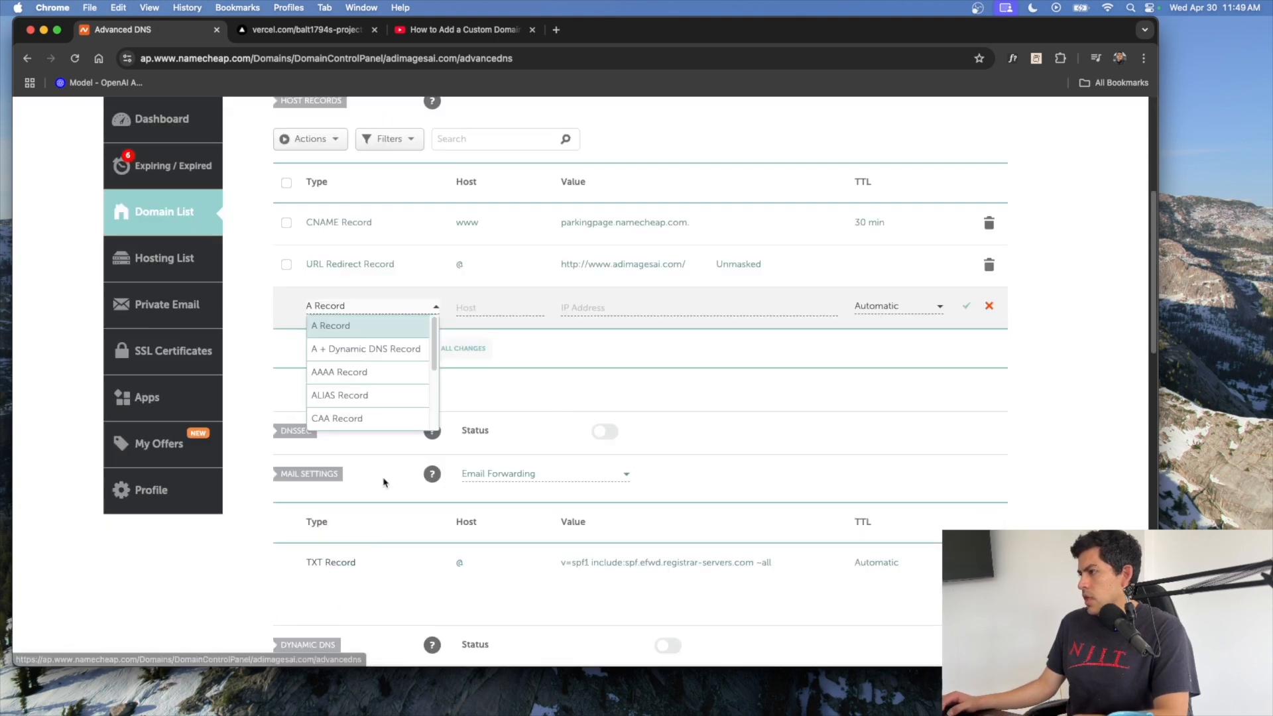
{"action": "left_click", "coordinate": [324, 325]}
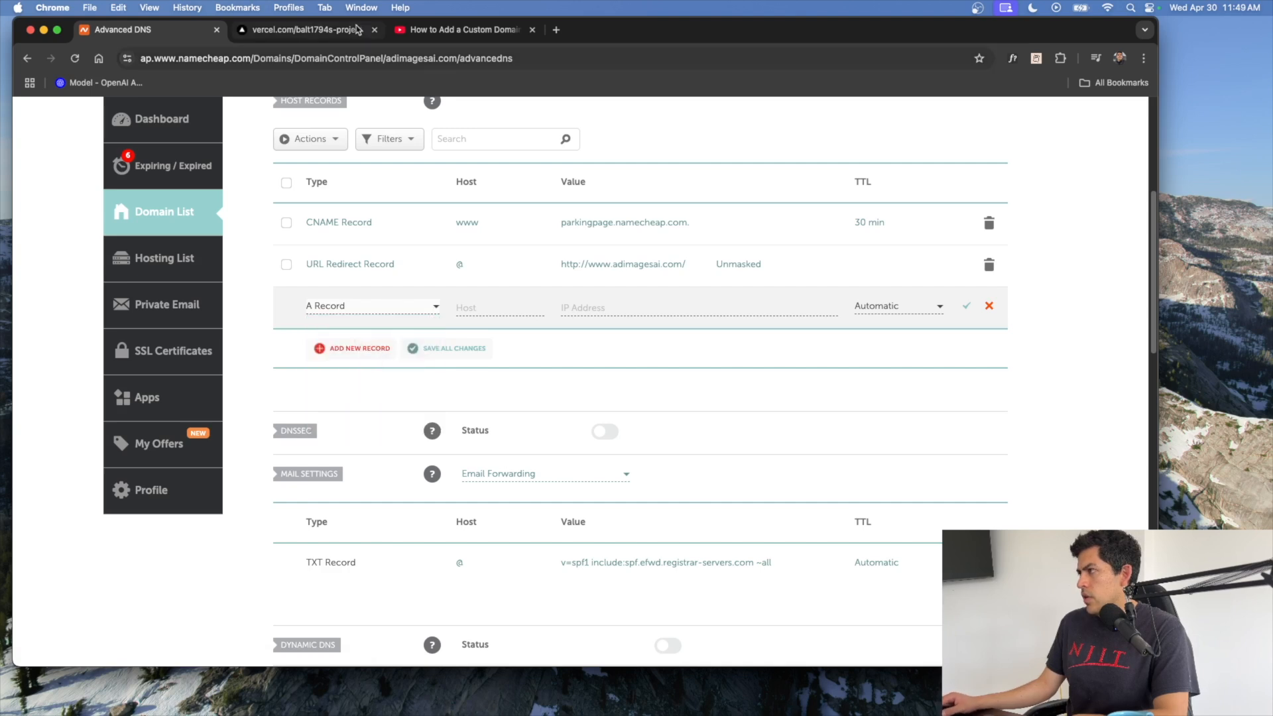
Fill the A record with host @ and value 76.76.21.21 from Vercel, then return to Vercel.
{"action": "left_click", "coordinate": [304, 29]}
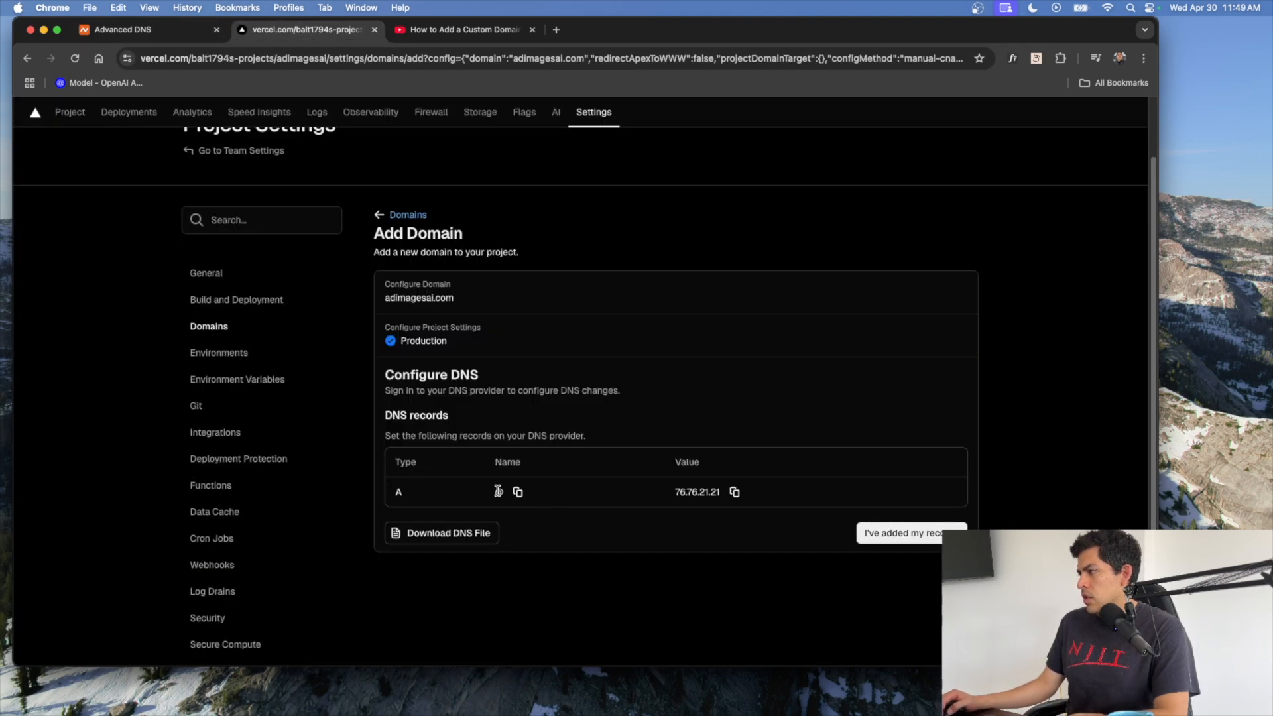
{"action": "left_click", "coordinate": [145, 29]}
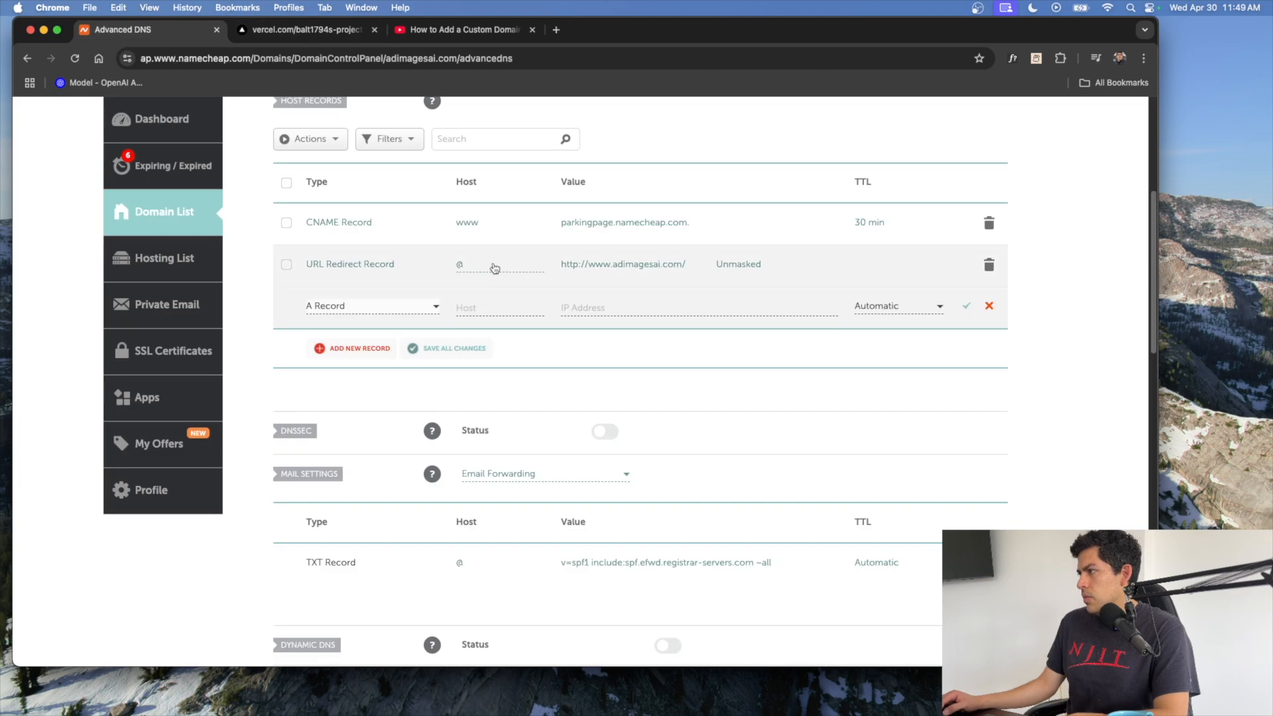
{"action": "left_click", "coordinate": [499, 307]}
{"action": "type", "text": "@"}
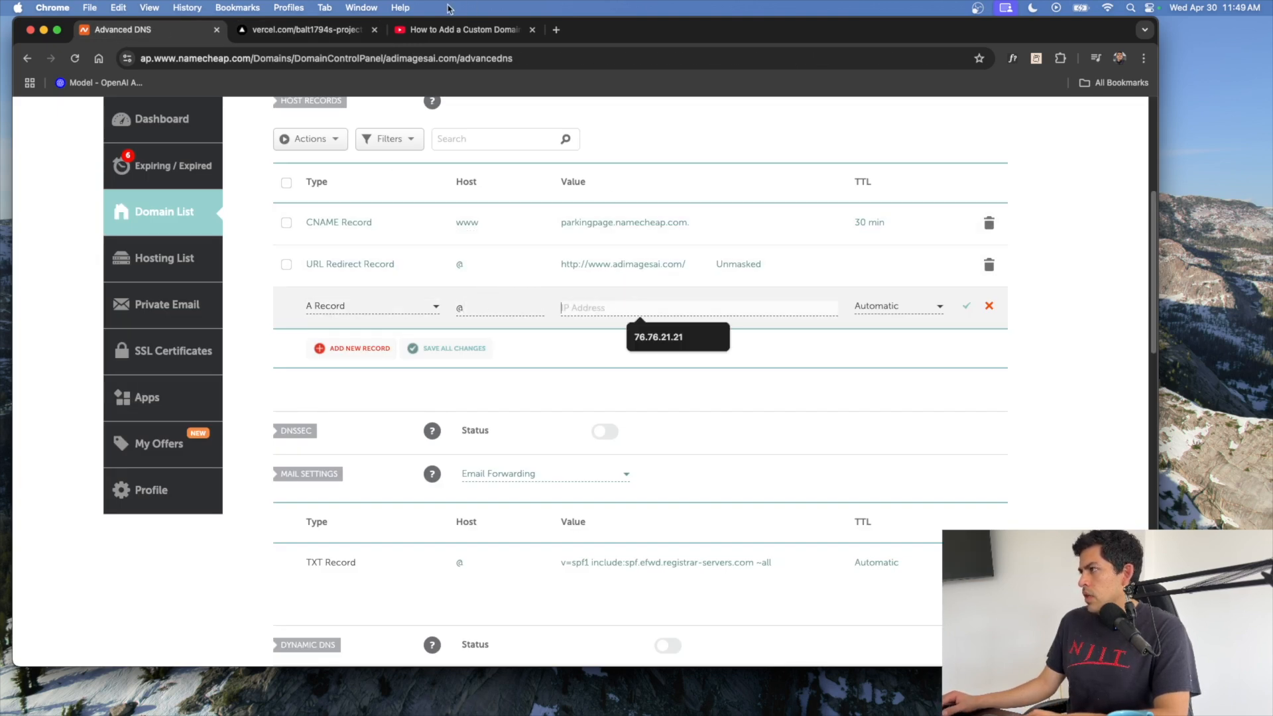
{"action": "left_click", "coordinate": [304, 29]}
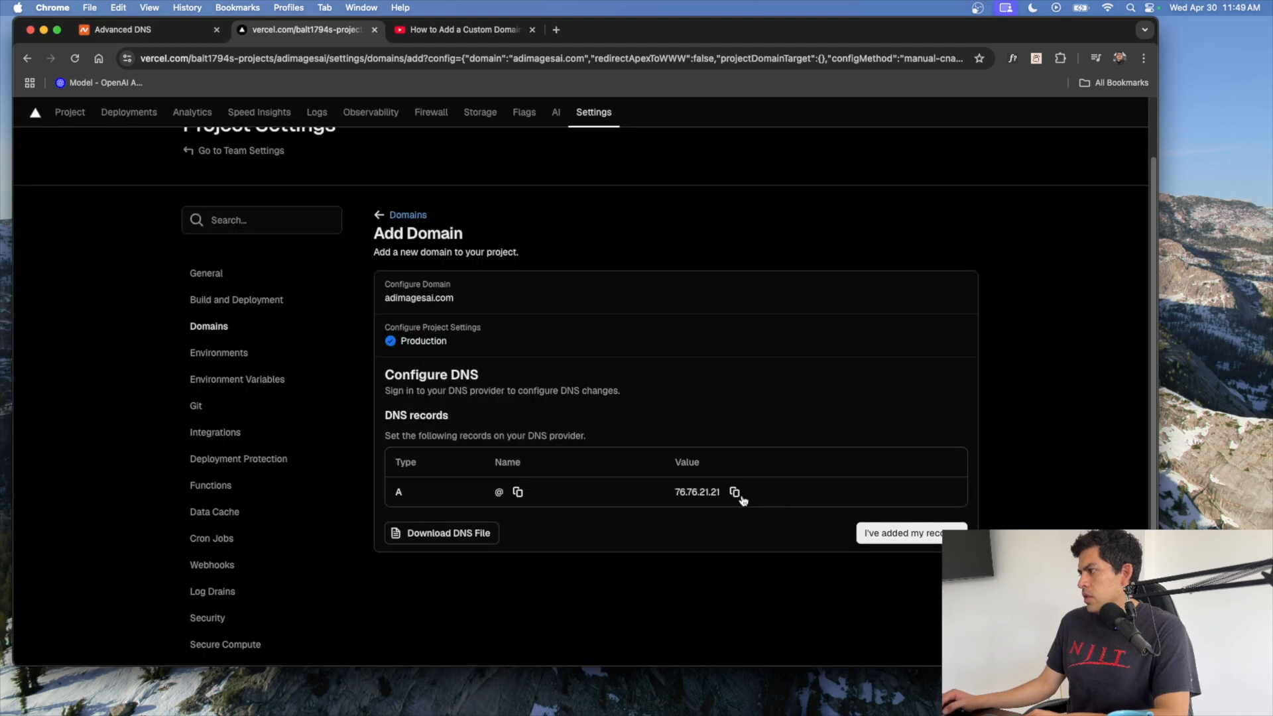
{"action": "left_click", "coordinate": [146, 29]}
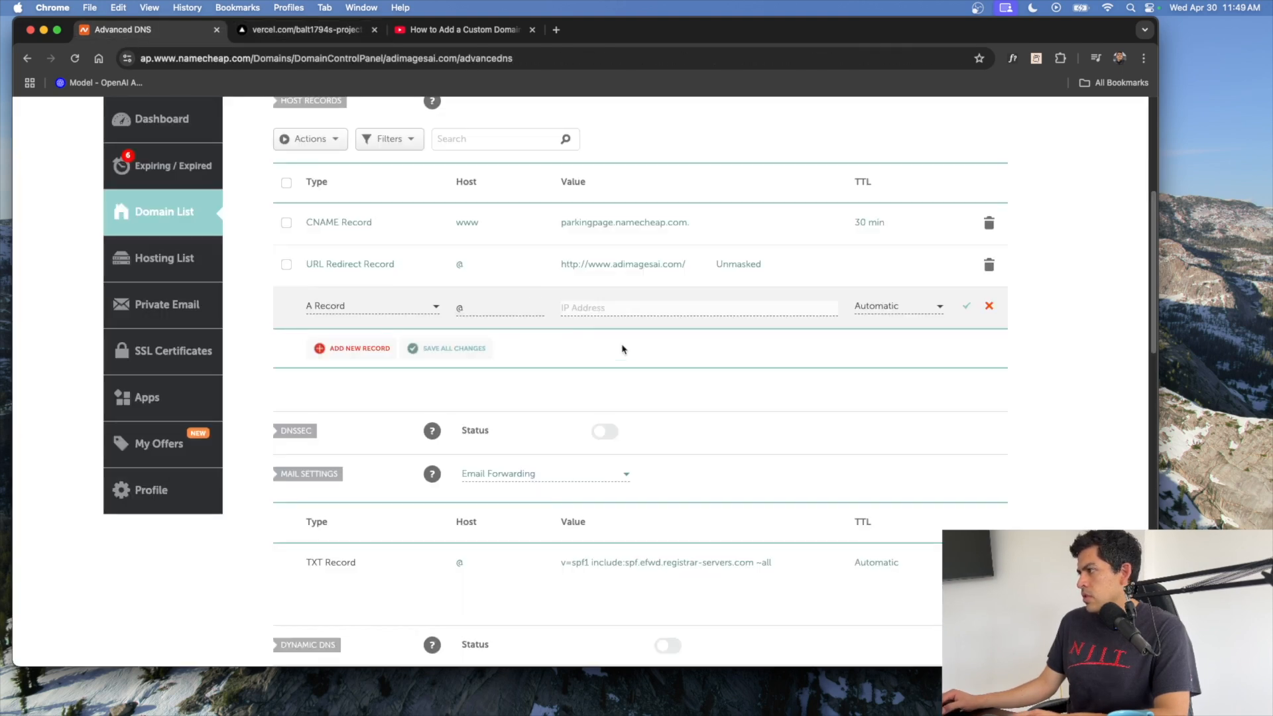
{"action": "type", "text": "76.76.21.21"}
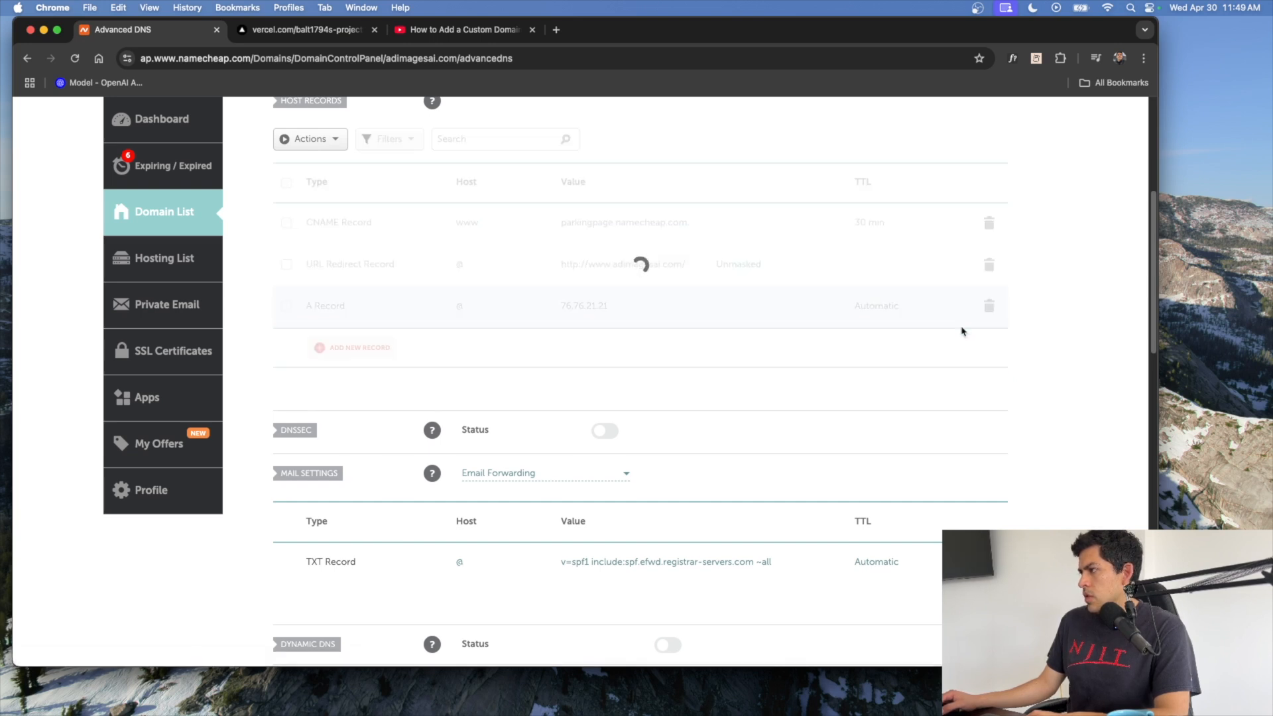
{"action": "scroll", "scroll_direction": "up", "scroll_amount": 3}
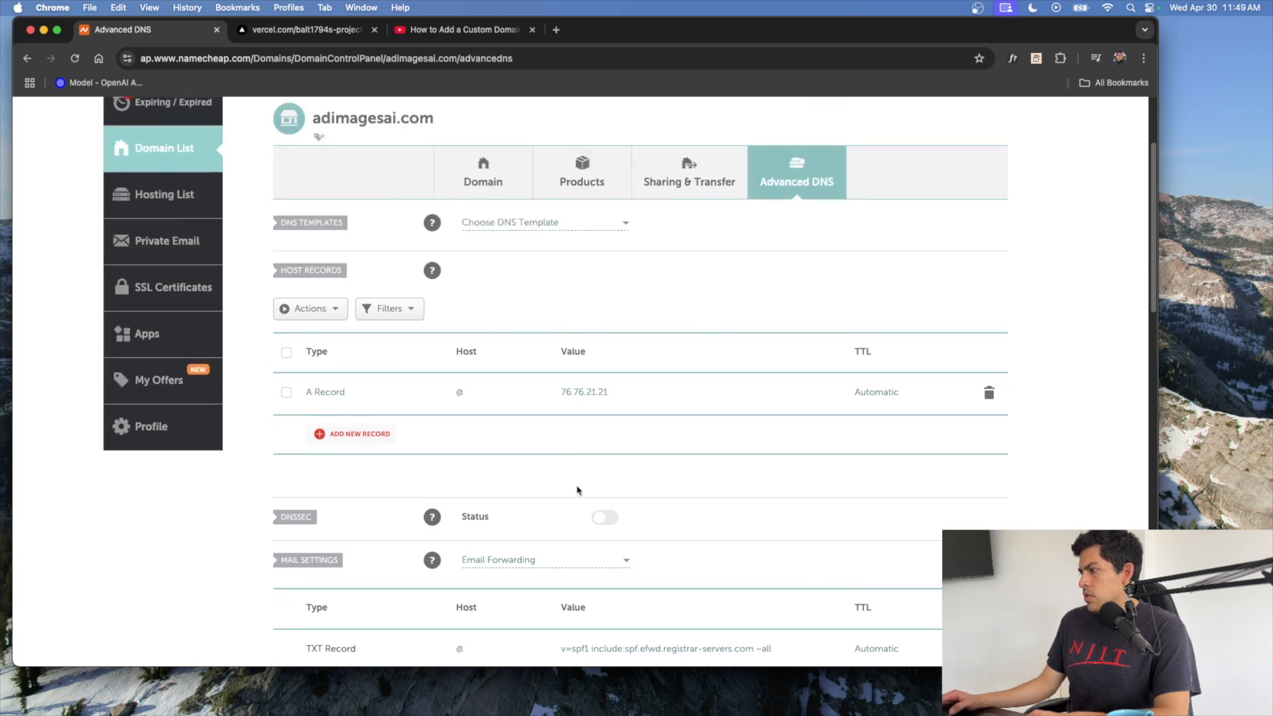
{"action": "left_click", "coordinate": [304, 29]}
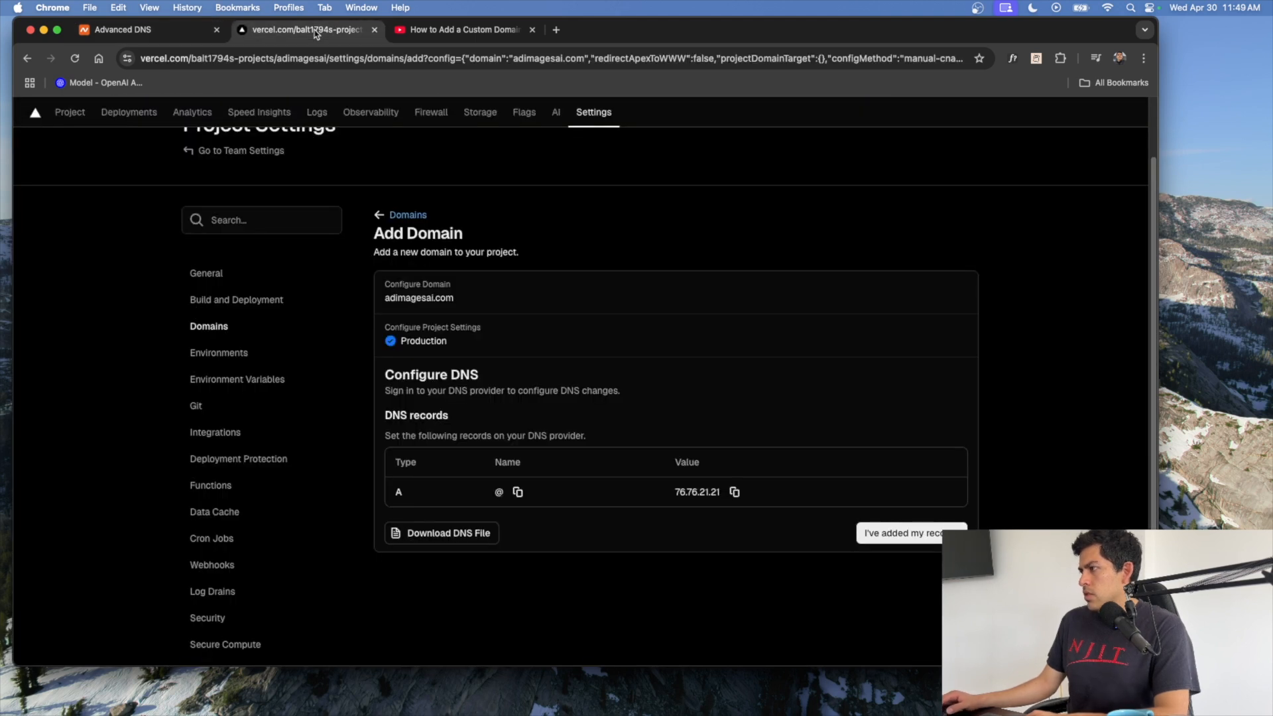
Confirm the DNS record is added, refresh status, and check the Namecheap A record.
{"action": "left_click", "coordinate": [408, 214]}
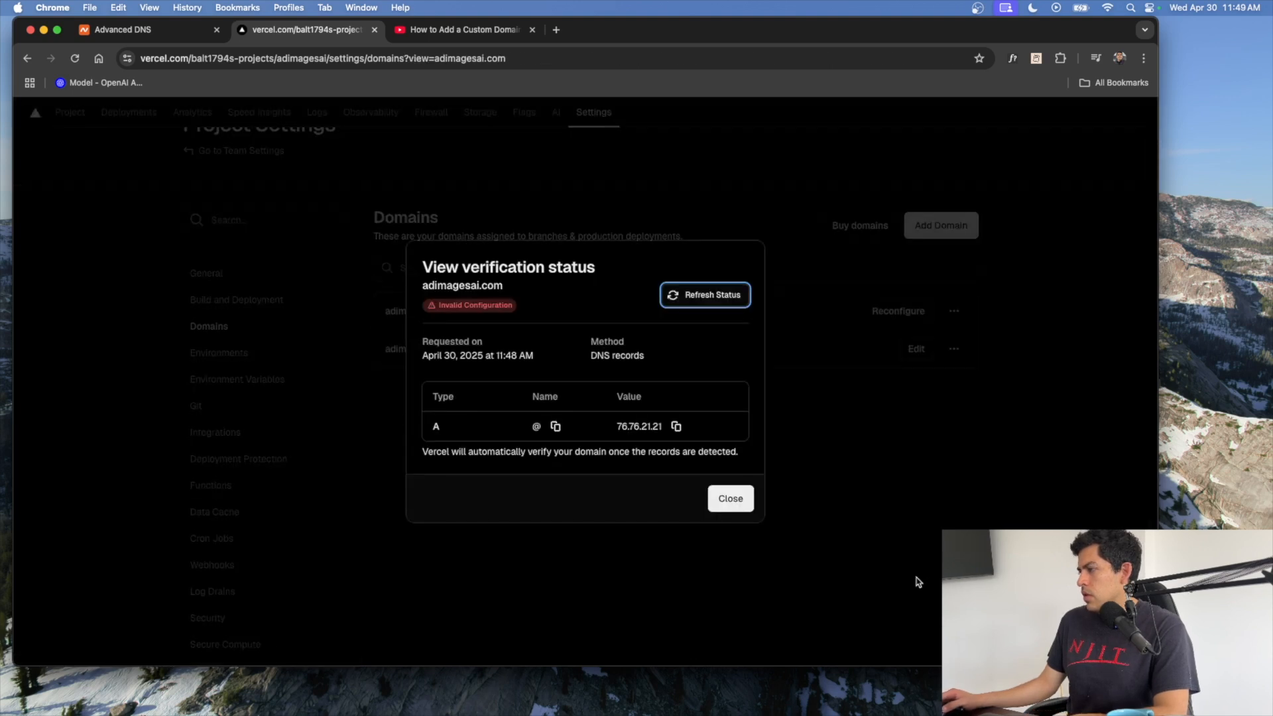
{"action": "mouse_move", "coordinate": [817, 386]}
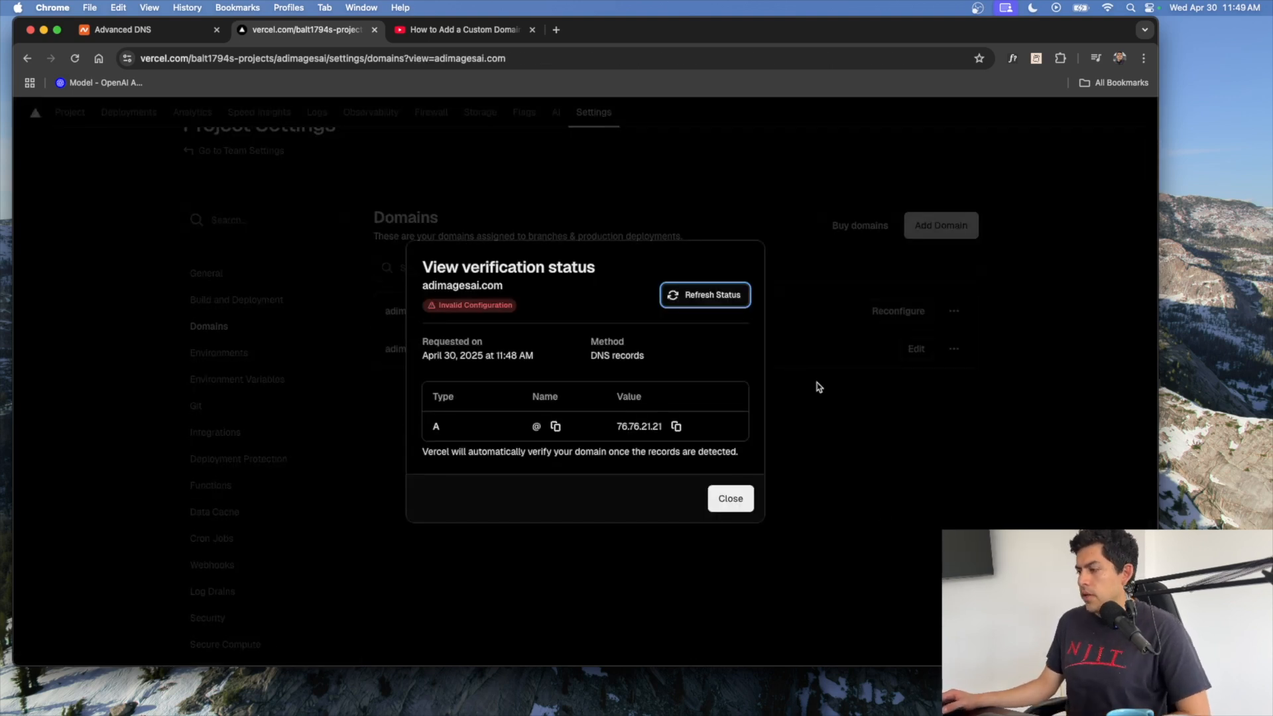
{"action": "mouse_move", "coordinate": [704, 295]}
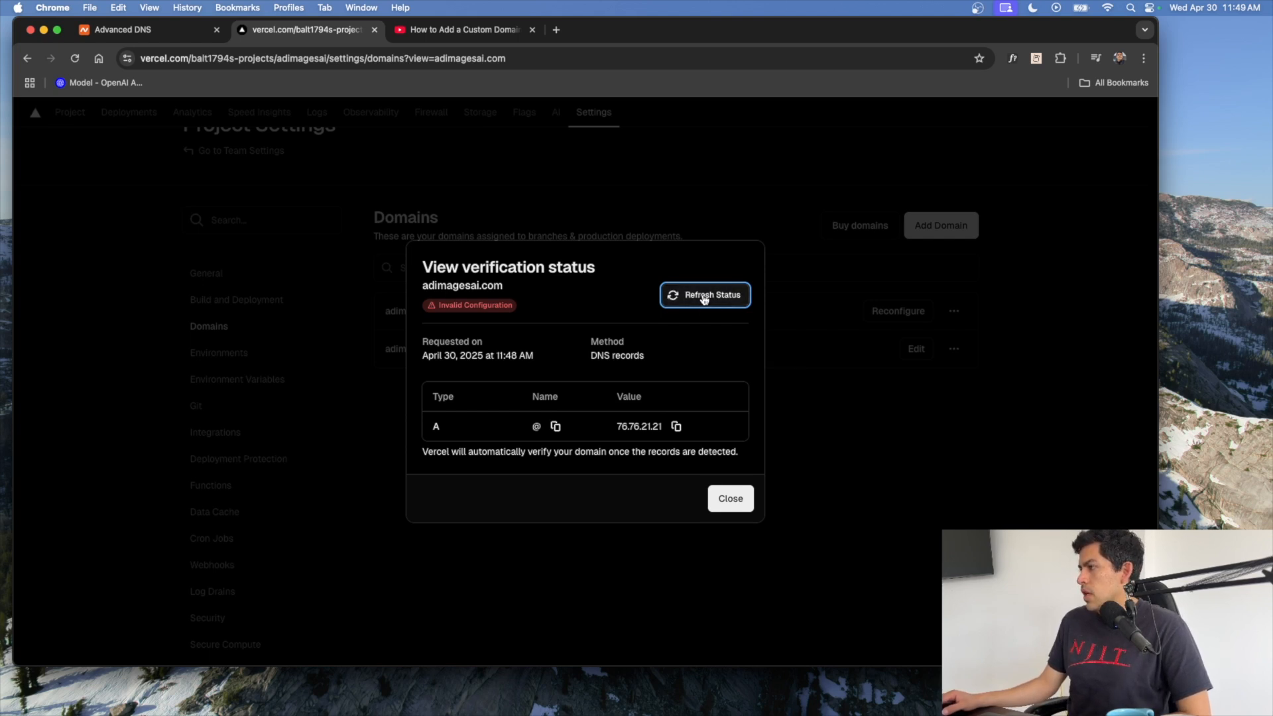
{"action": "left_click", "coordinate": [704, 294]}
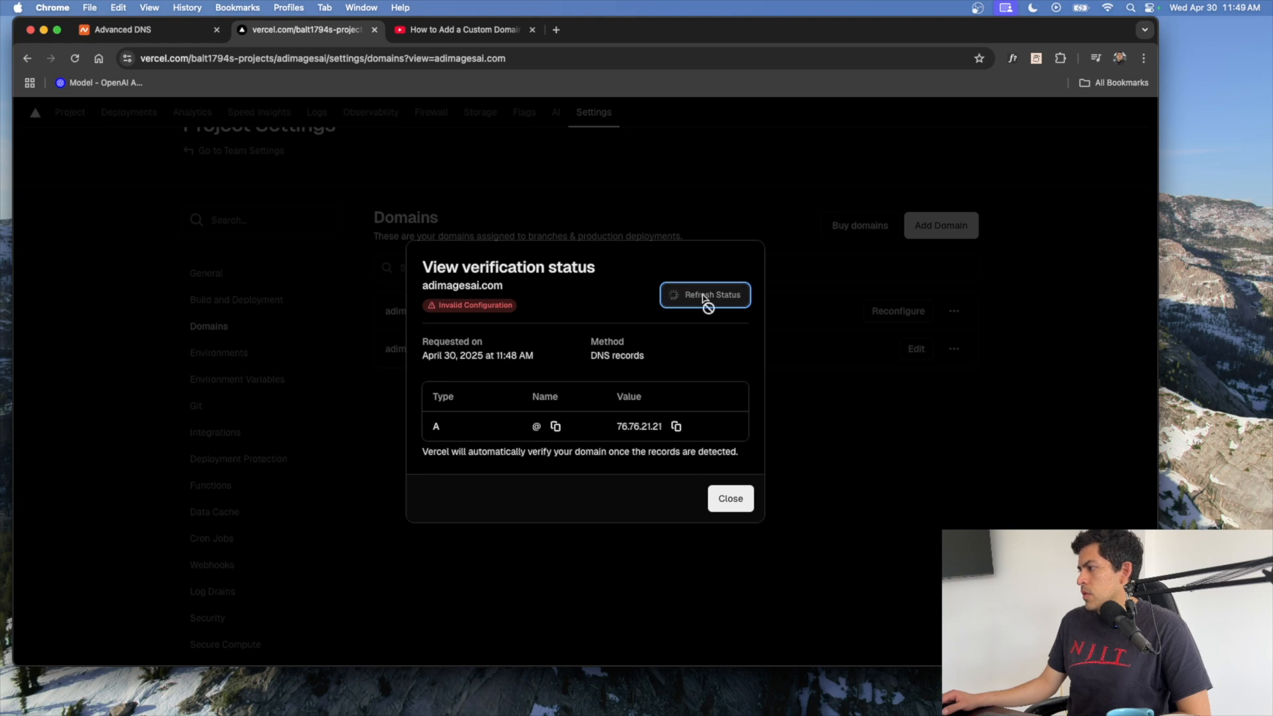
{"action": "left_click", "coordinate": [126, 29]}
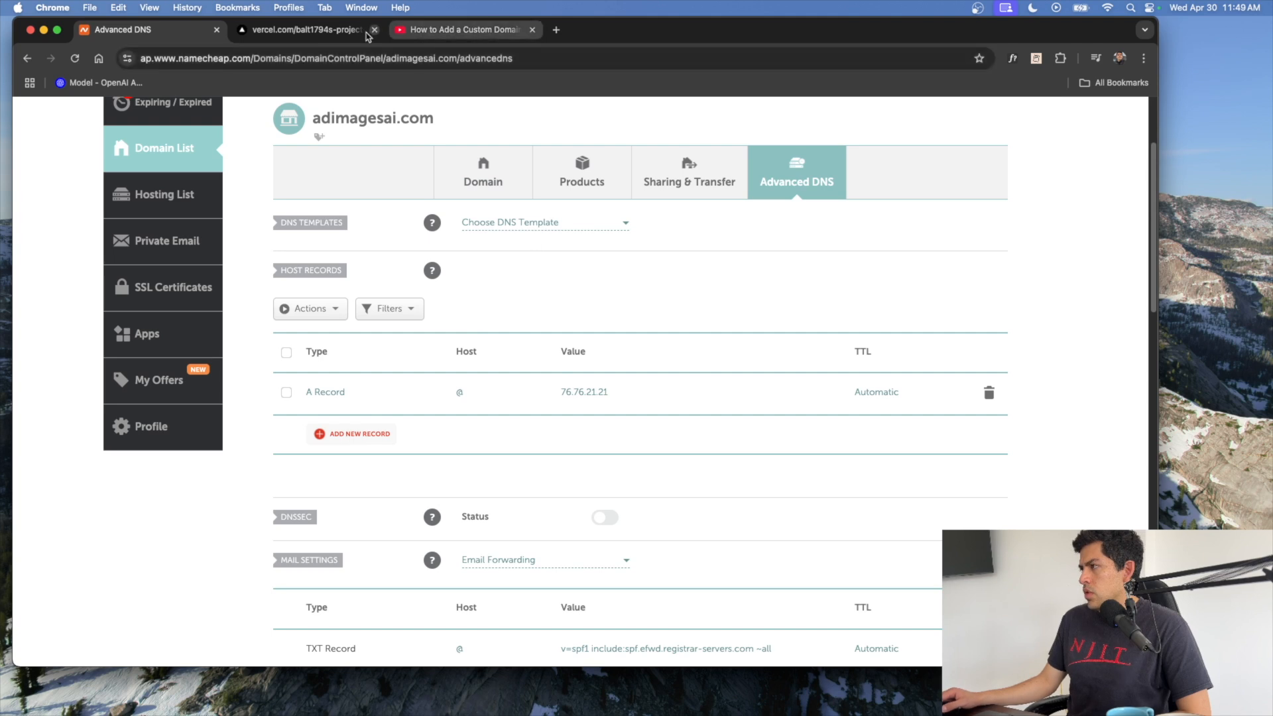
Refresh again until adimagesai.com shows Configured Correctly, then close the status.
{"action": "left_click", "coordinate": [304, 29]}
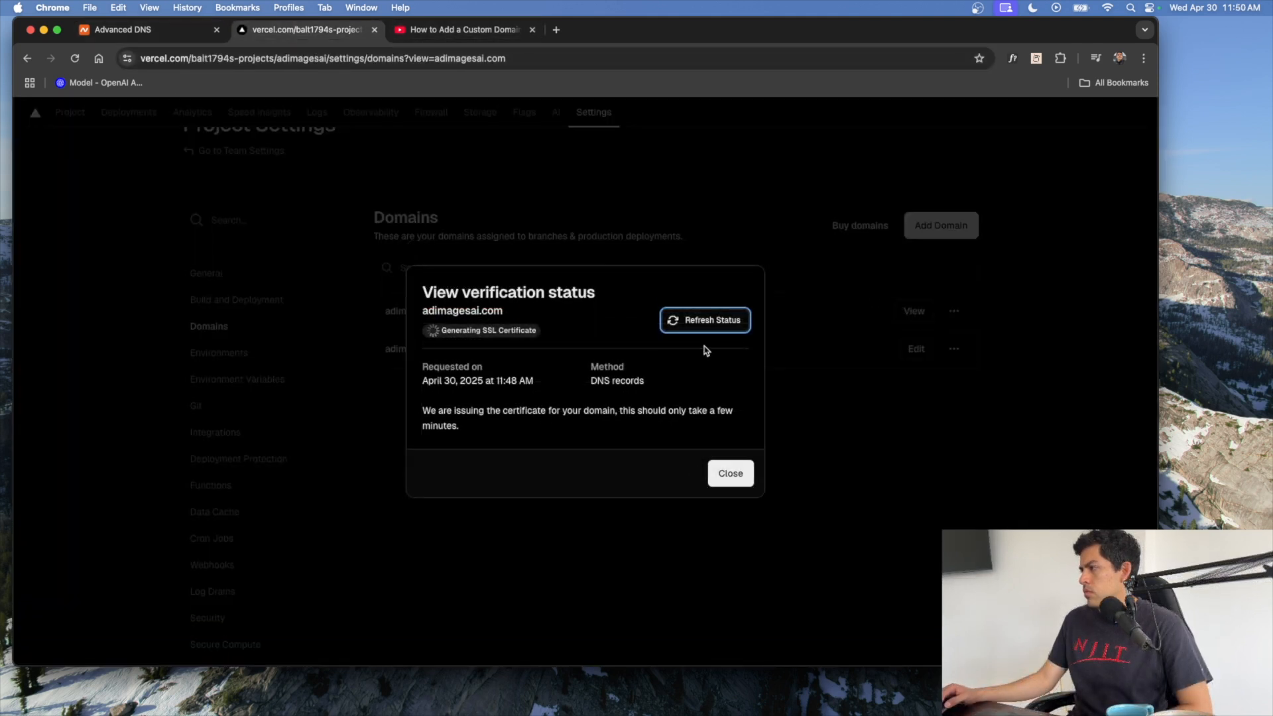
{"action": "left_click", "coordinate": [704, 319]}
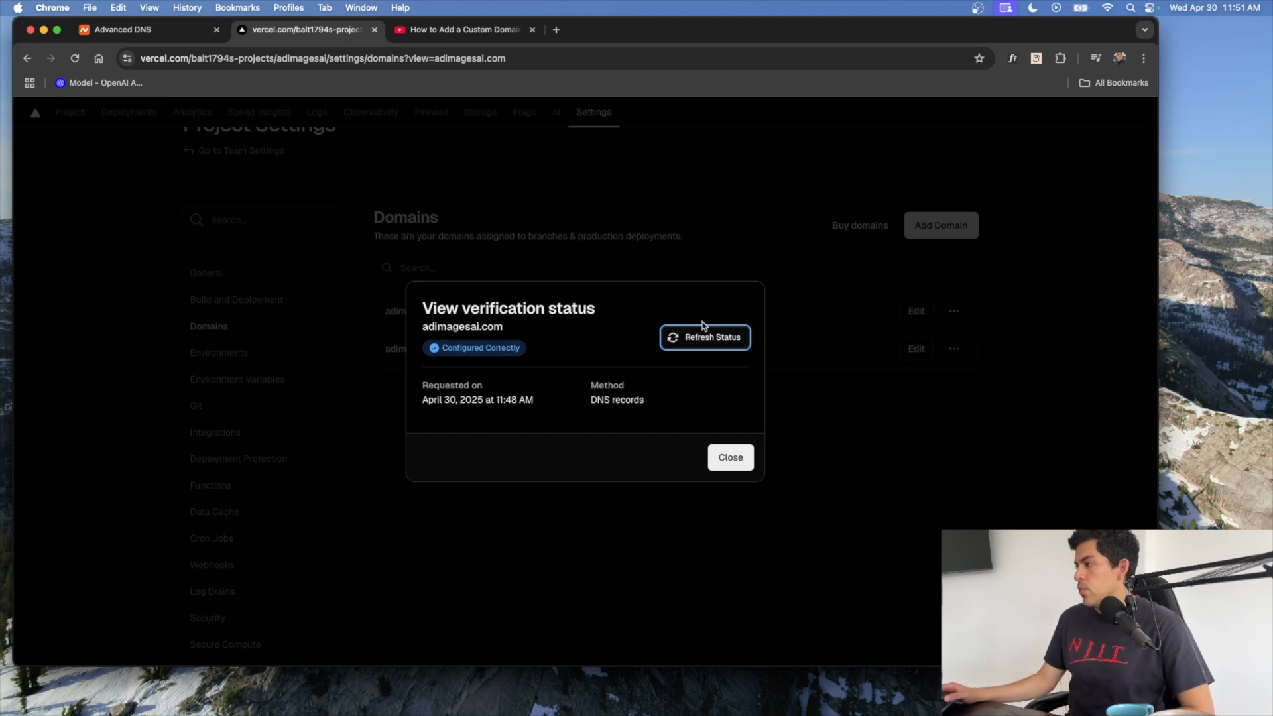
{"action": "mouse_move", "coordinate": [680, 456]}
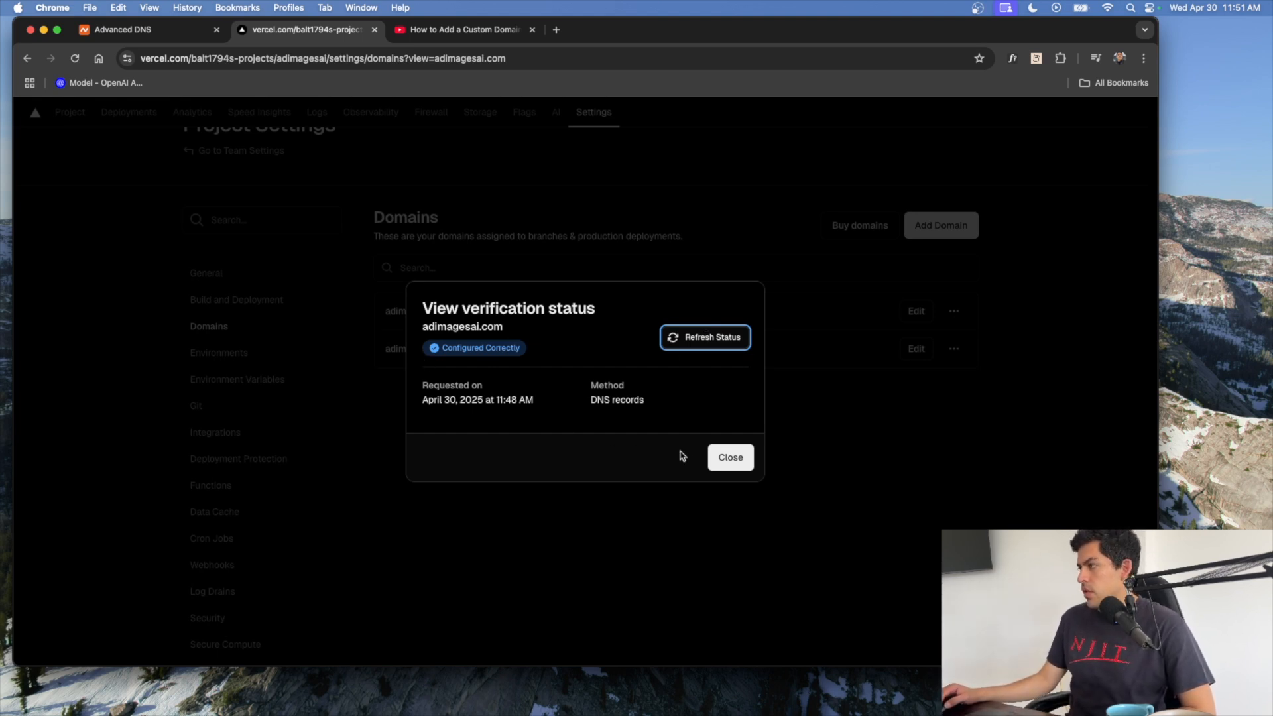
{"action": "left_click", "coordinate": [727, 456]}
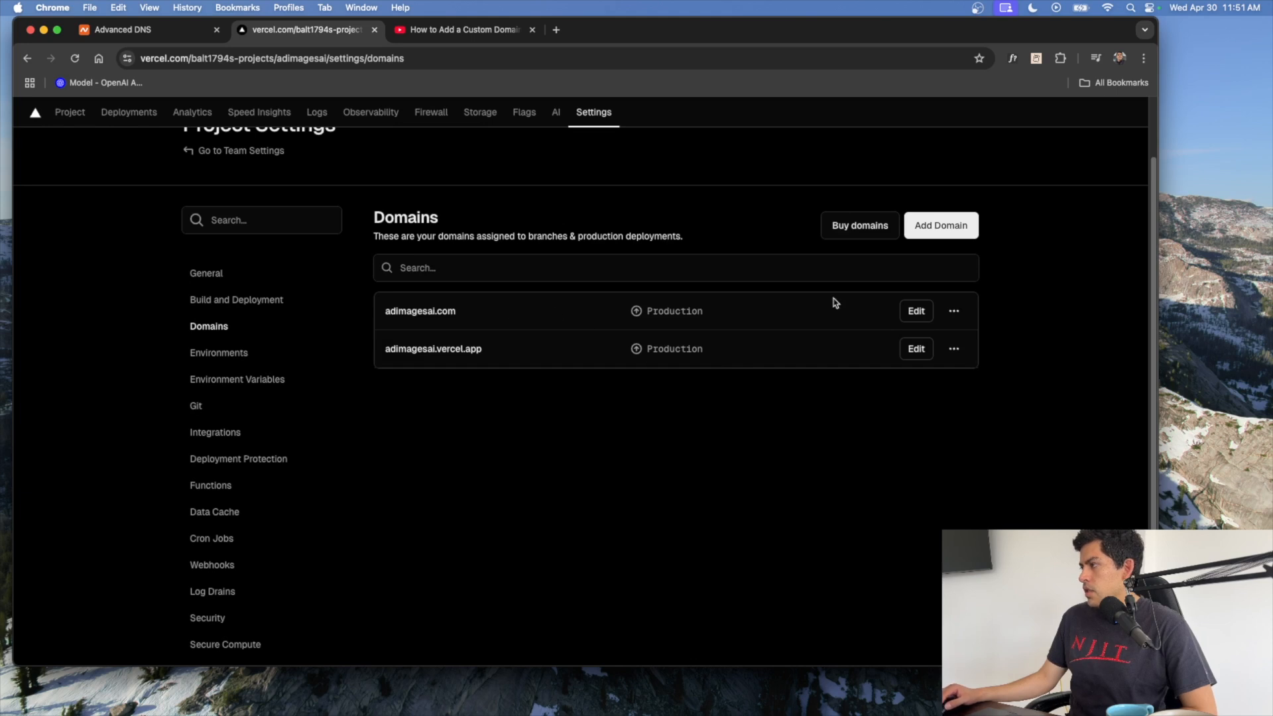
Review adimagesai.com's Edit dialog and ⋯ menu without making changes.
{"action": "left_click", "coordinate": [916, 310]}
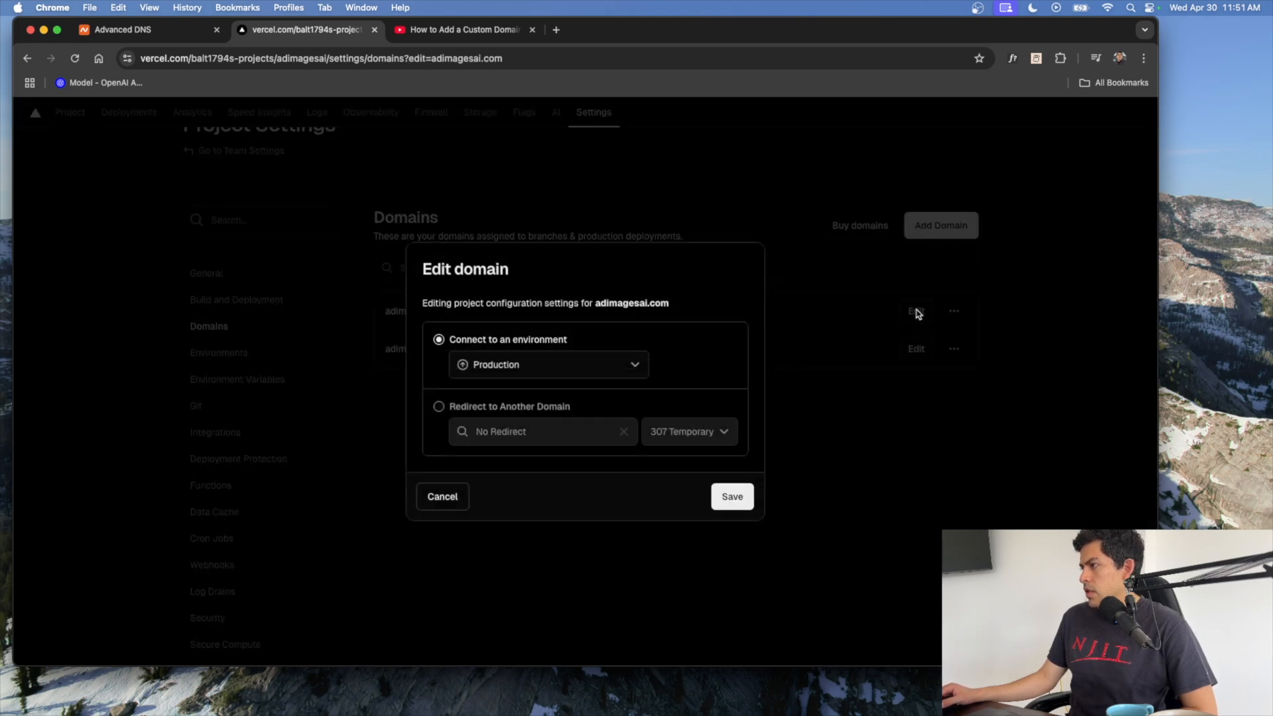
{"action": "mouse_move", "coordinate": [443, 495]}
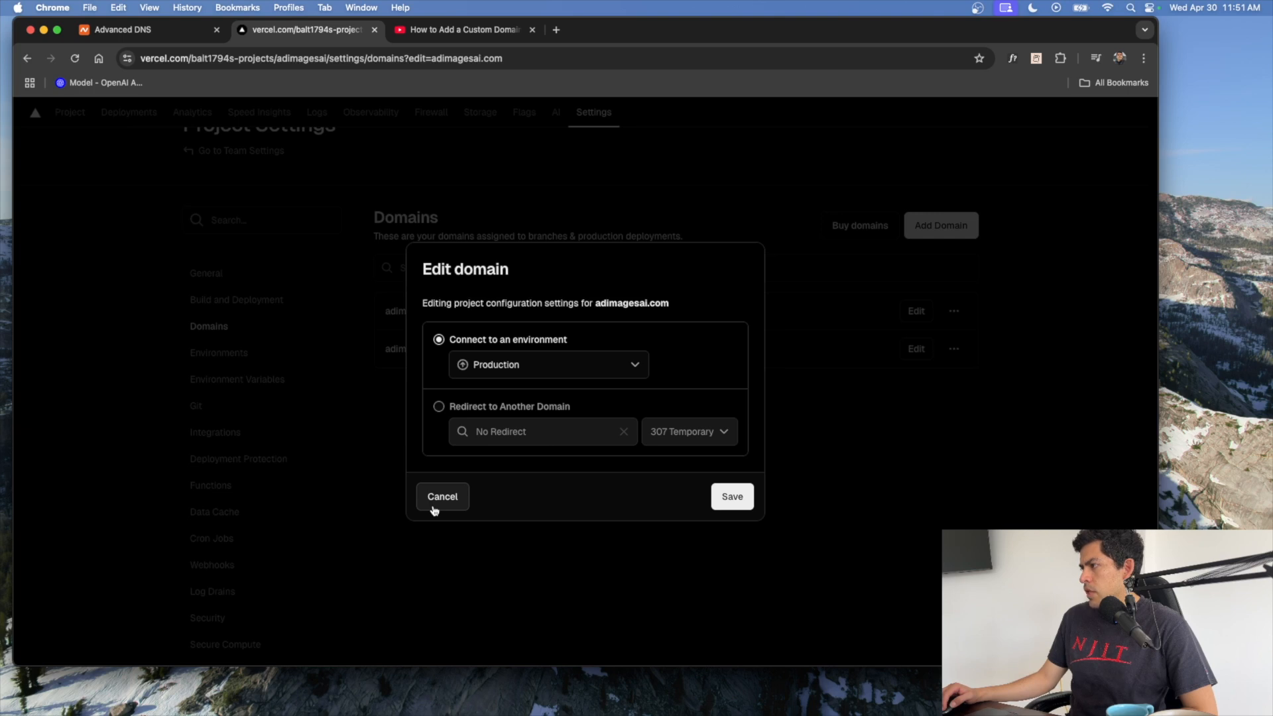
{"action": "left_click", "coordinate": [442, 496]}
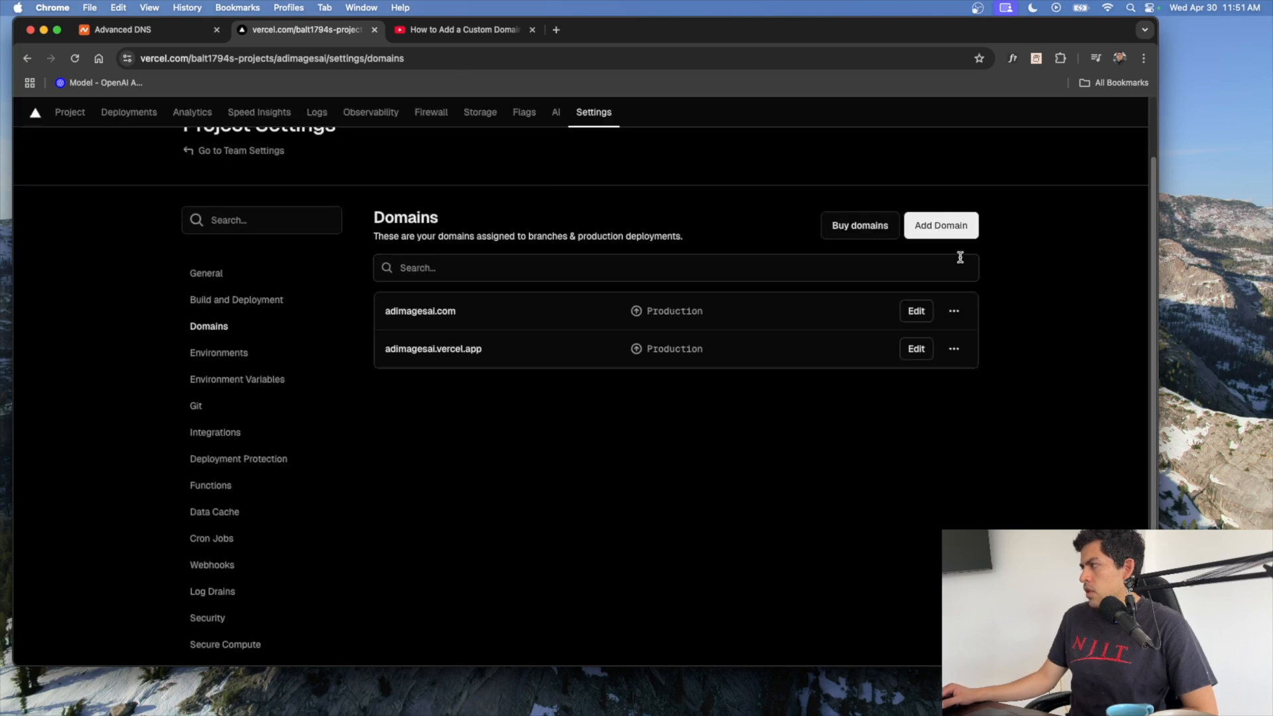
{"action": "left_click", "coordinate": [953, 311]}
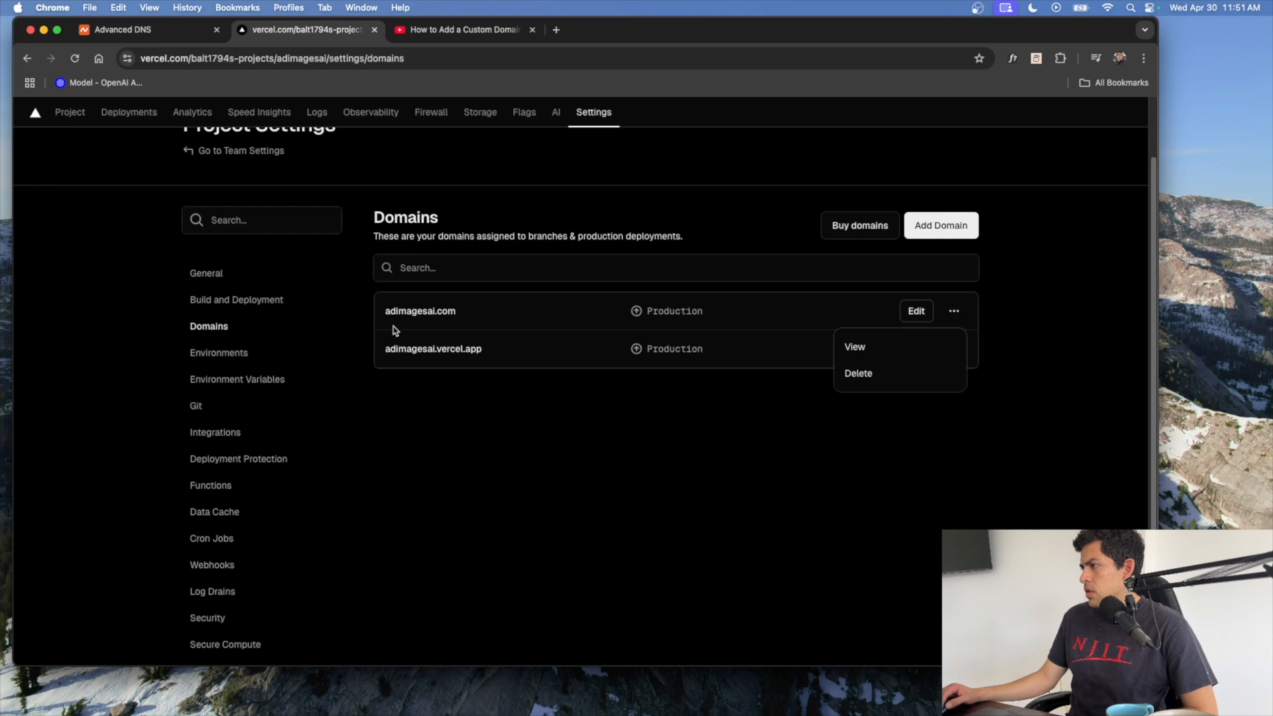
{"action": "left_click", "coordinate": [853, 347]}
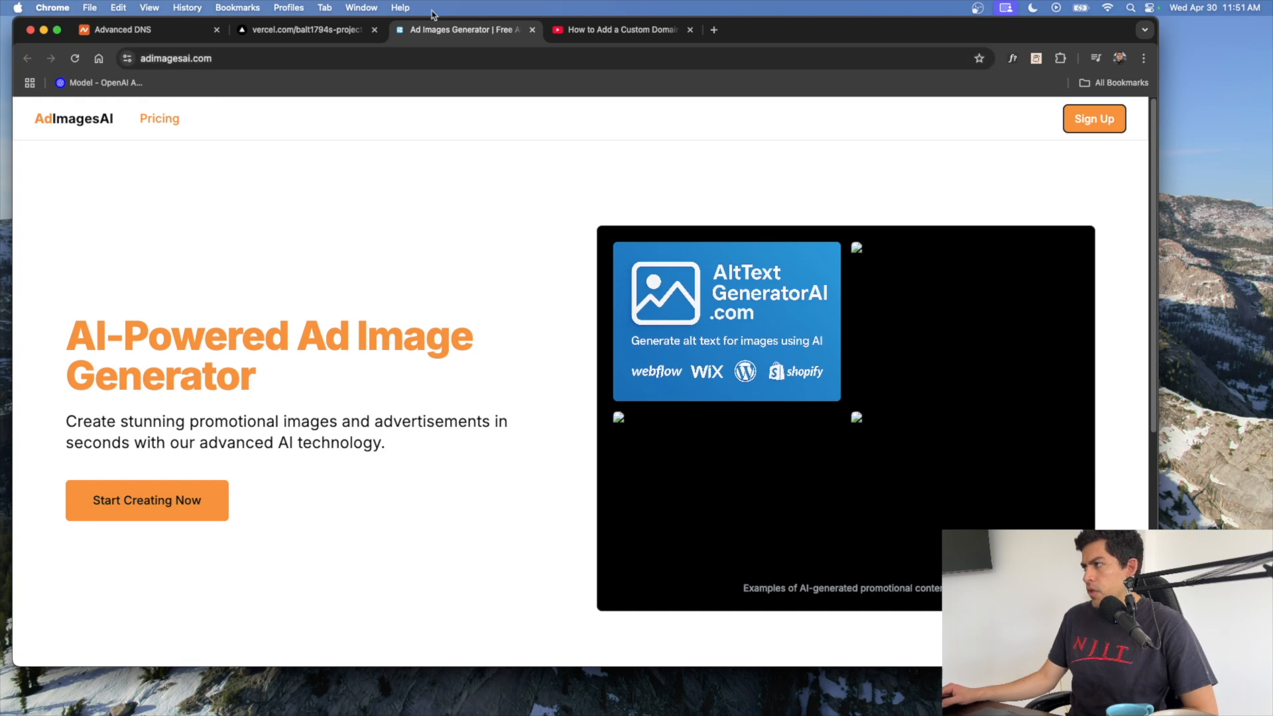
{"action": "mouse_move", "coordinate": [307, 29]}
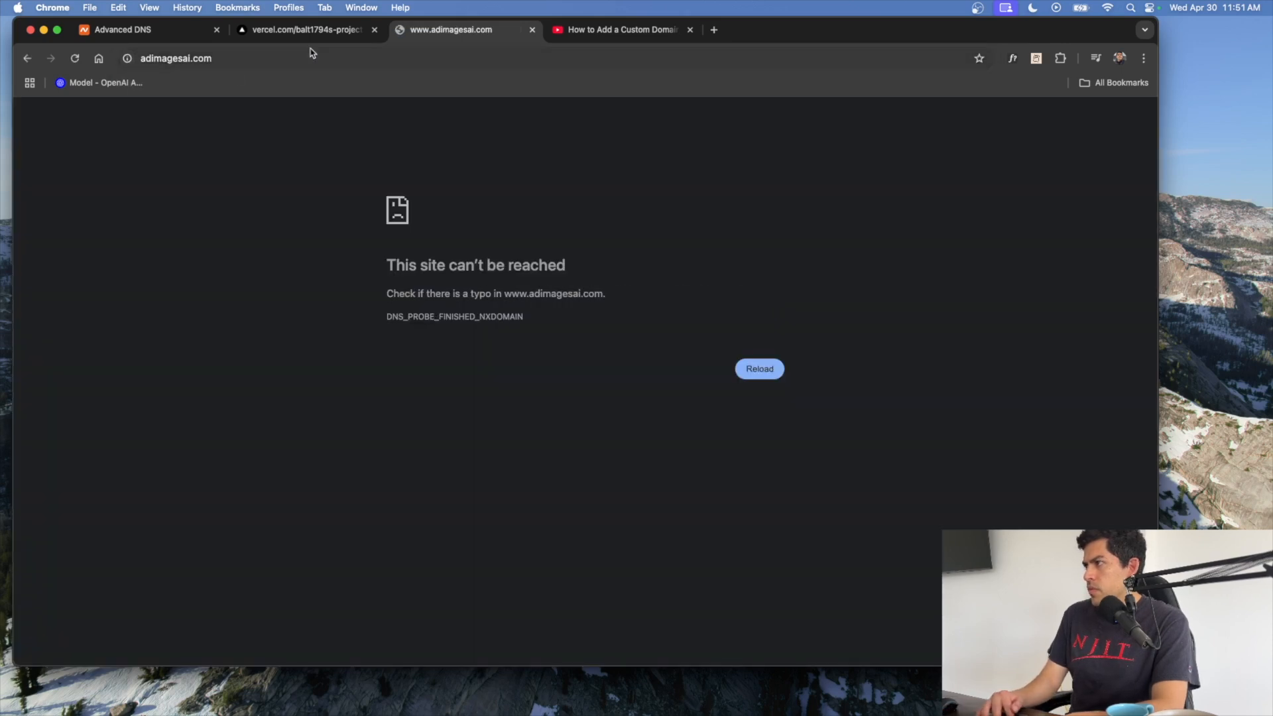
{"action": "left_click", "coordinate": [304, 29]}
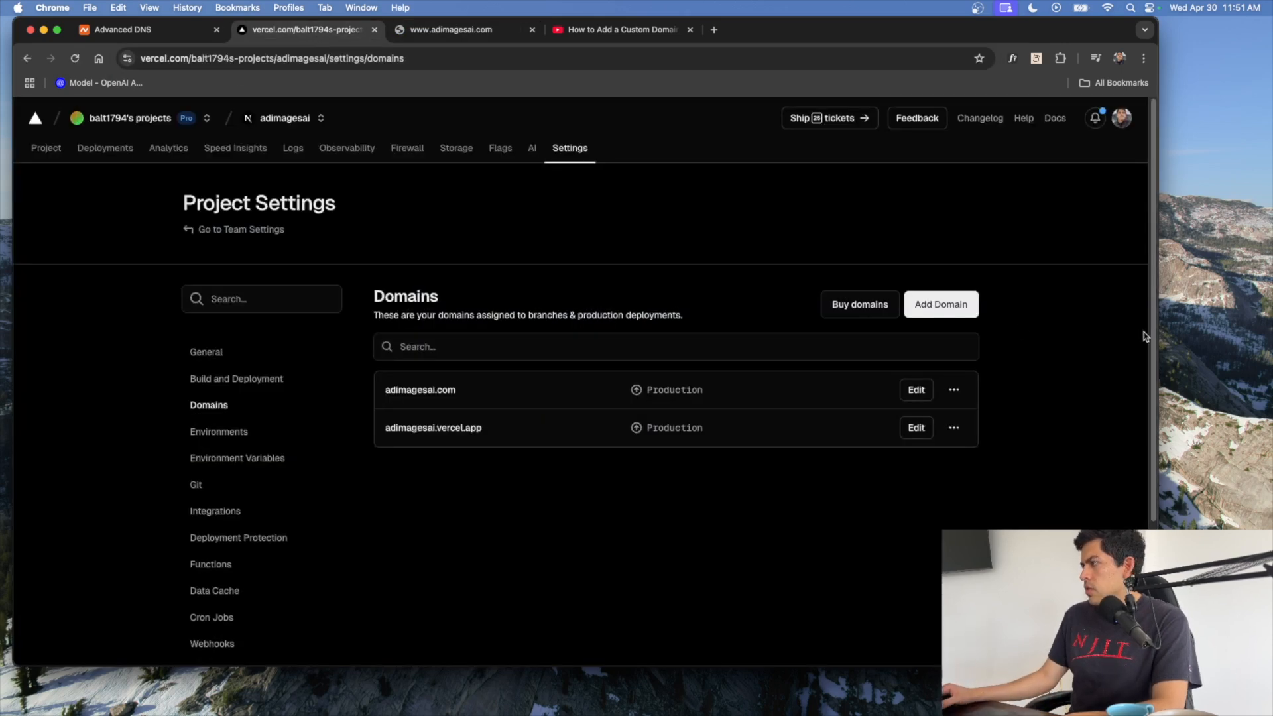
{"action": "mouse_move", "coordinate": [899, 446]}
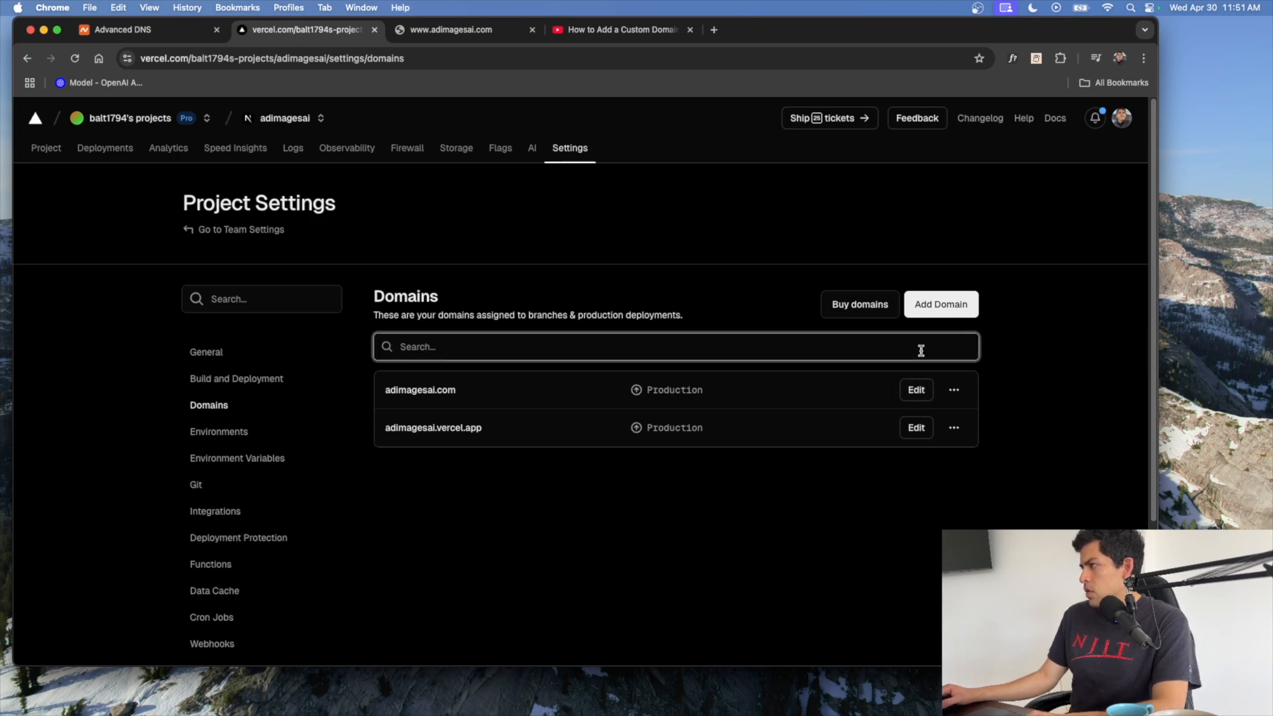
{"action": "left_click", "coordinate": [940, 304]}
{"action": "type", "text": "www.a"}
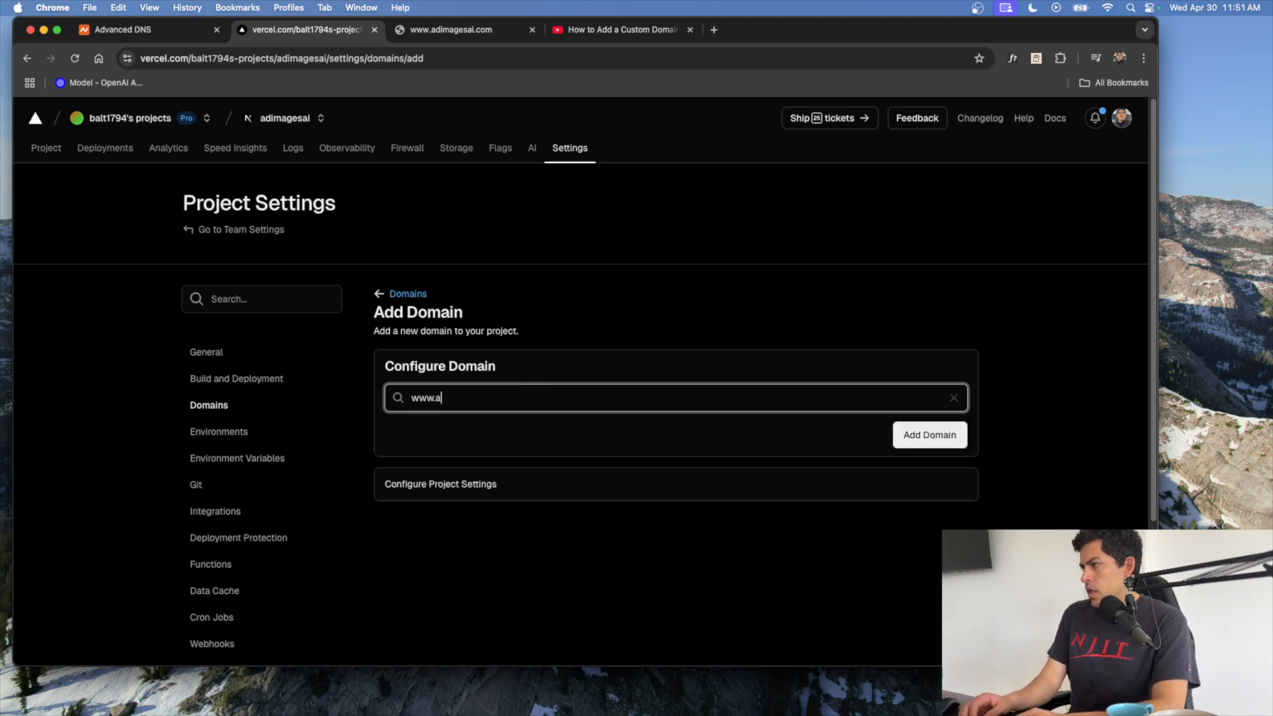
{"action": "type", "text": "dimagesai"}
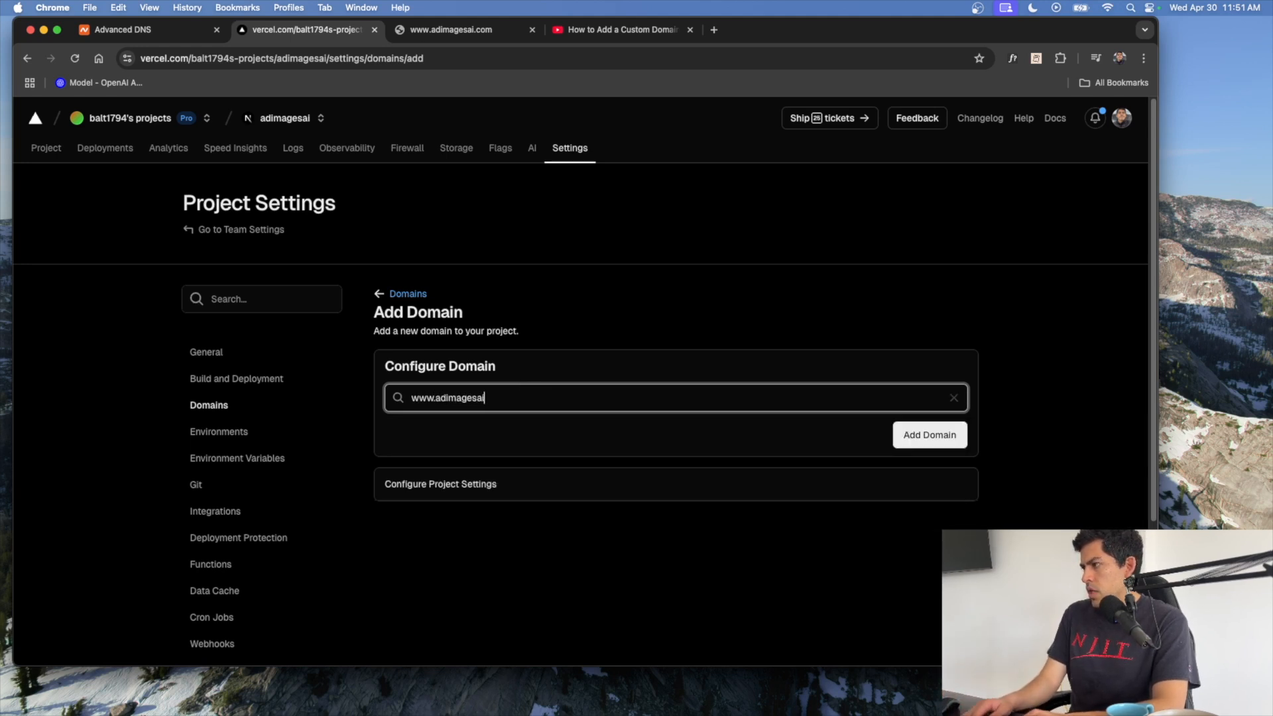
{"action": "type", "text": ".com"}
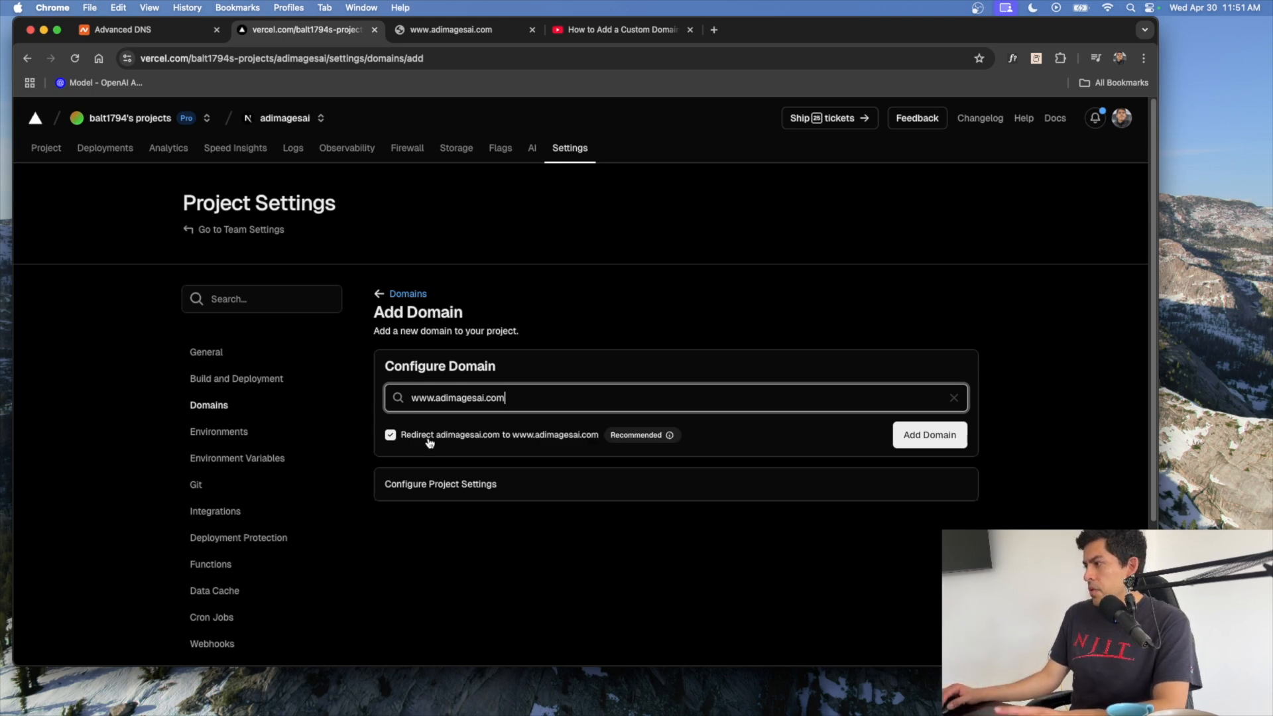
{"action": "mouse_move", "coordinate": [511, 444]}
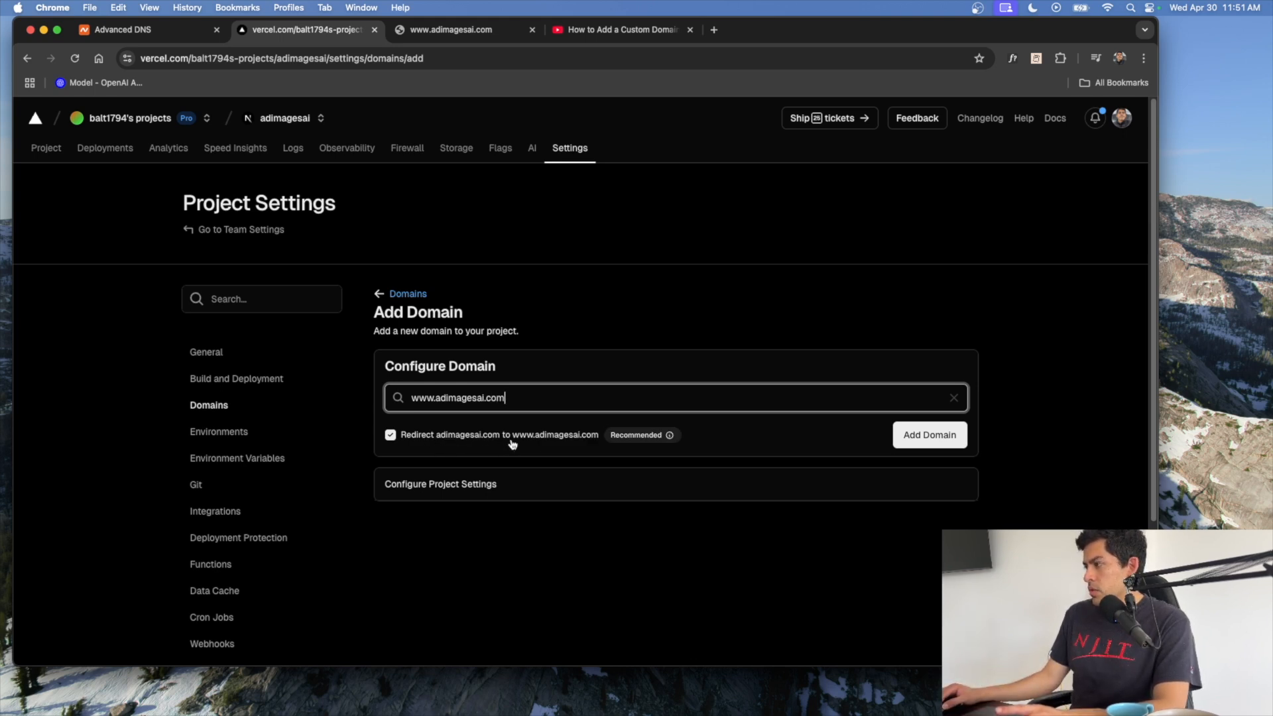
{"action": "left_click", "coordinate": [390, 434]}
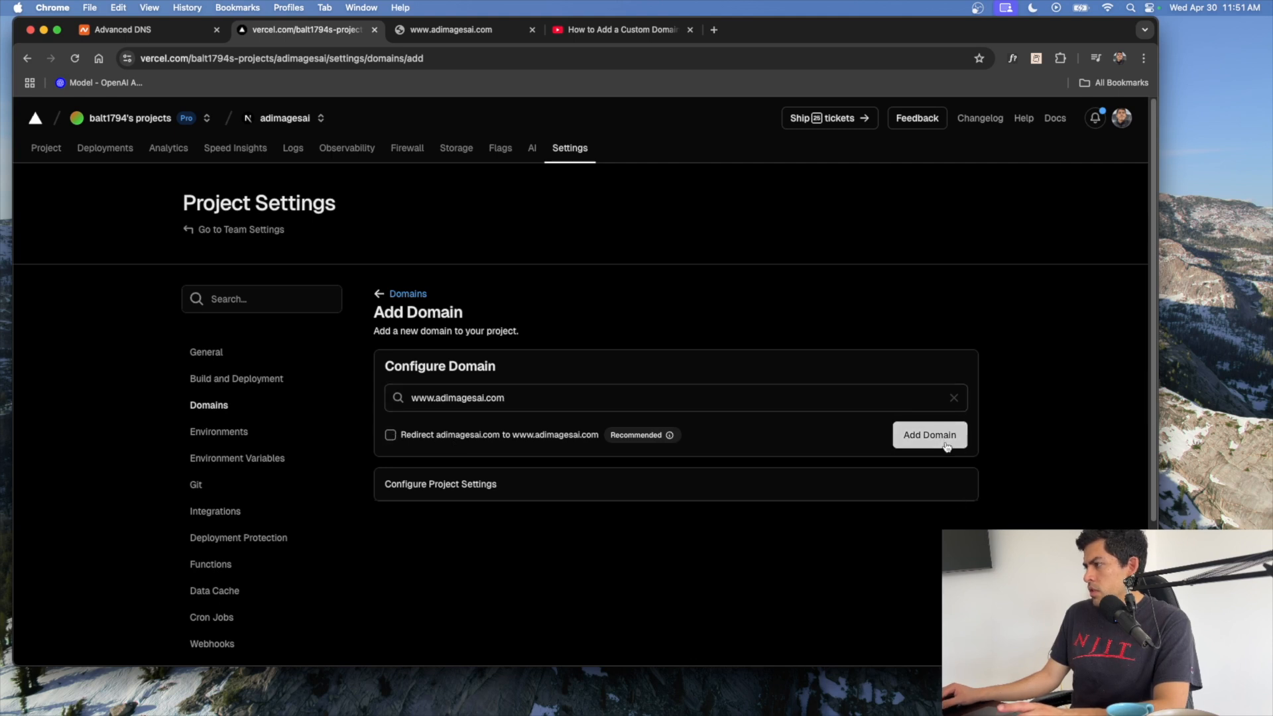
{"action": "left_click", "coordinate": [929, 434]}
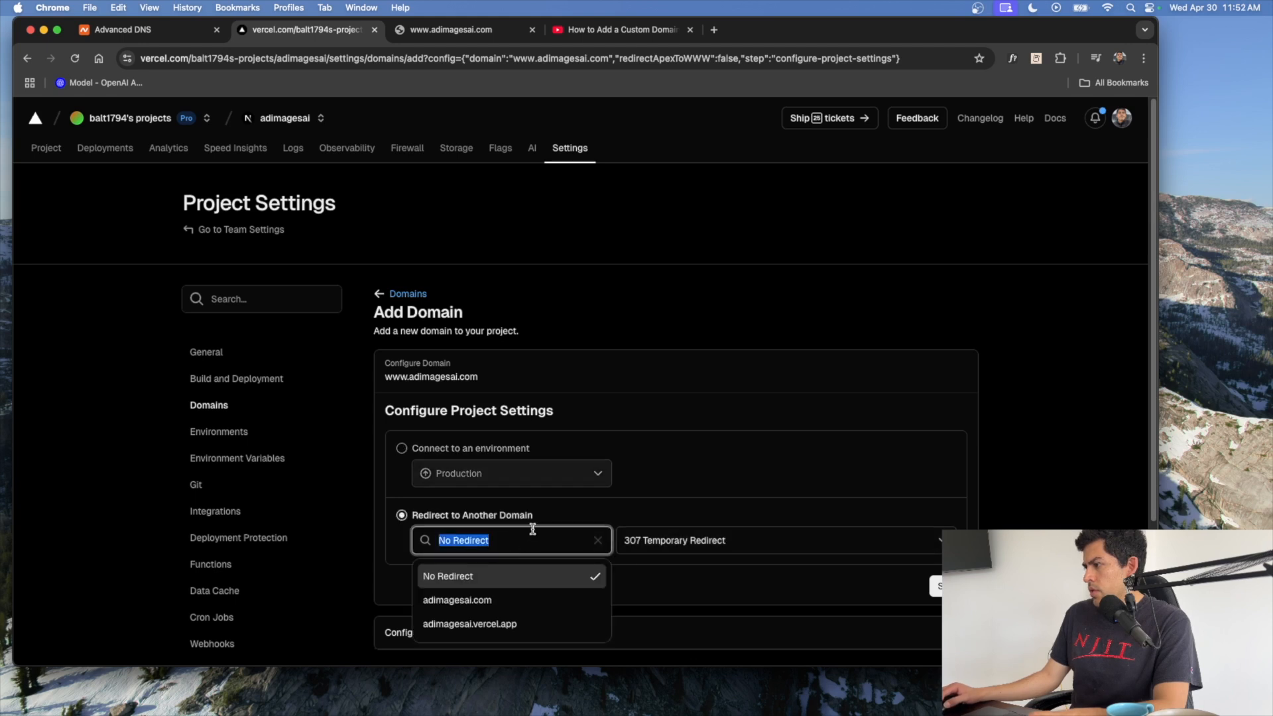
{"action": "left_click", "coordinate": [456, 600]}
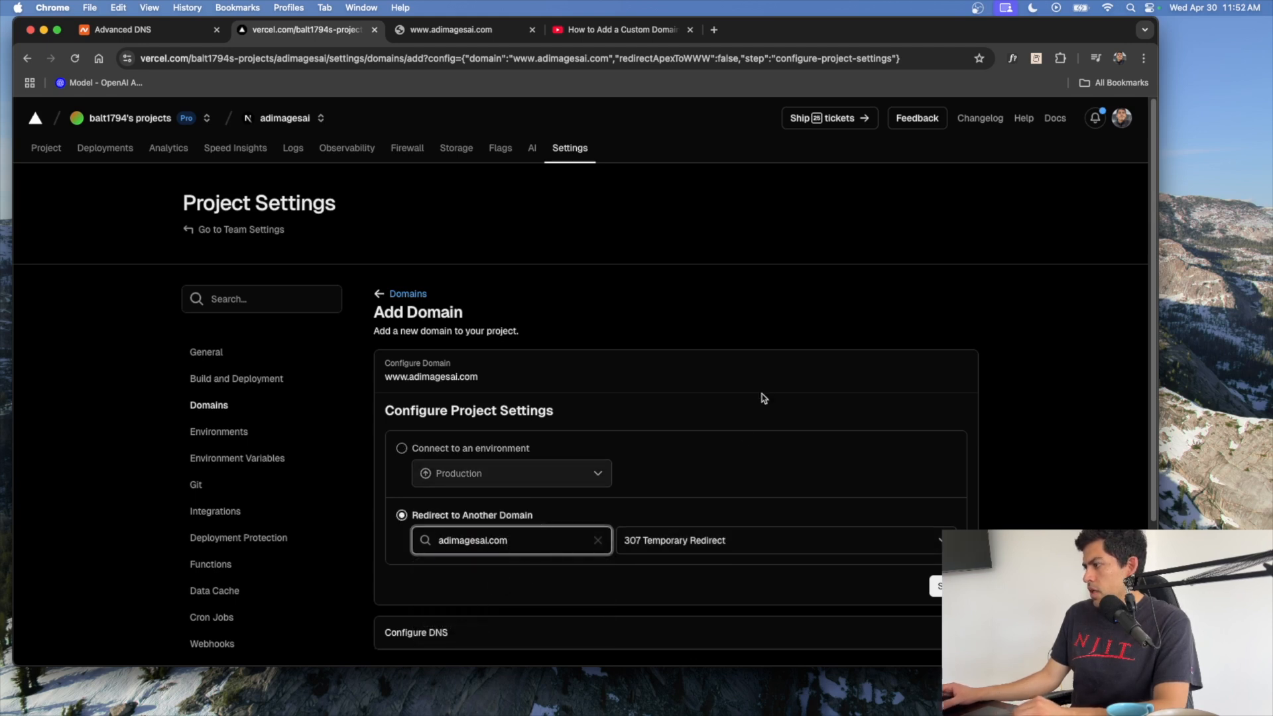
{"action": "left_click", "coordinate": [784, 540]}
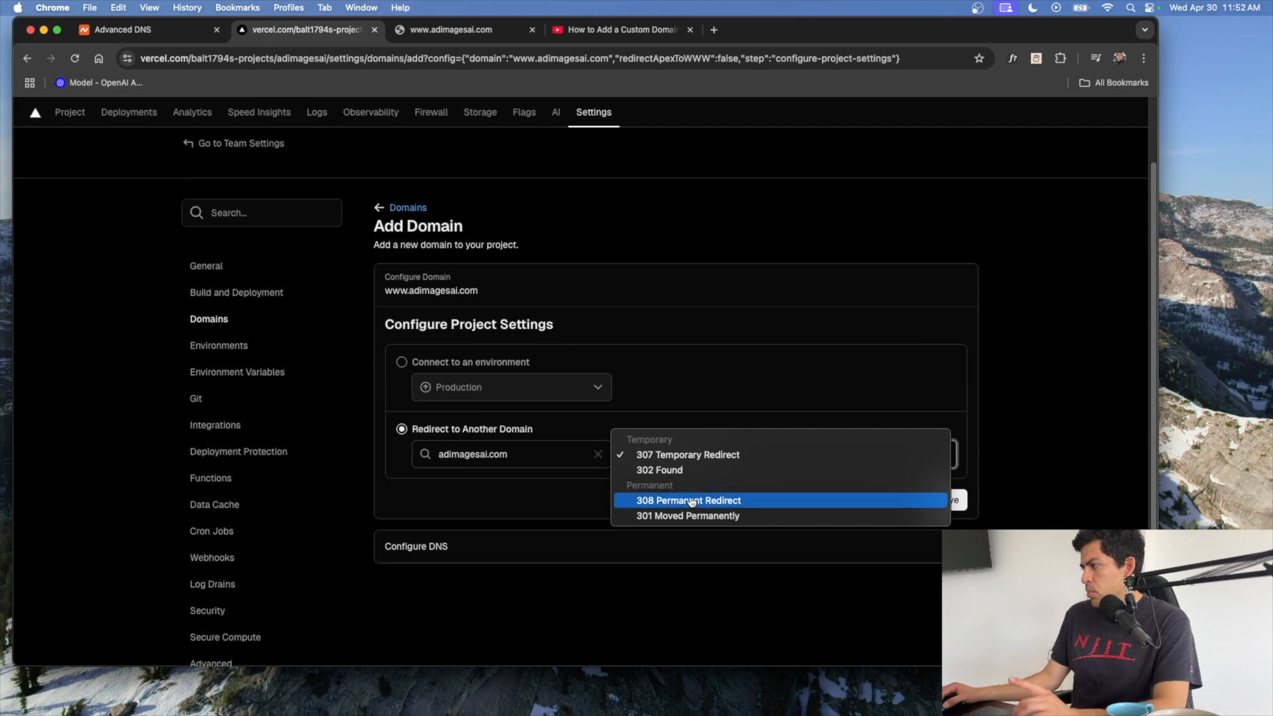
{"action": "left_click", "coordinate": [688, 500]}
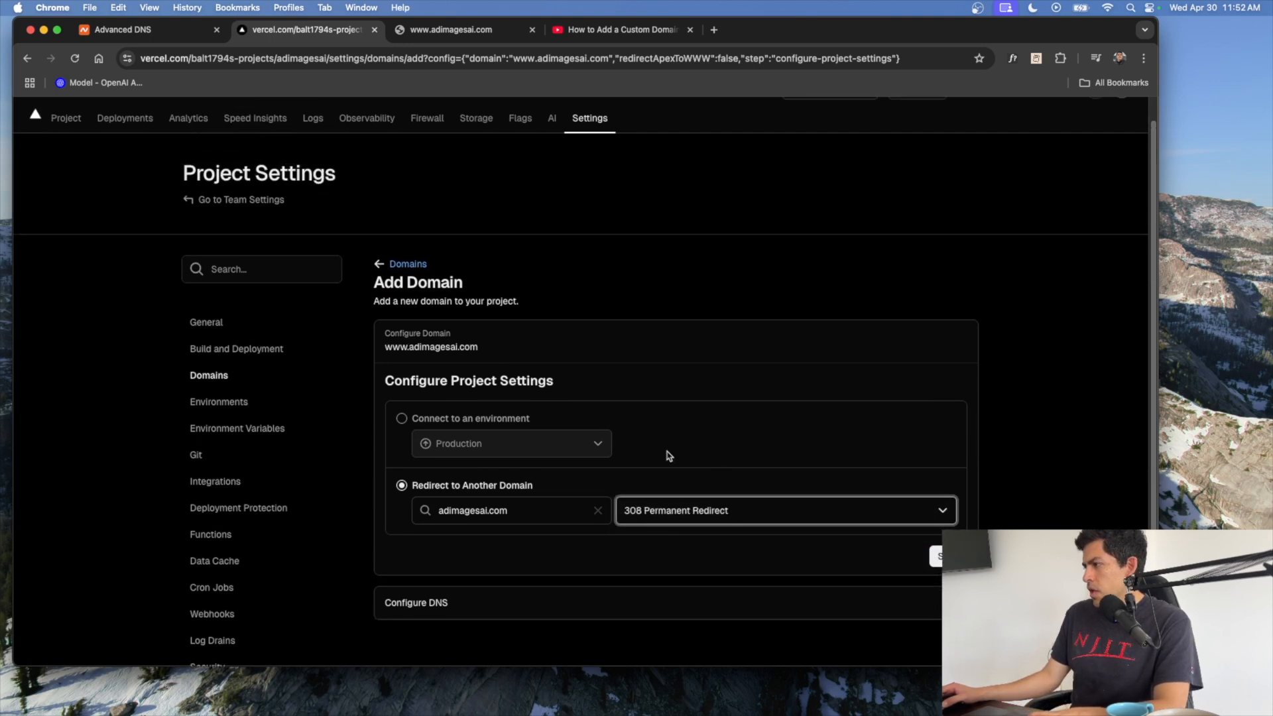
{"action": "mouse_move", "coordinate": [429, 368]}
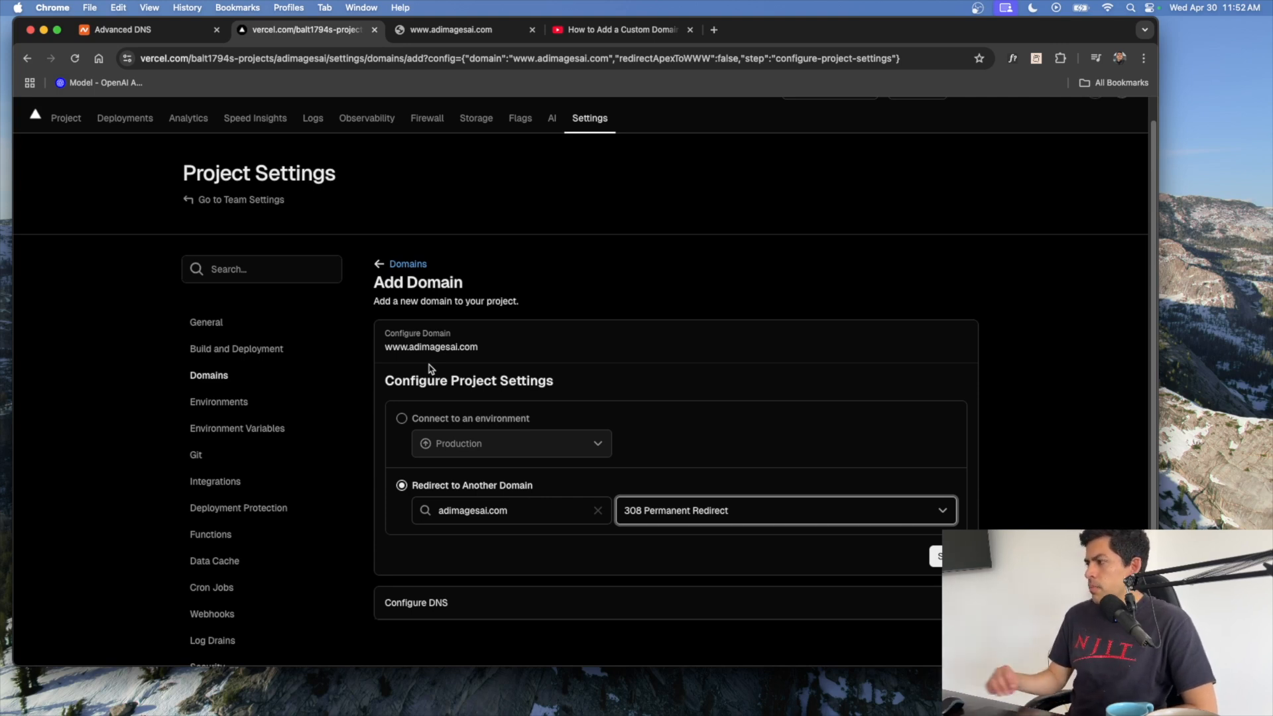
{"action": "mouse_move", "coordinate": [576, 430]}
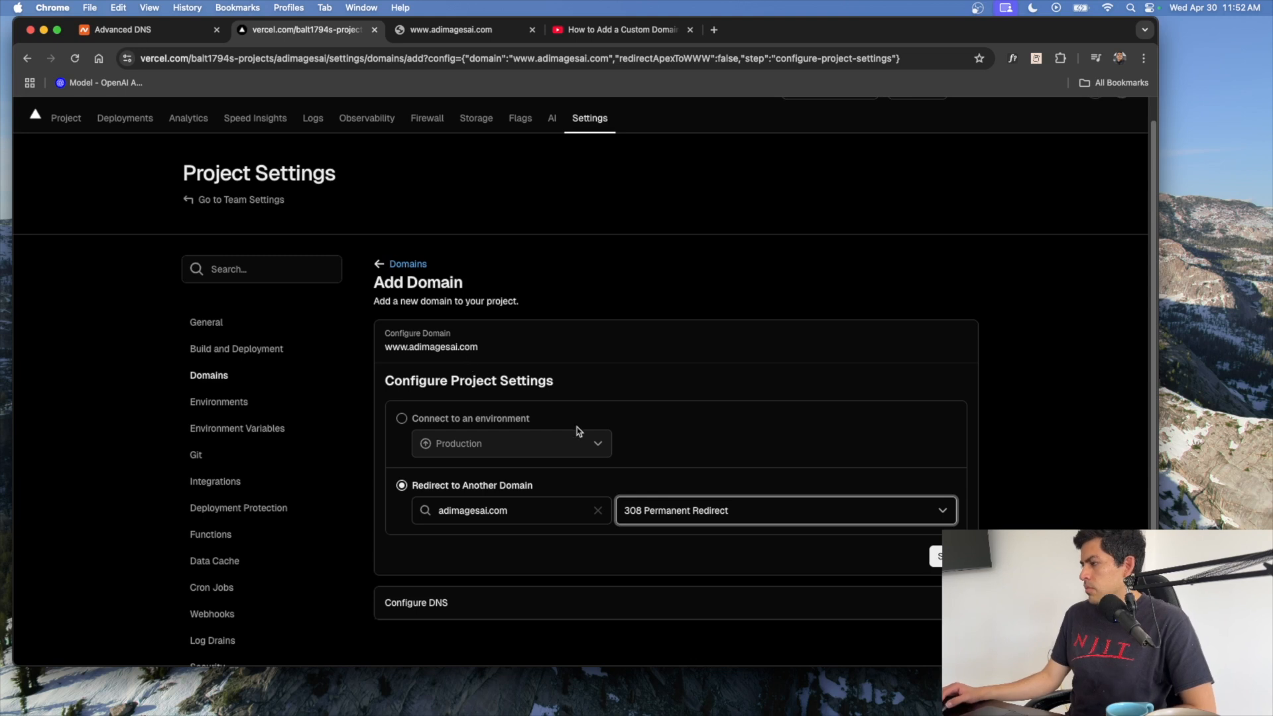
{"action": "mouse_move", "coordinate": [637, 482]}
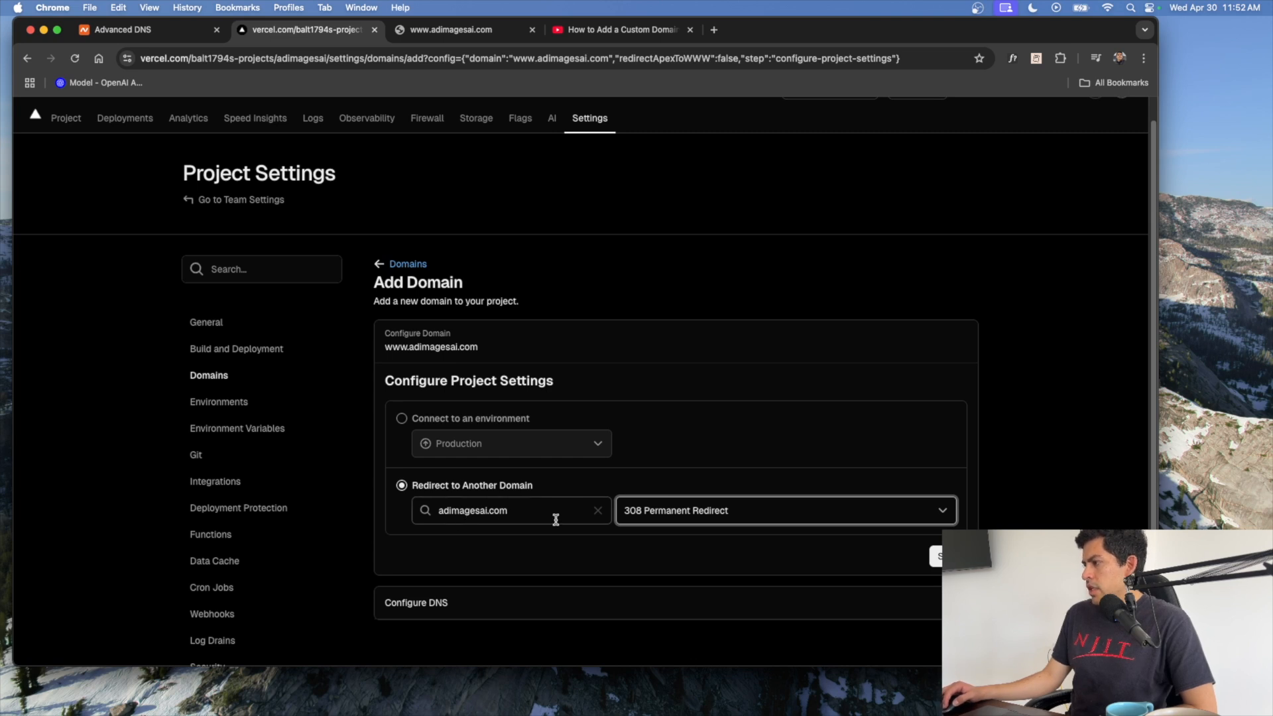
{"action": "mouse_move", "coordinate": [751, 551]}
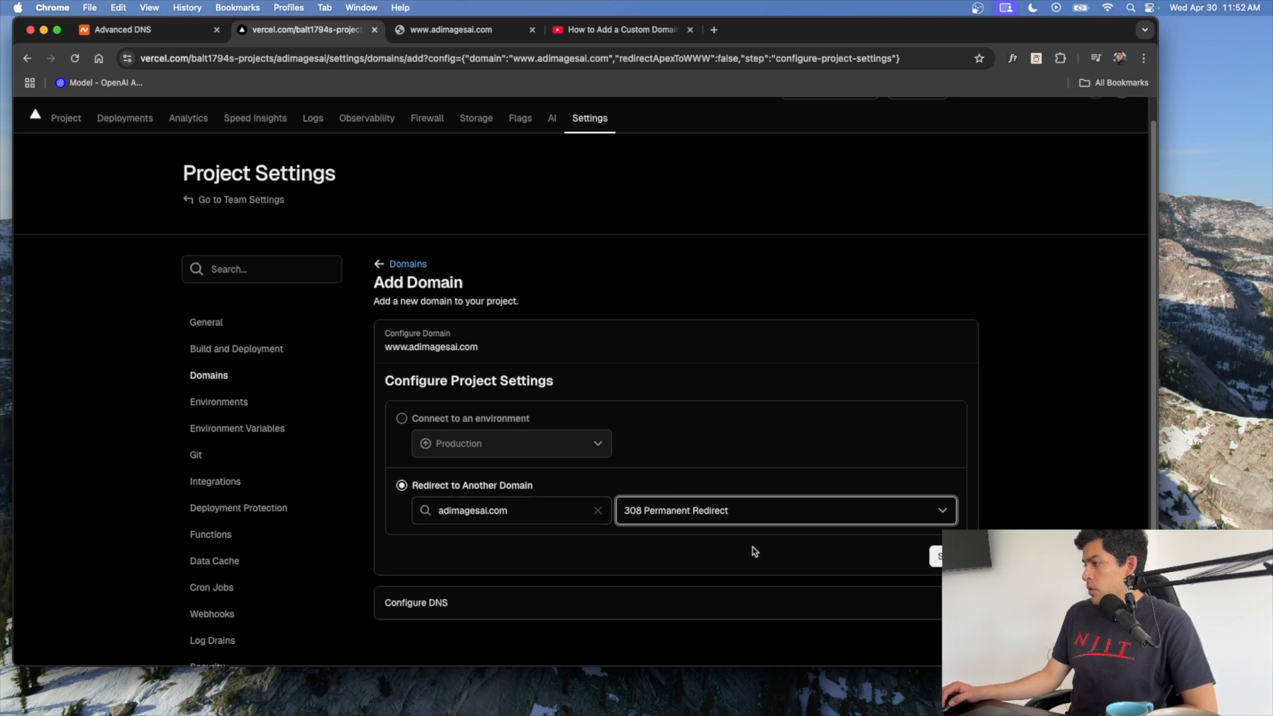
{"action": "mouse_move", "coordinate": [883, 542]}
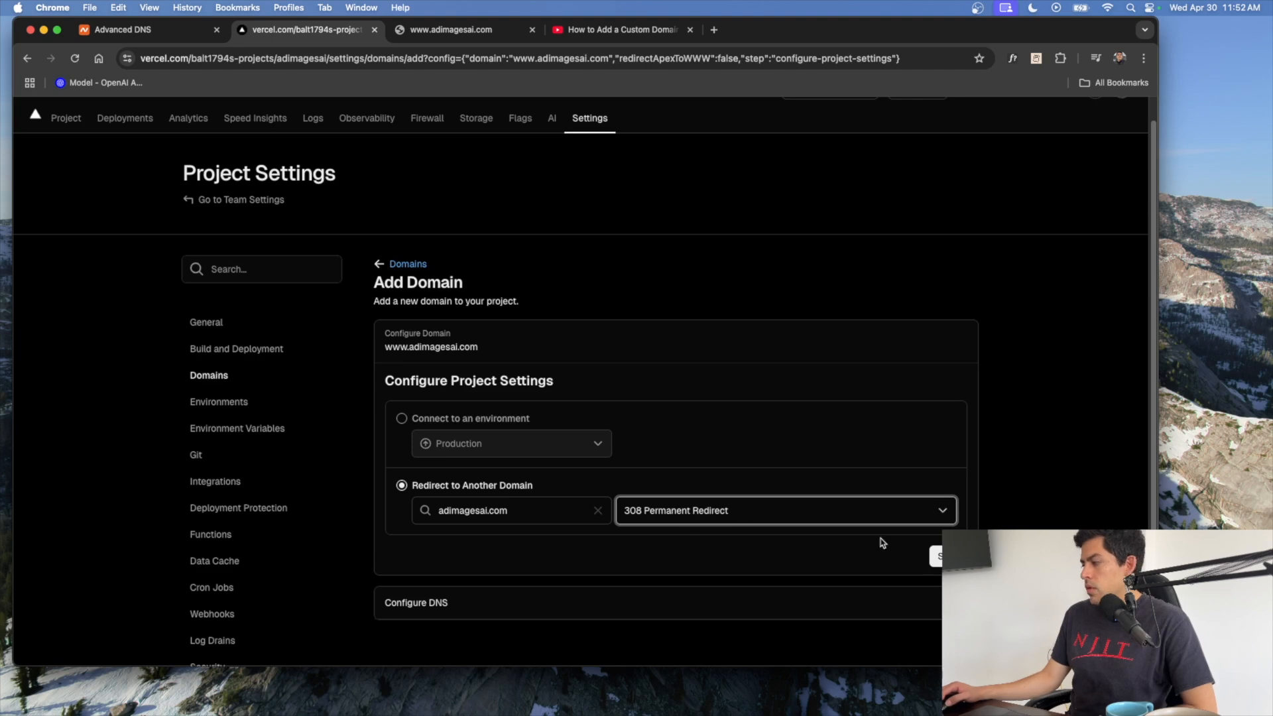
{"action": "left_click", "coordinate": [939, 556]}
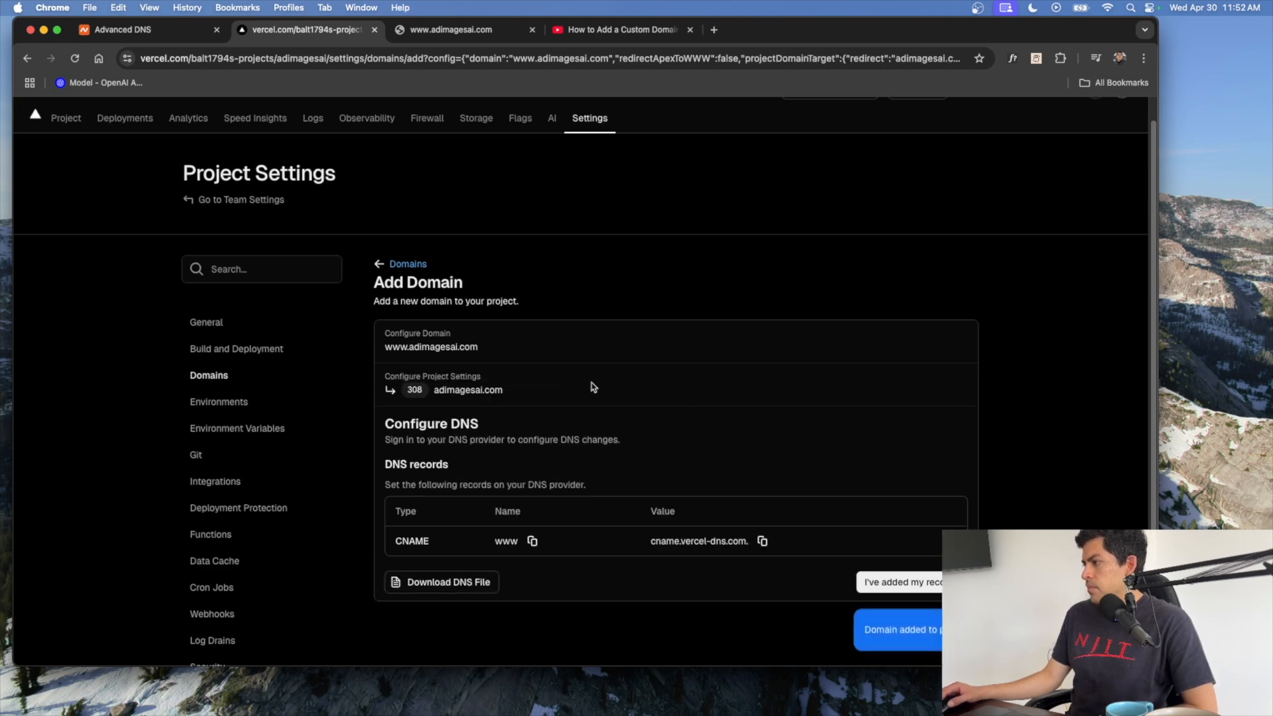
{"action": "scroll", "scroll_direction": "up", "scroll_amount": 3}
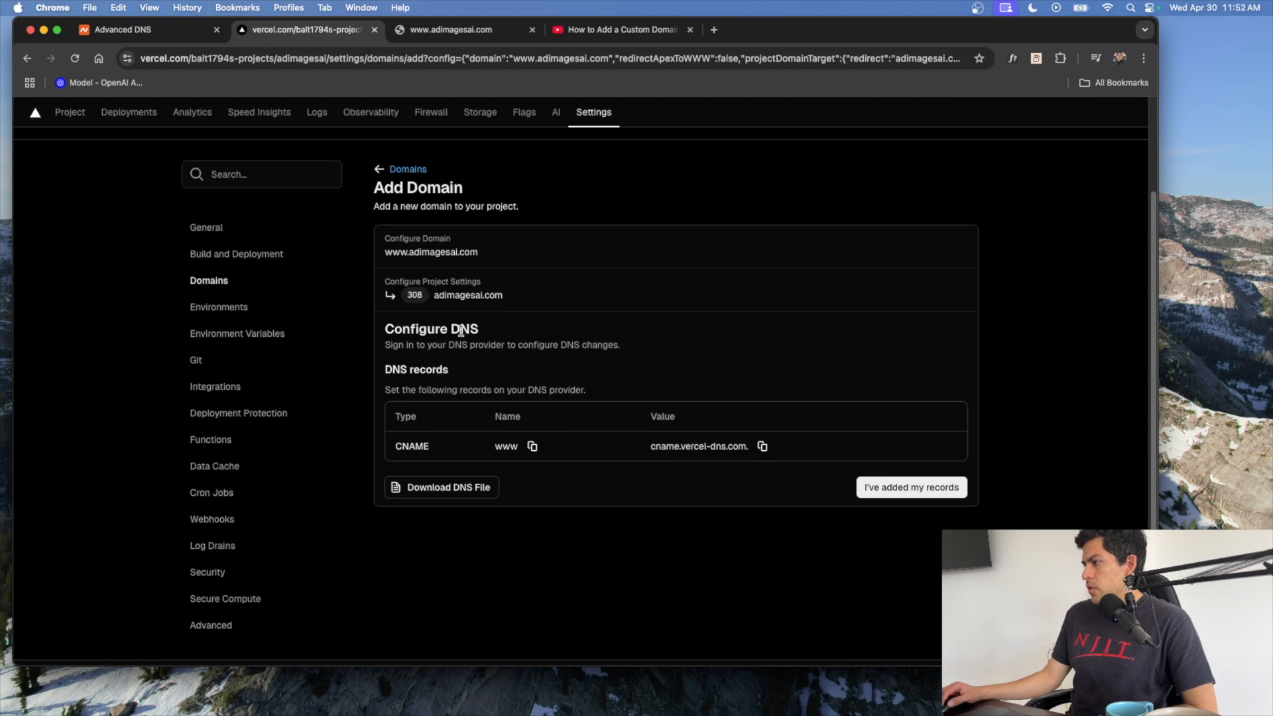
{"action": "mouse_move", "coordinate": [510, 334]}
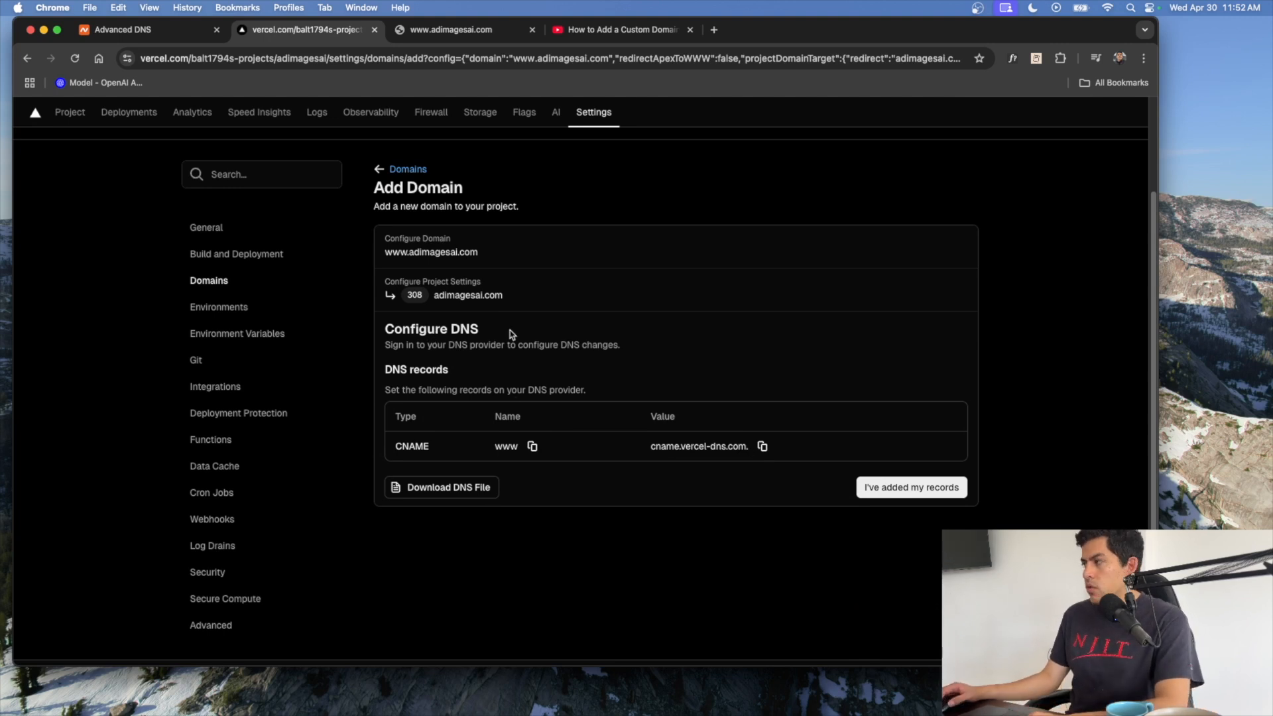
{"action": "mouse_move", "coordinate": [438, 456]}
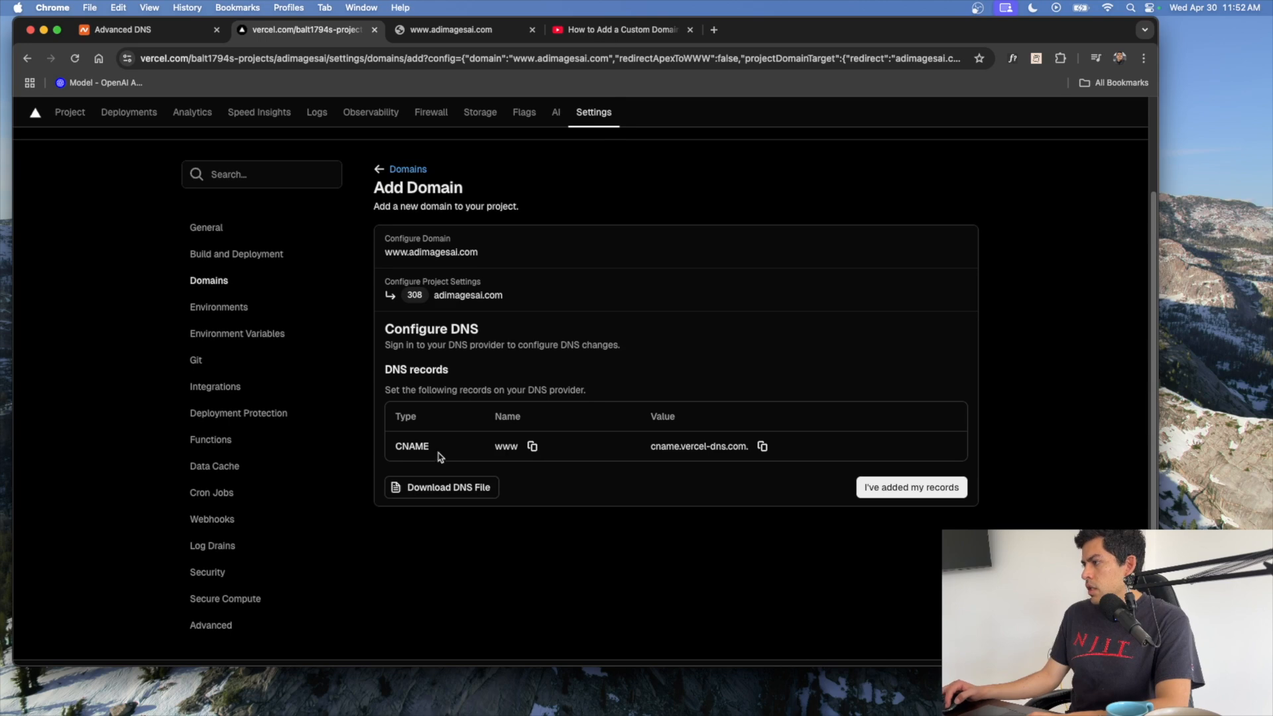
{"action": "left_click", "coordinate": [122, 29]}
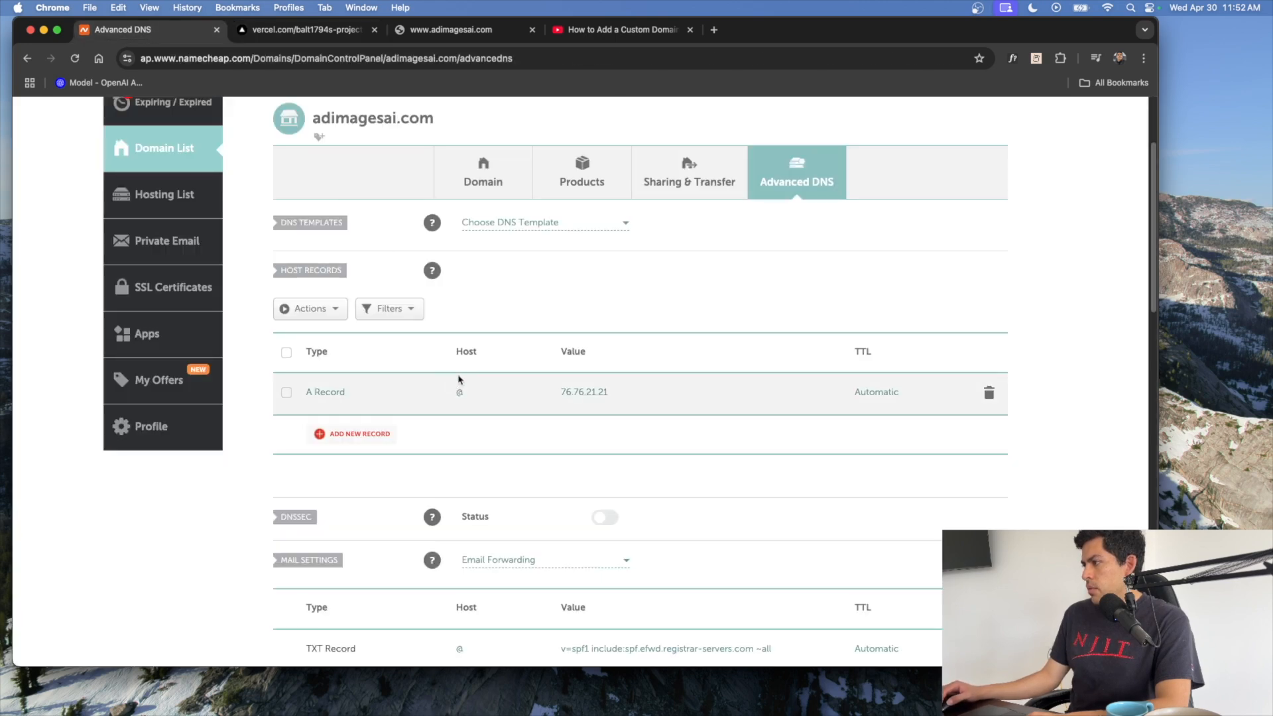
{"action": "left_click", "coordinate": [352, 433]}
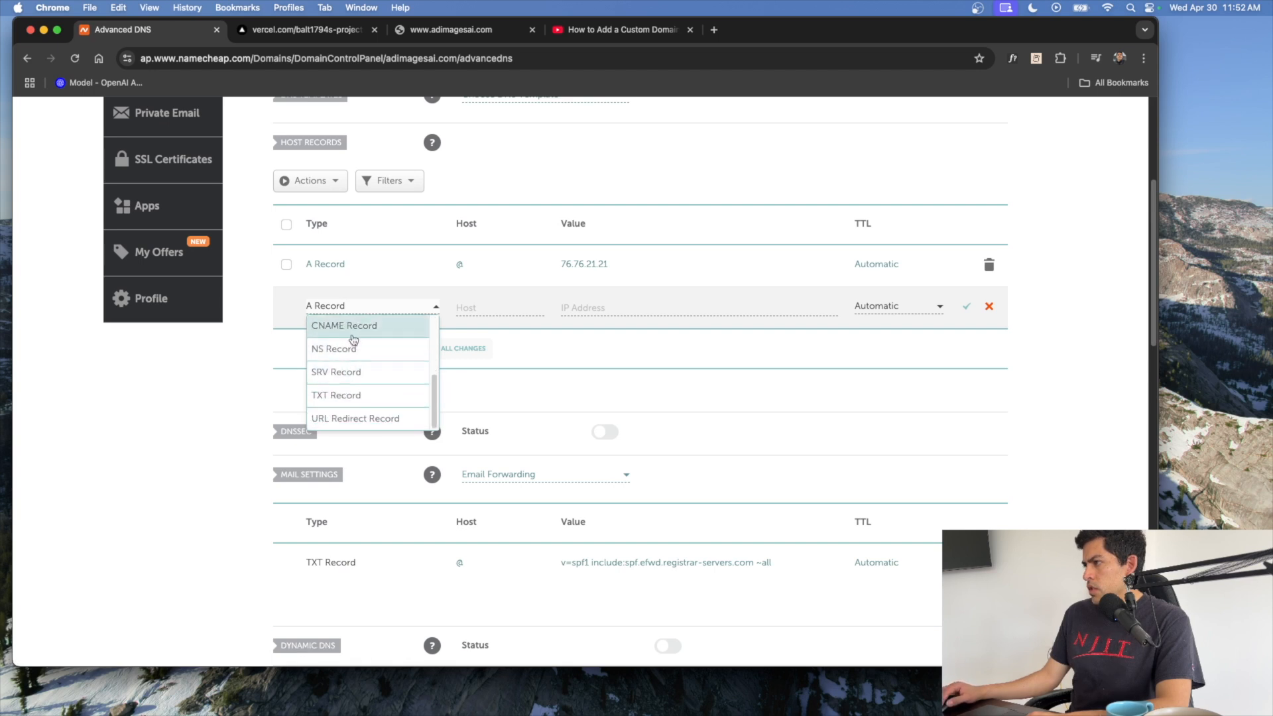
{"action": "left_click", "coordinate": [344, 325]}
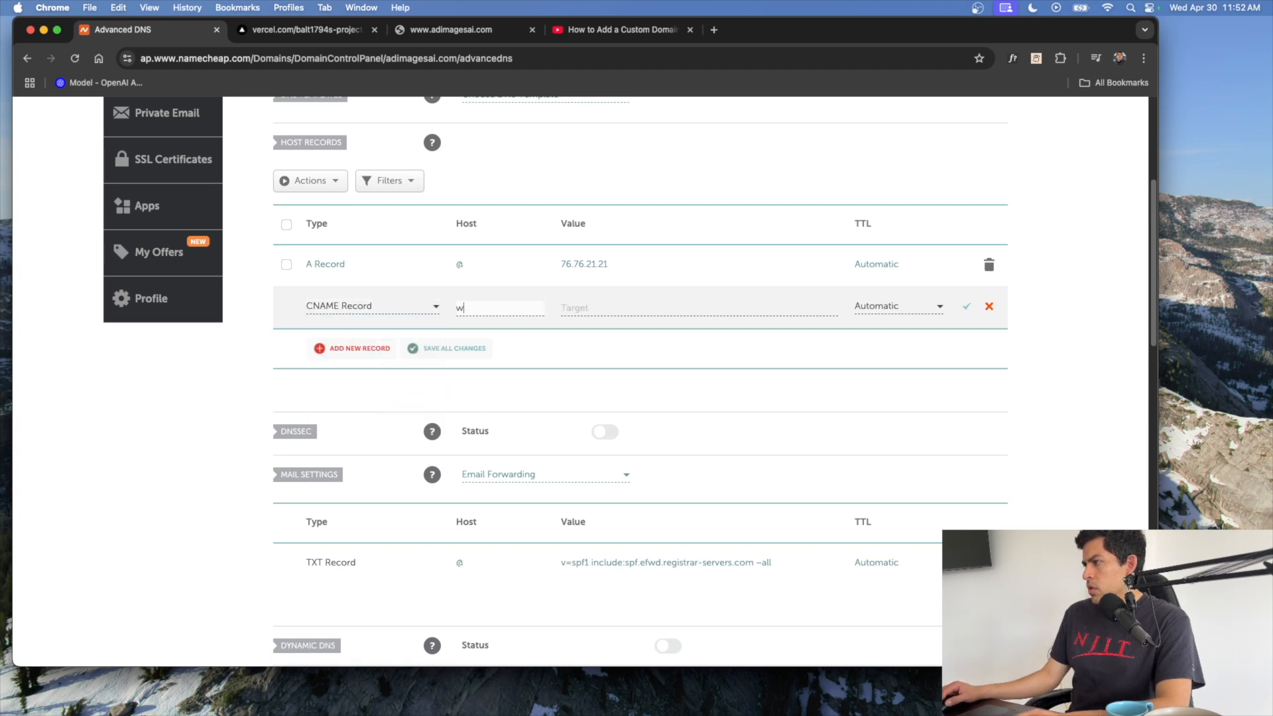
{"action": "type", "text": "ww"}
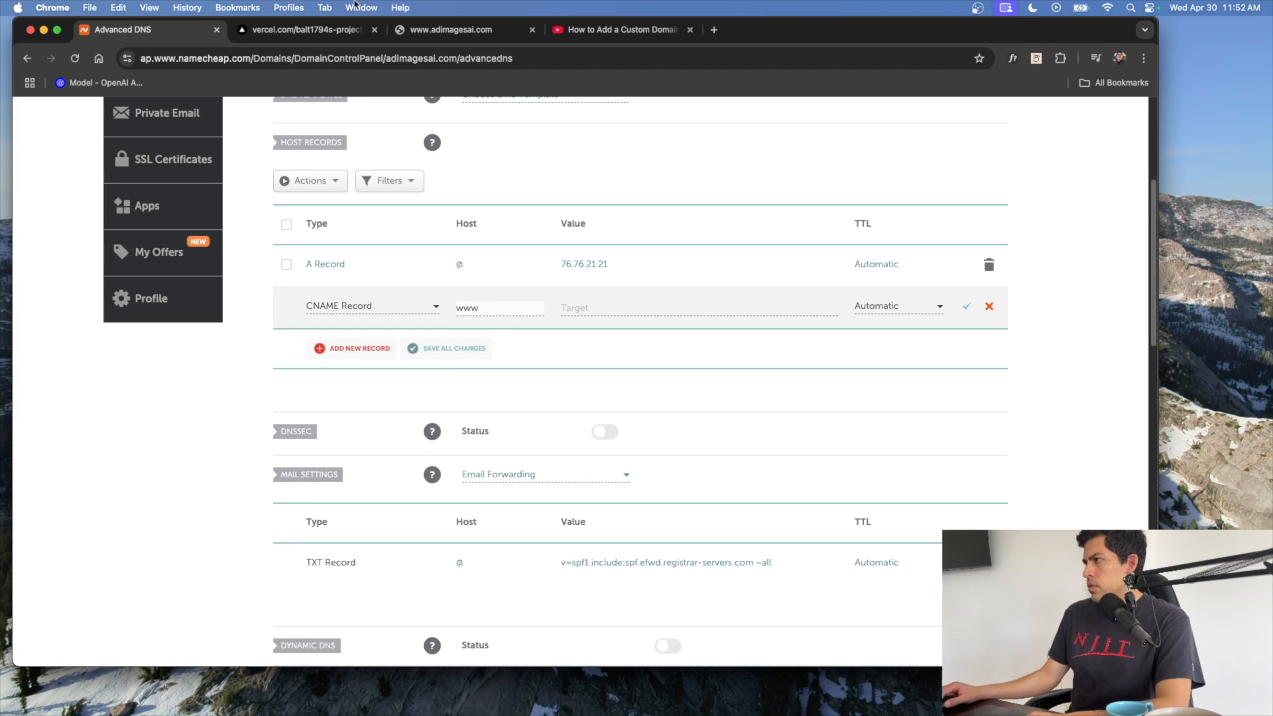
Copy cname.vercel-dns.com from Vercel as the CNAME target and save the record.
{"action": "left_click", "coordinate": [304, 30]}
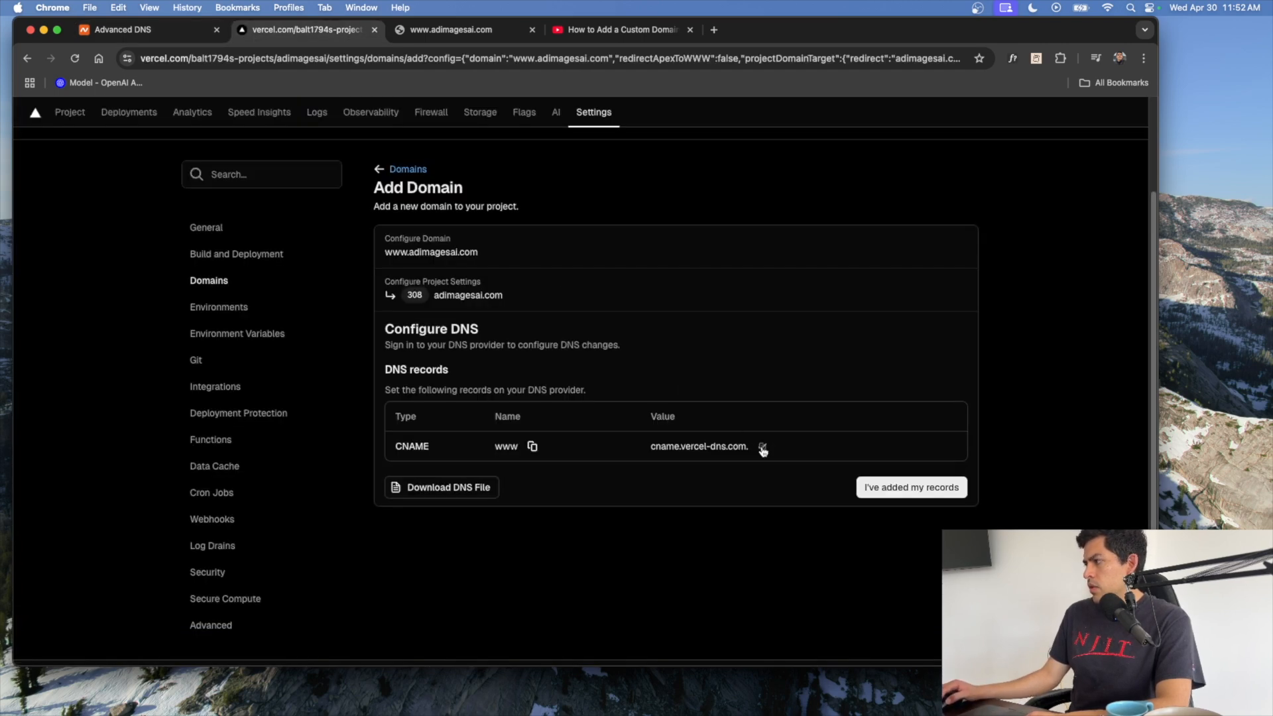
{"action": "left_click", "coordinate": [122, 29]}
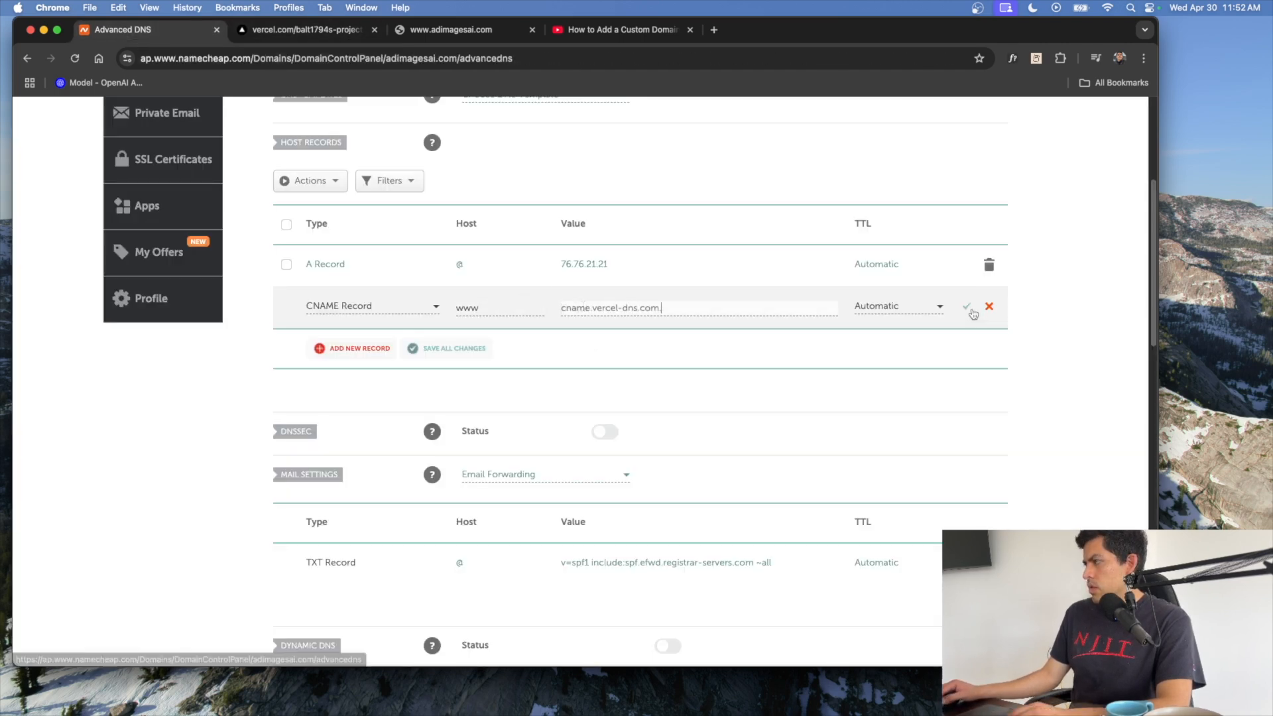
{"action": "left_click", "coordinate": [304, 29]}
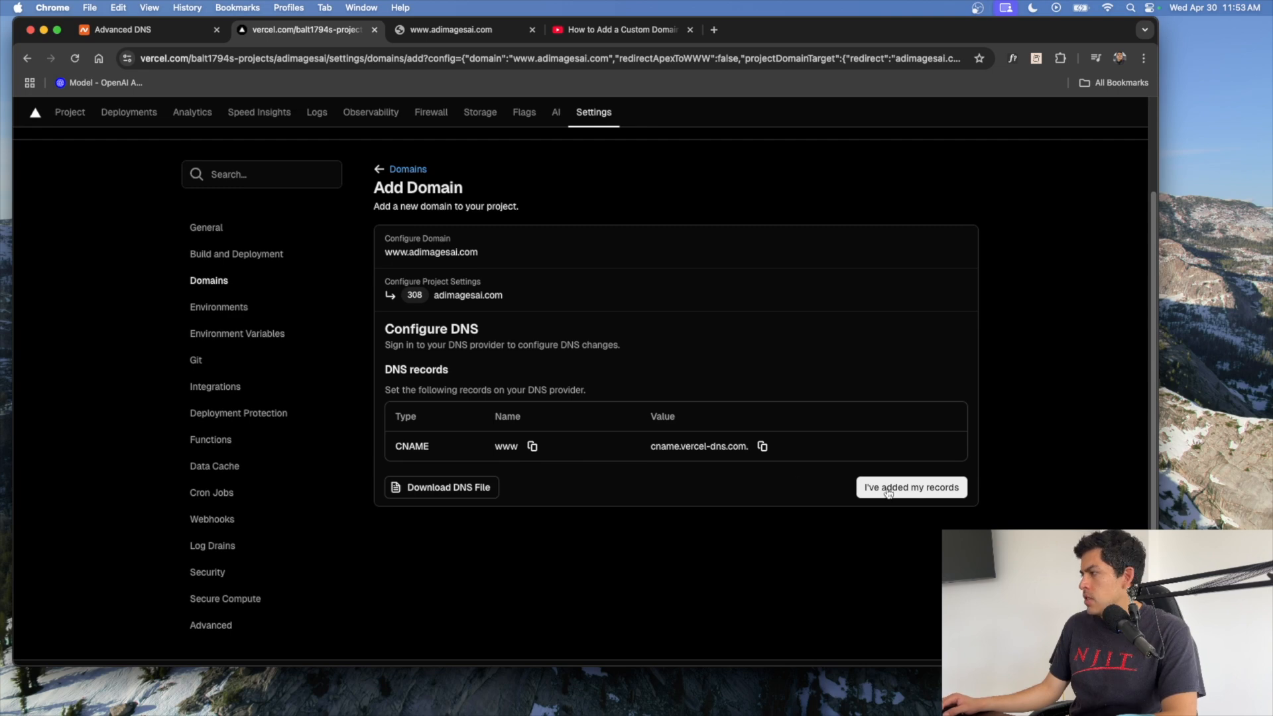
{"action": "left_click", "coordinate": [911, 487]}
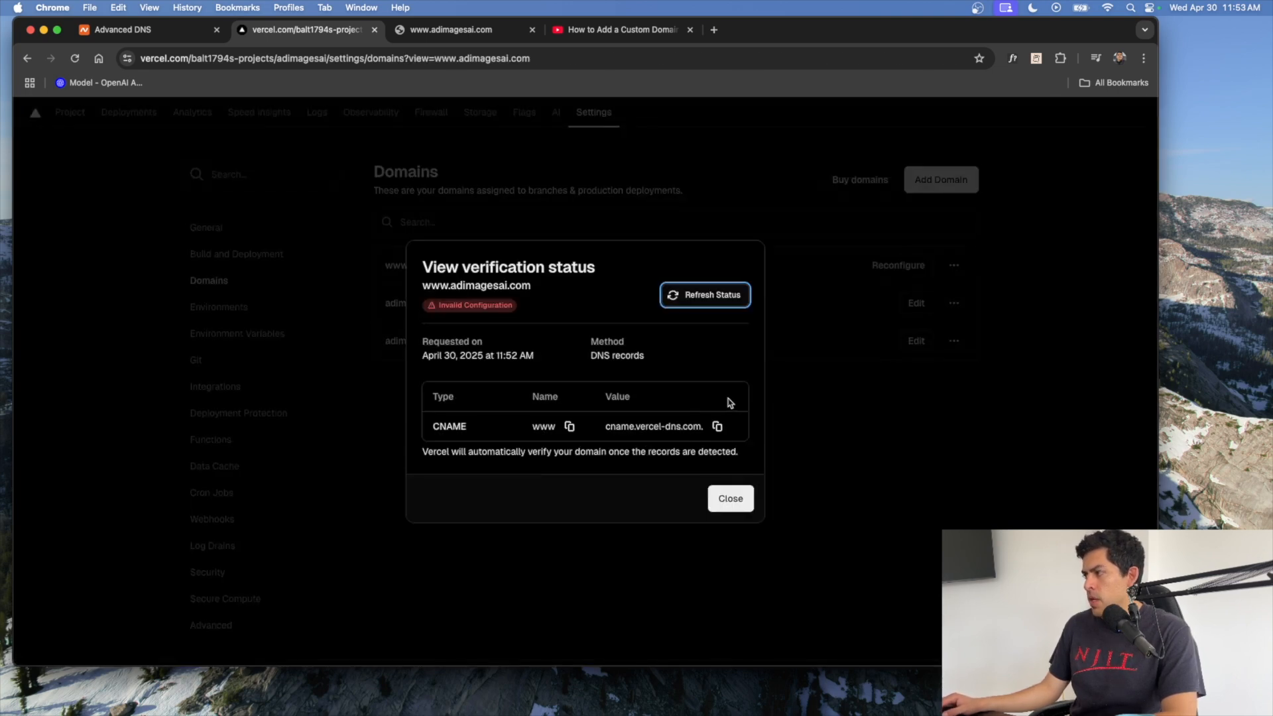
{"action": "left_click", "coordinate": [704, 294]}
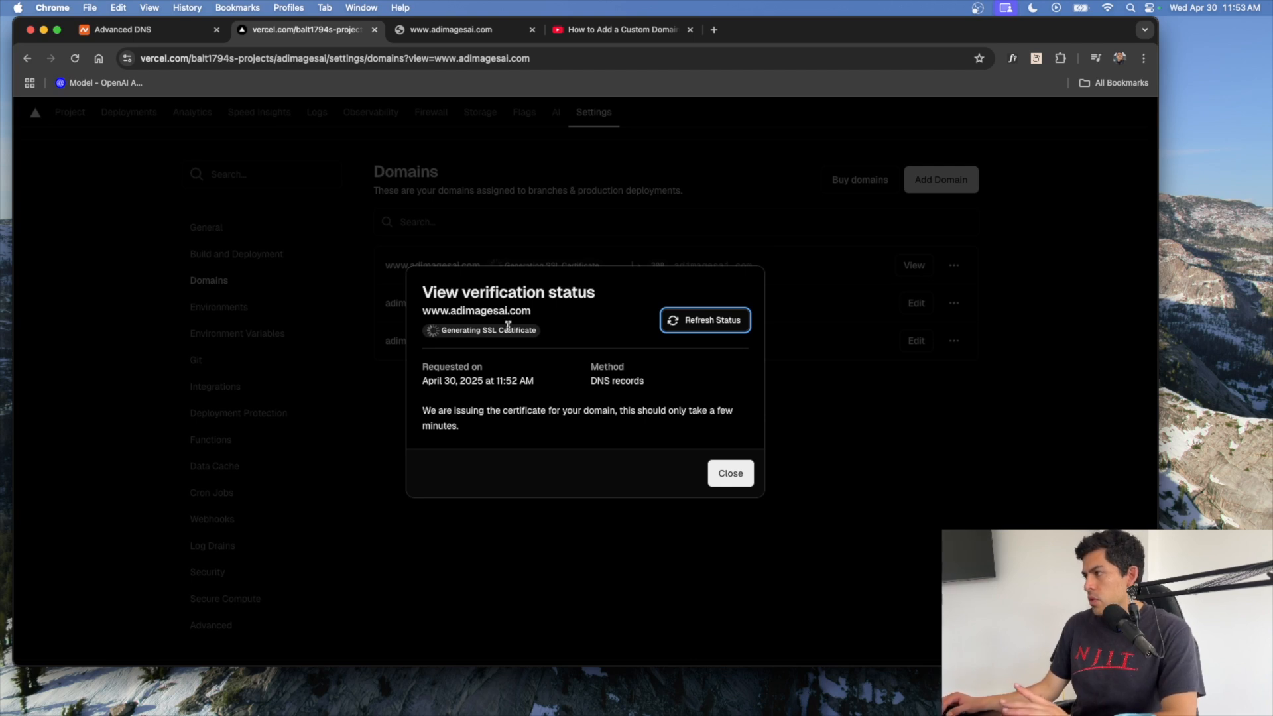
{"action": "mouse_move", "coordinate": [637, 341]}
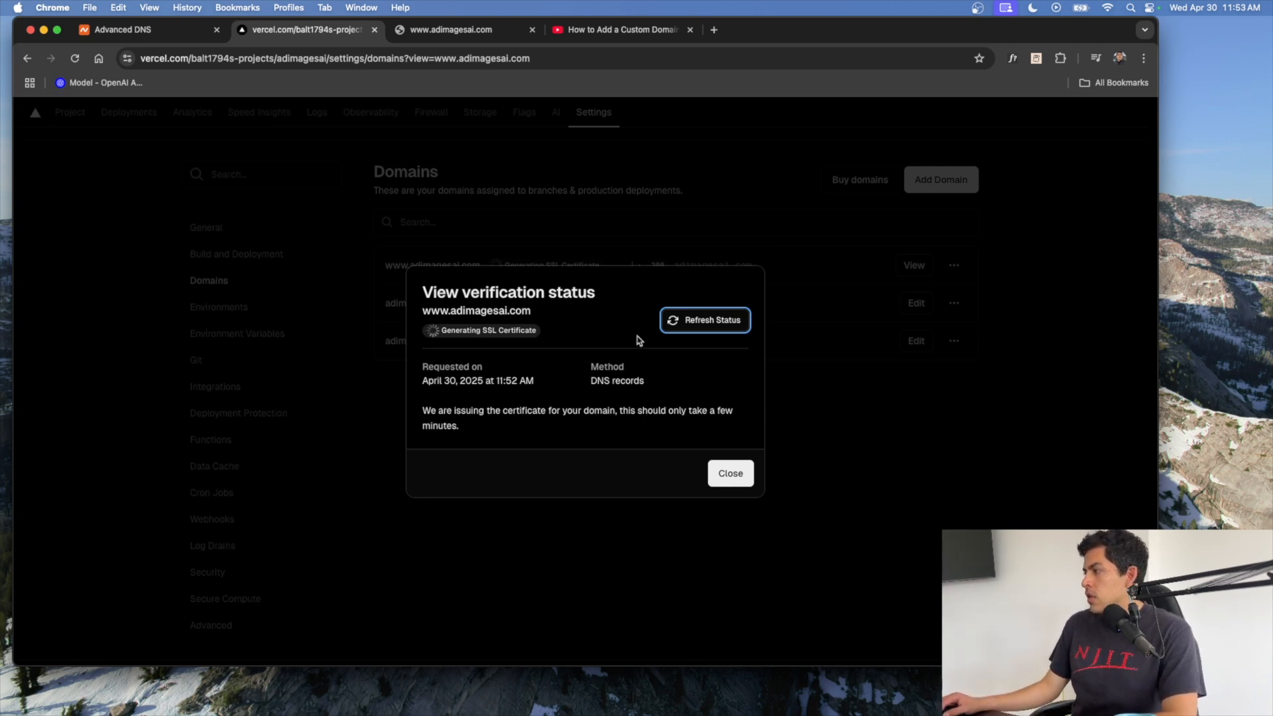
{"action": "mouse_move", "coordinate": [670, 413]}
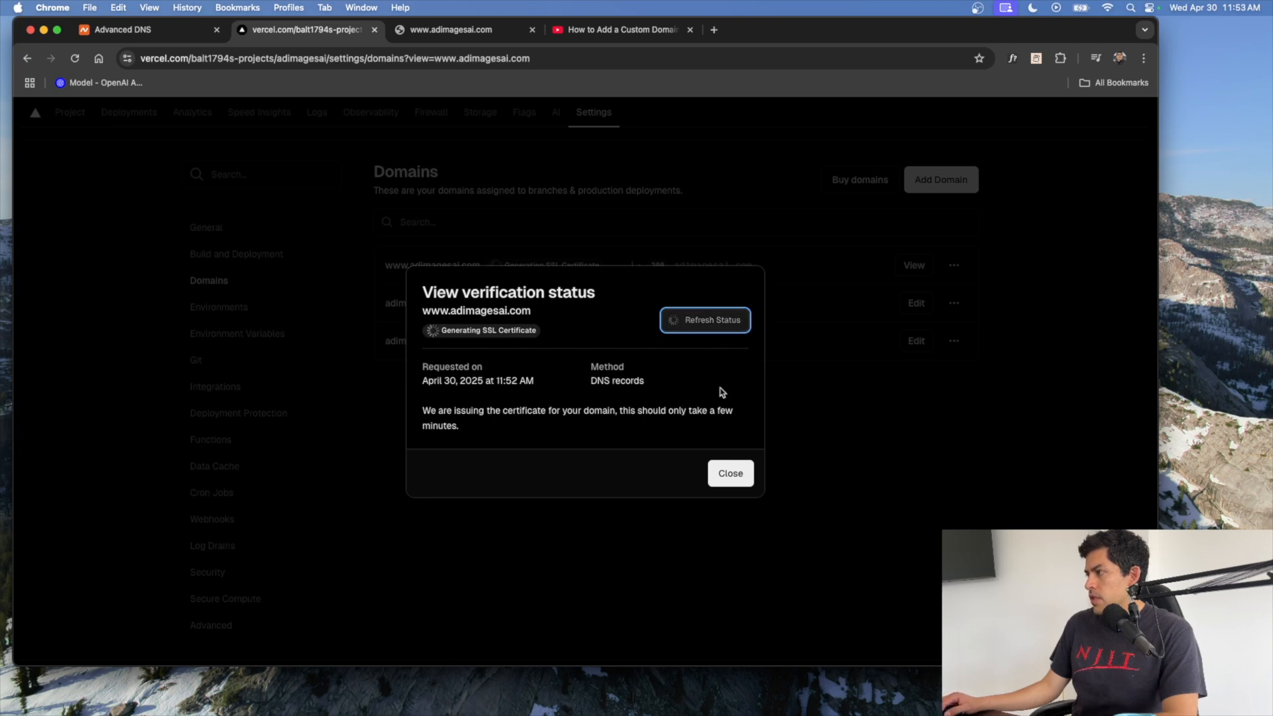
{"action": "left_click", "coordinate": [704, 319]}
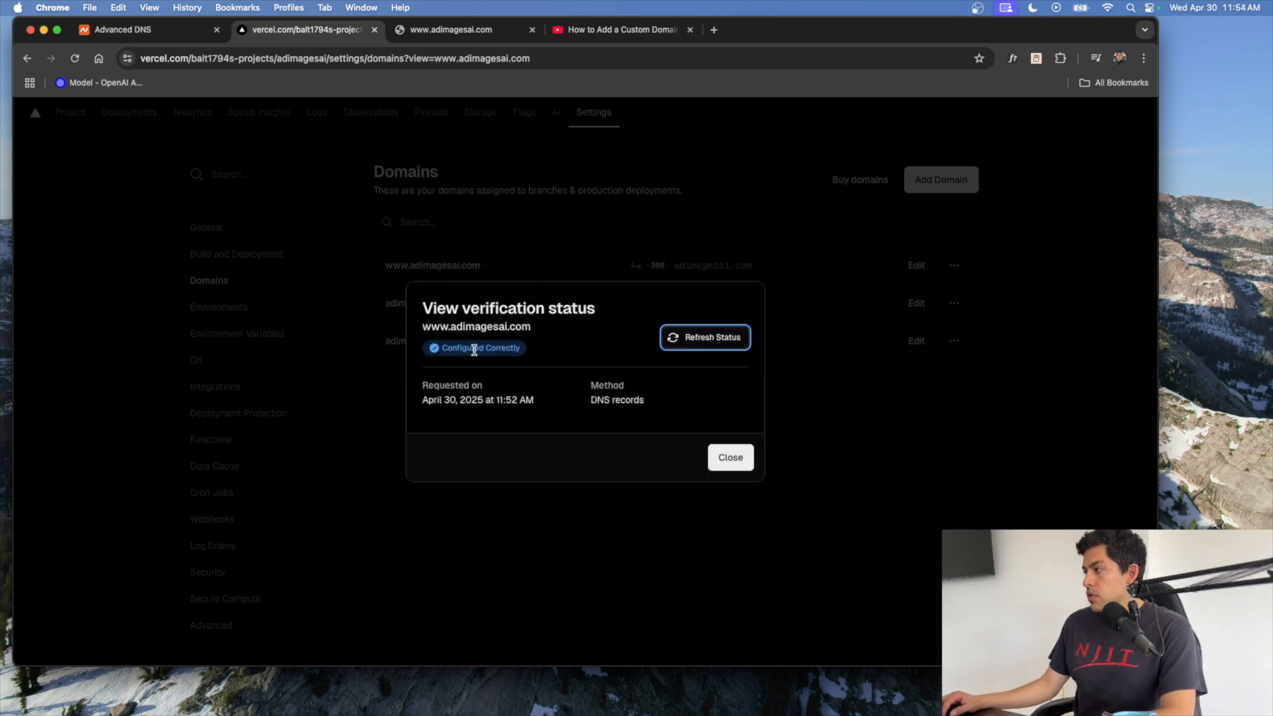
{"action": "left_click", "coordinate": [728, 457]}
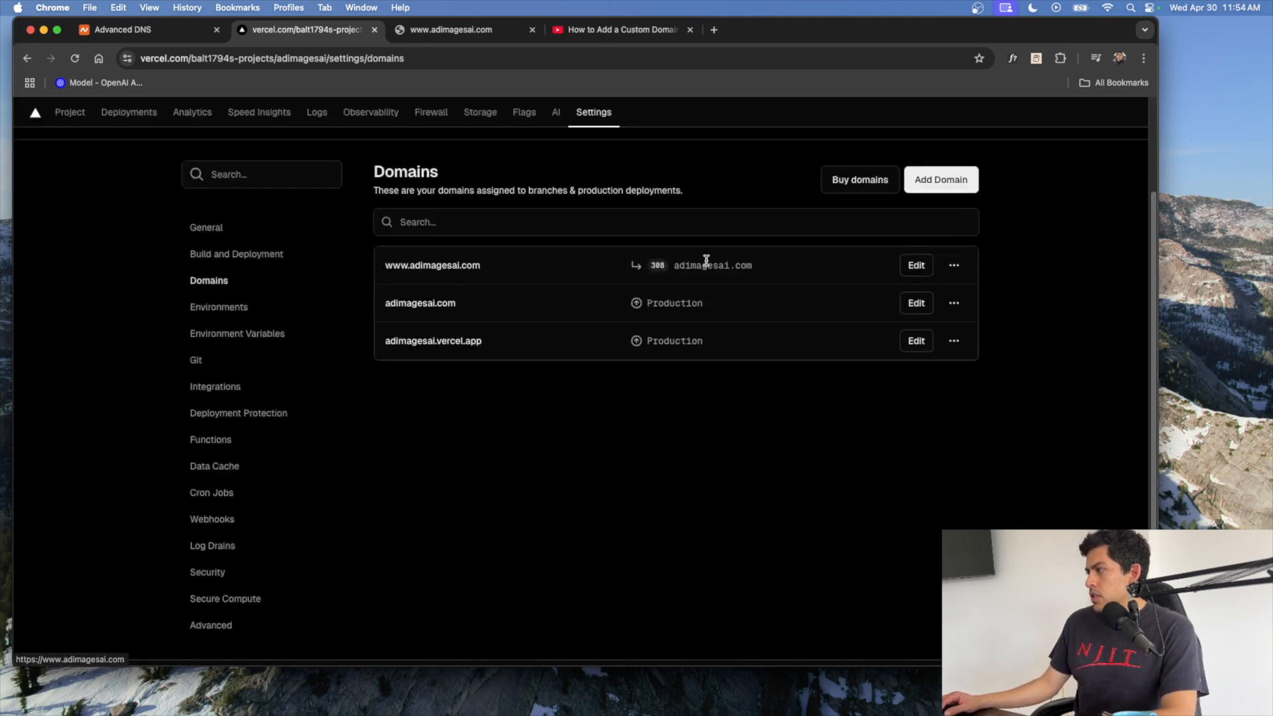
{"action": "left_click", "coordinate": [451, 29]}
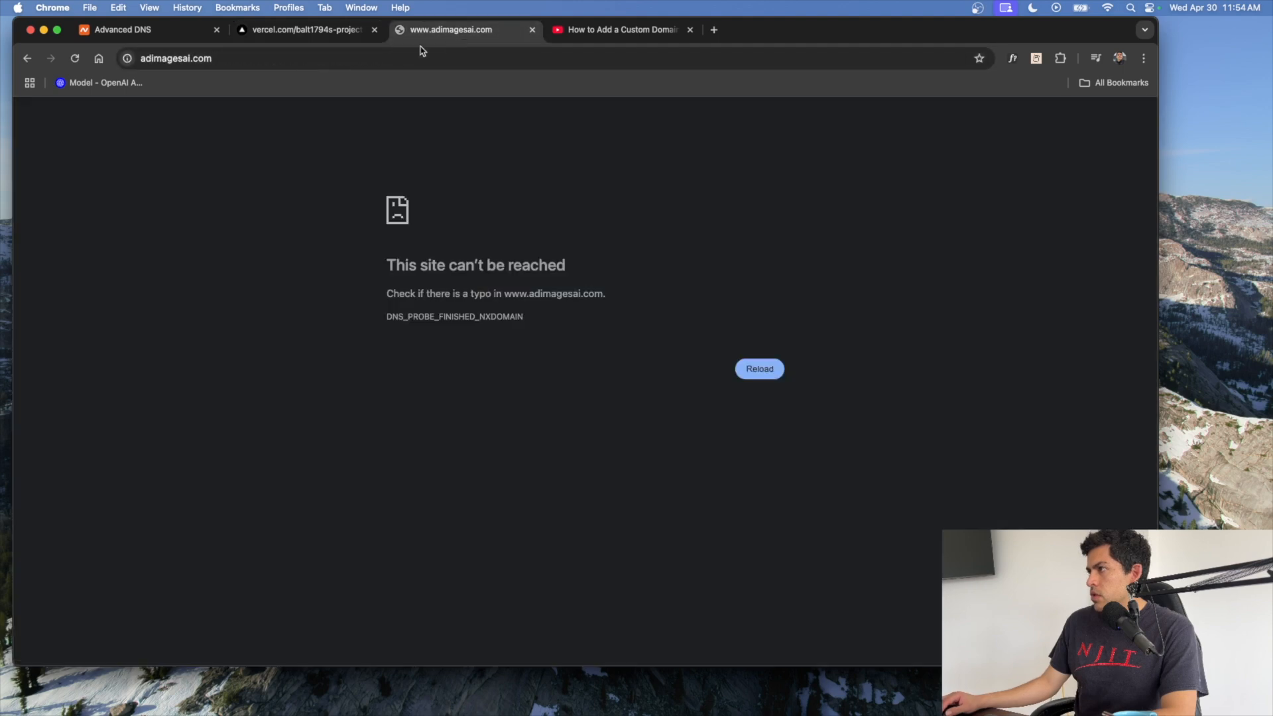
{"action": "type", "text": "www.google.com"}
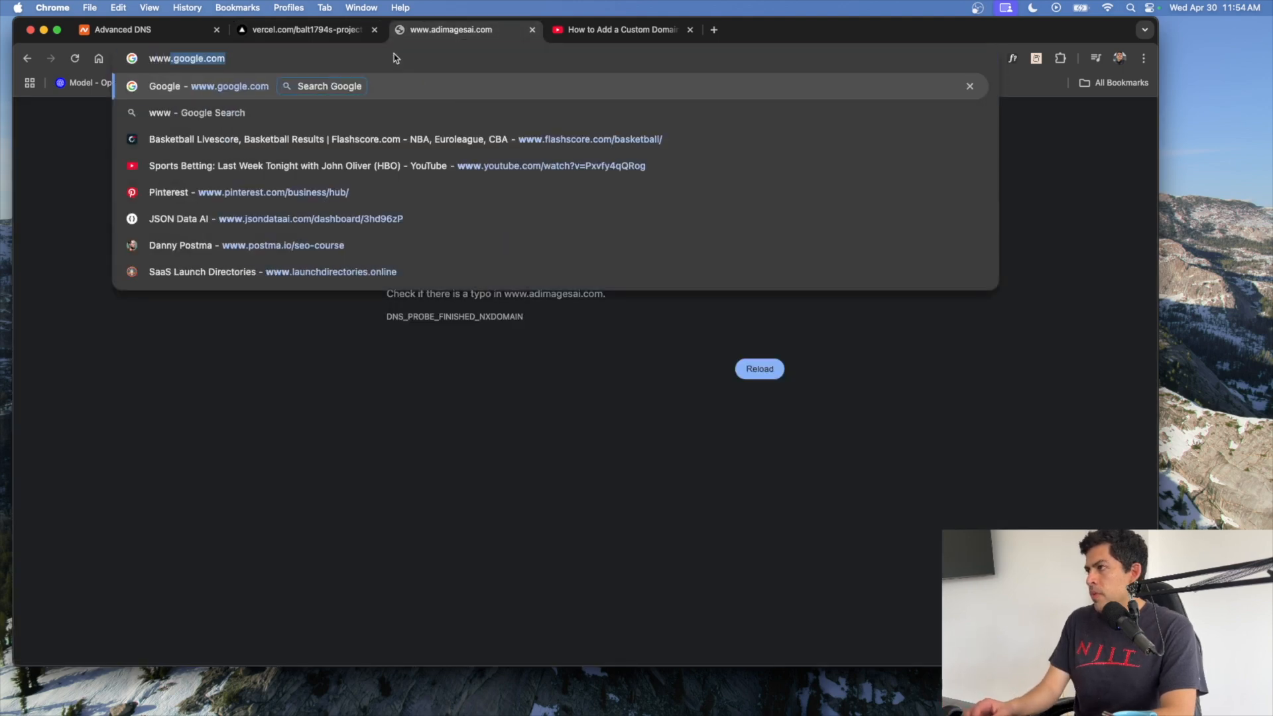
{"action": "type", "text": "www.ad"}
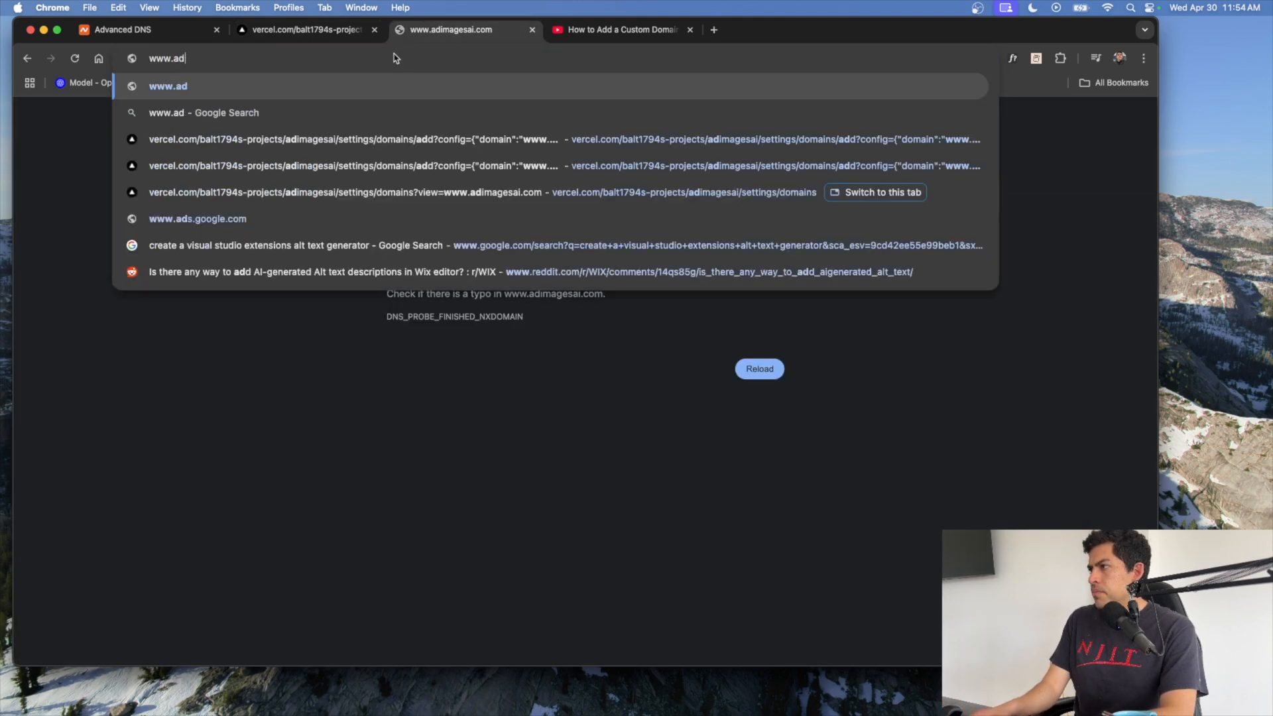
{"action": "type", "text": "imagesai.com"}
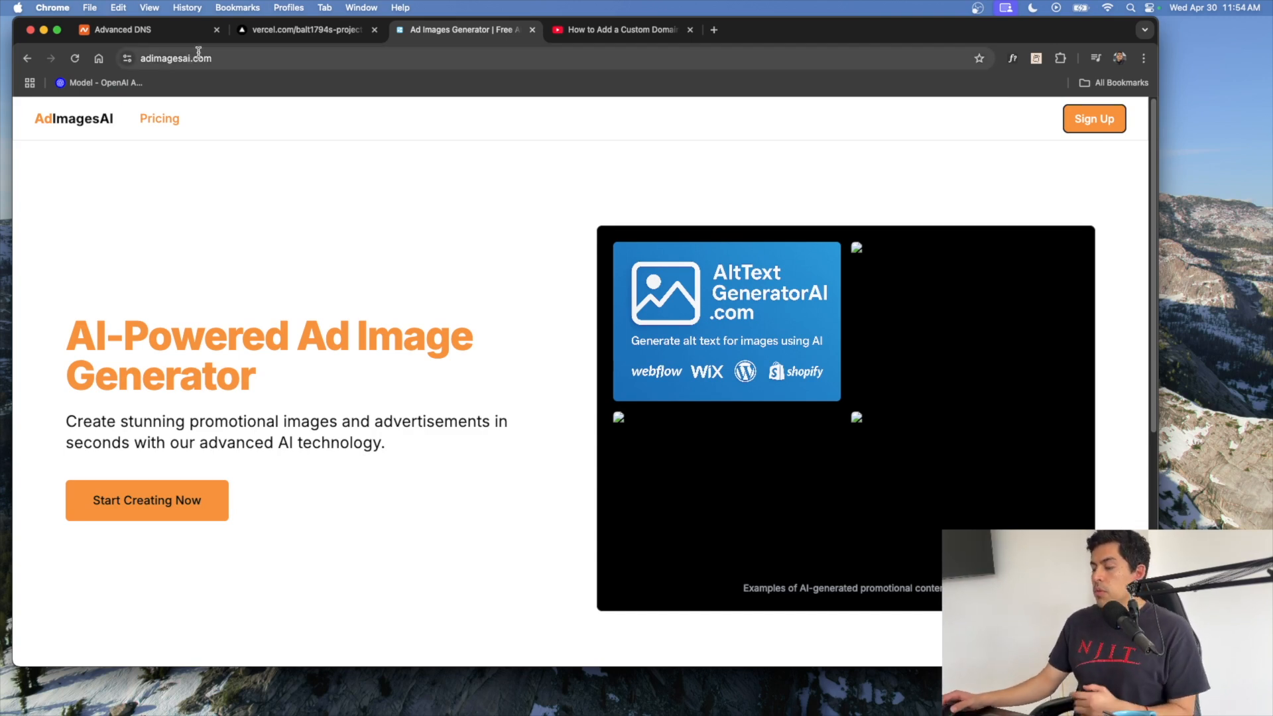
{"action": "left_click", "coordinate": [305, 30]}
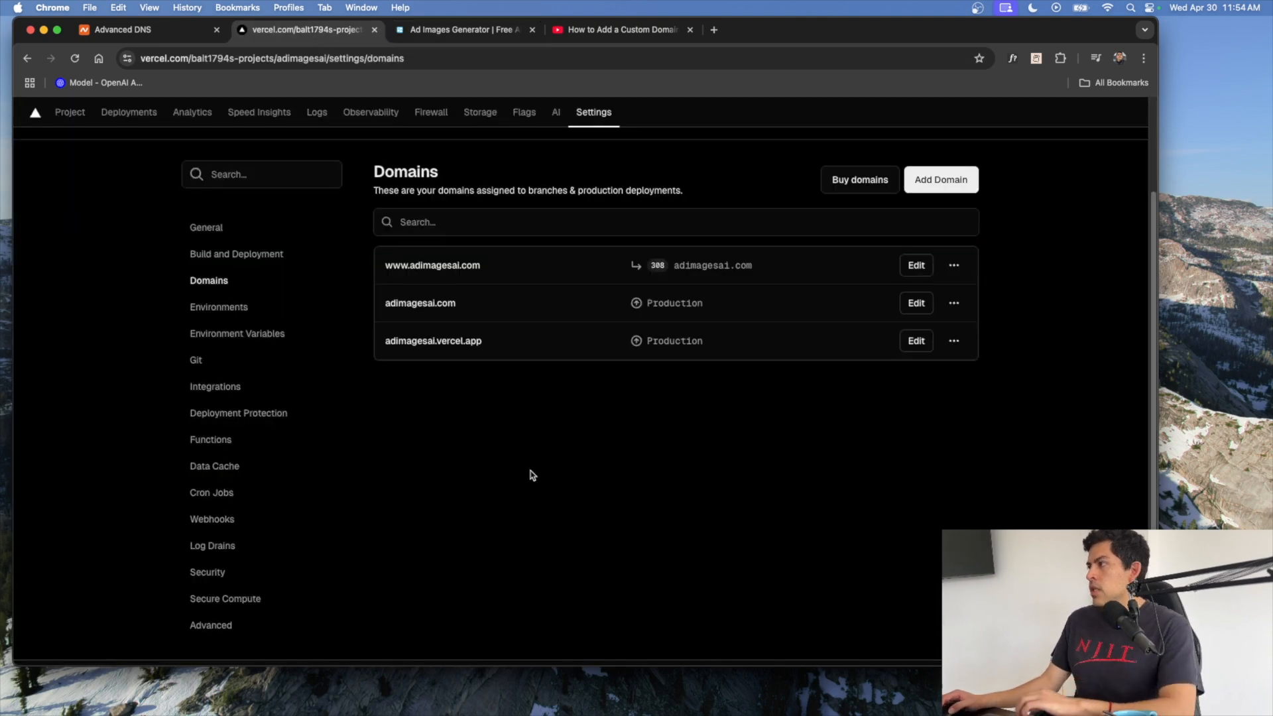
{"action": "scroll", "scroll_direction": "up", "scroll_amount": 3}
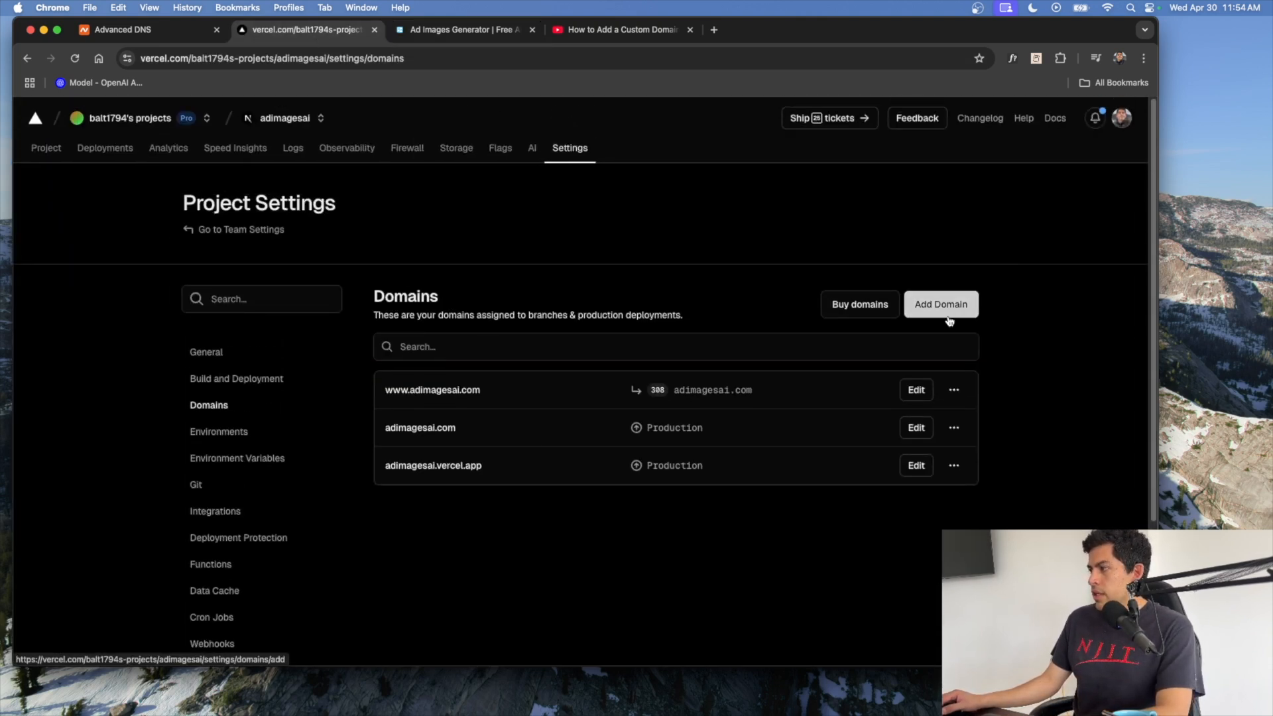
{"action": "mouse_move", "coordinate": [581, 391]}
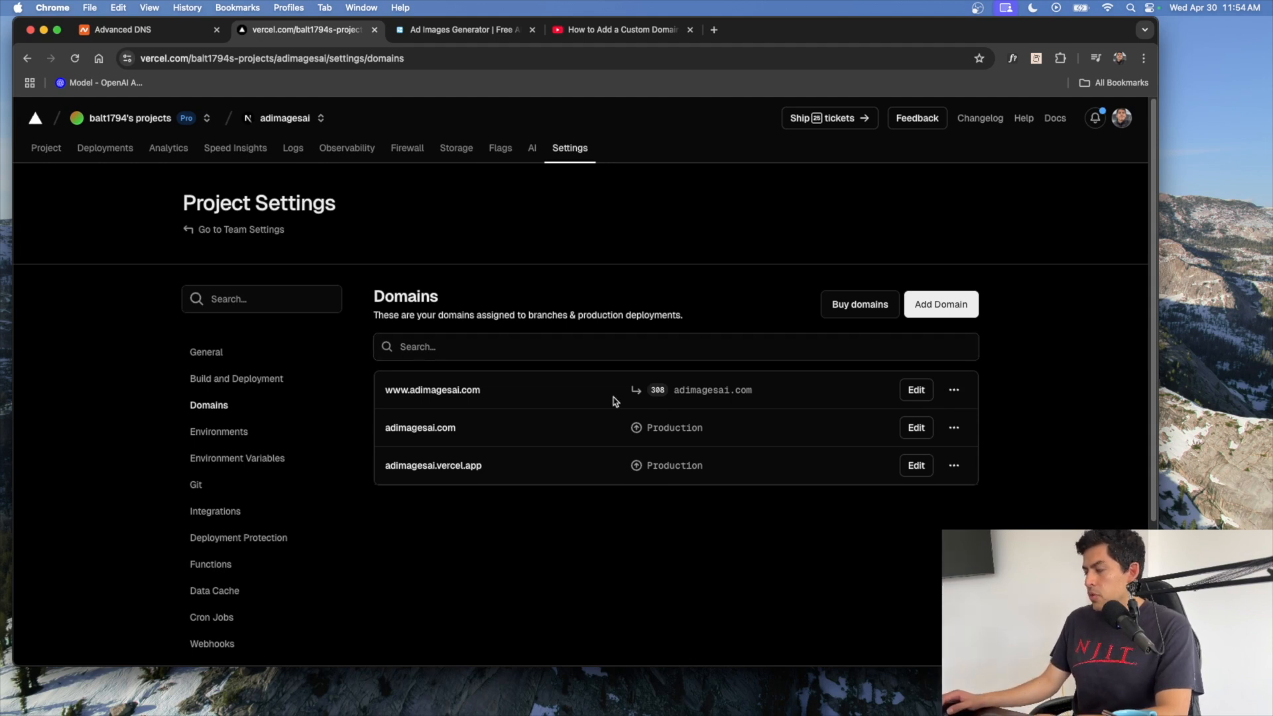
{"action": "mouse_move", "coordinate": [502, 436]}
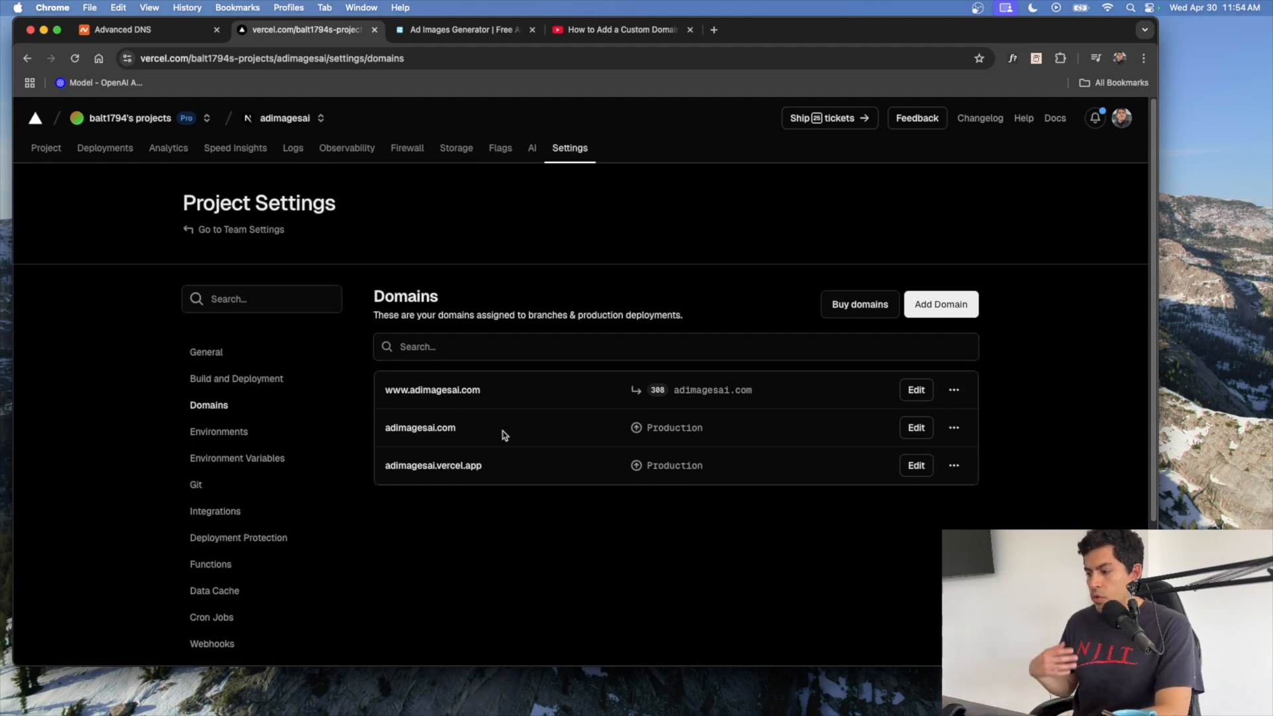
Review the saved A and CNAME host records in Namecheap, then show the live adimagesai.com site.
{"action": "left_click", "coordinate": [122, 29]}
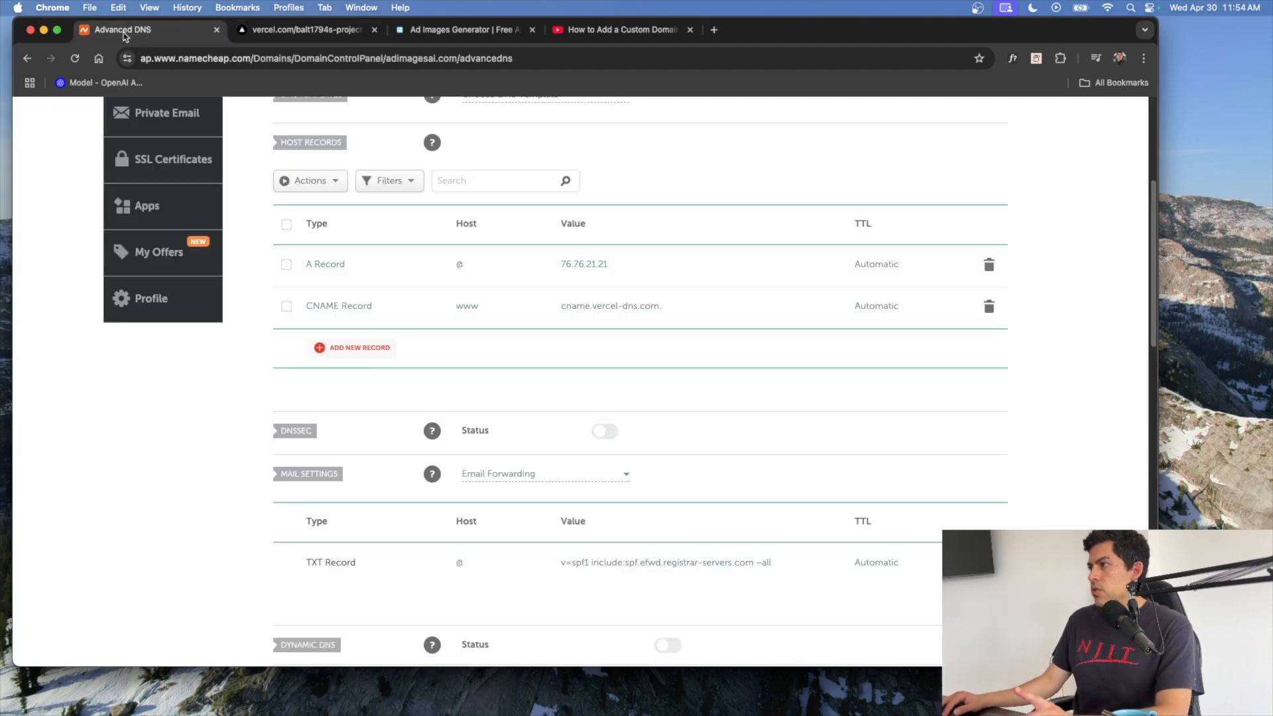
{"action": "scroll", "scroll_direction": "up", "scroll_amount": 3}
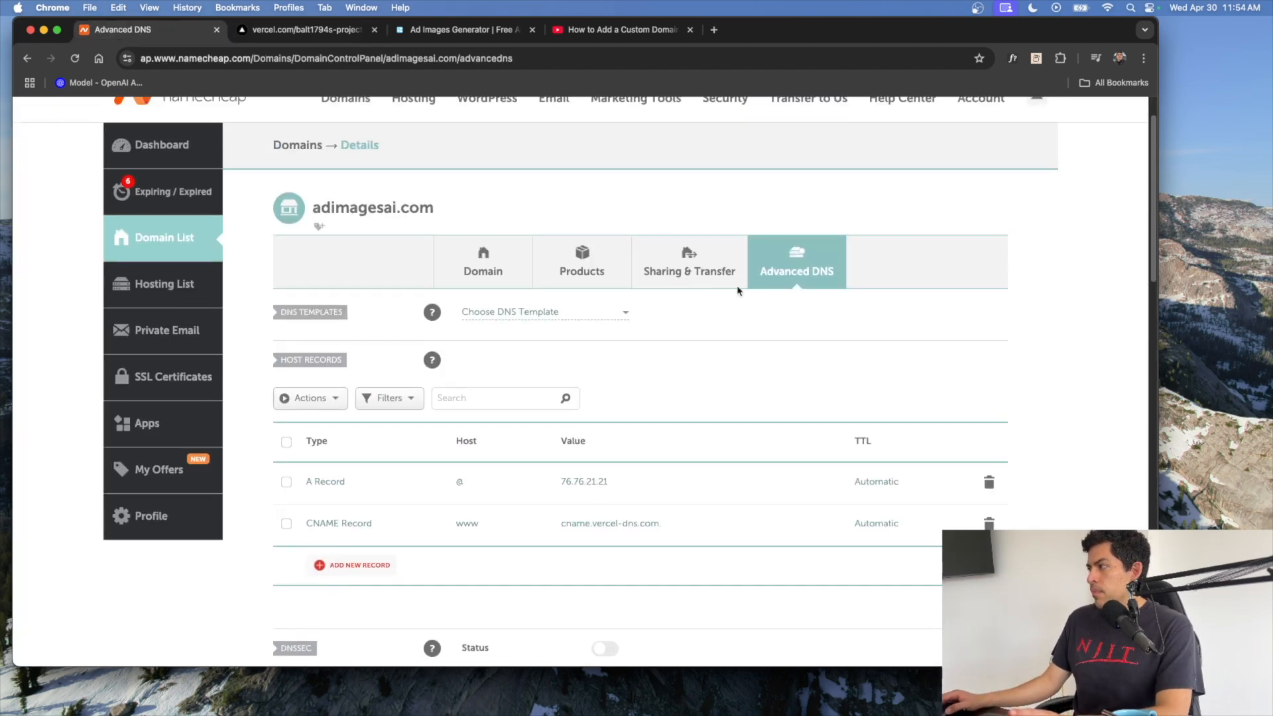
{"action": "mouse_move", "coordinate": [908, 300]}
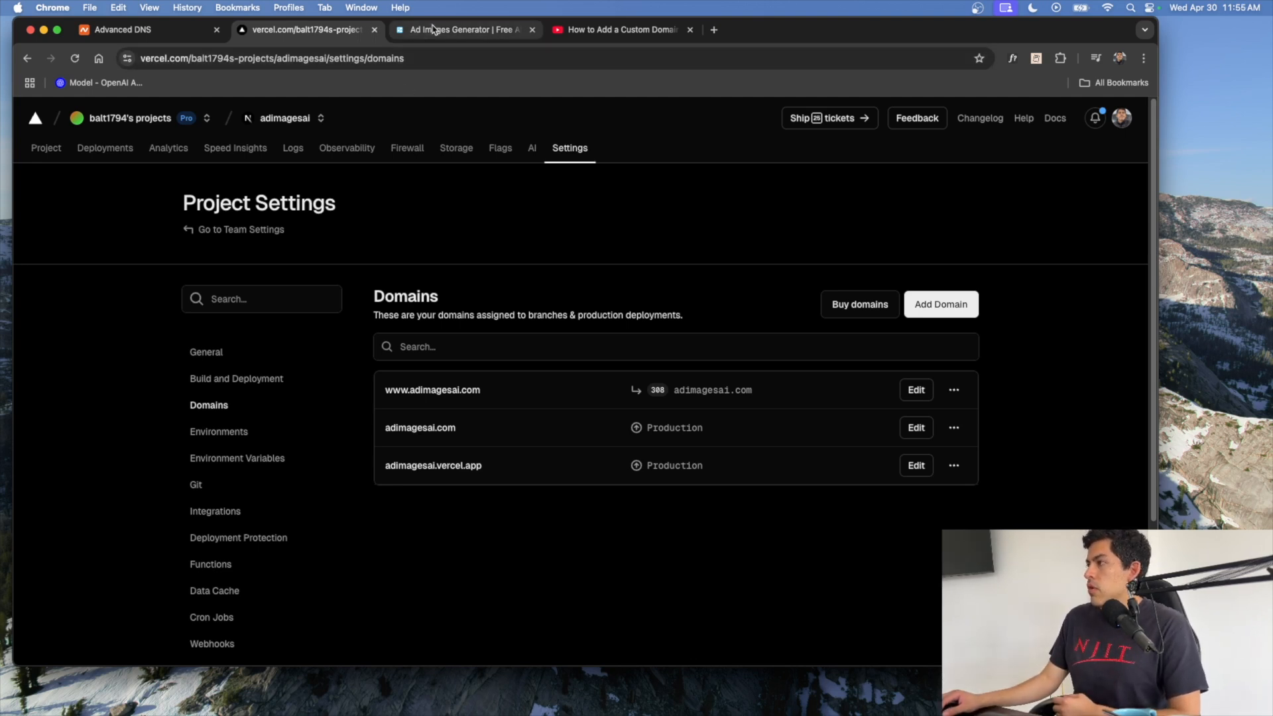
{"action": "left_click", "coordinate": [463, 29]}
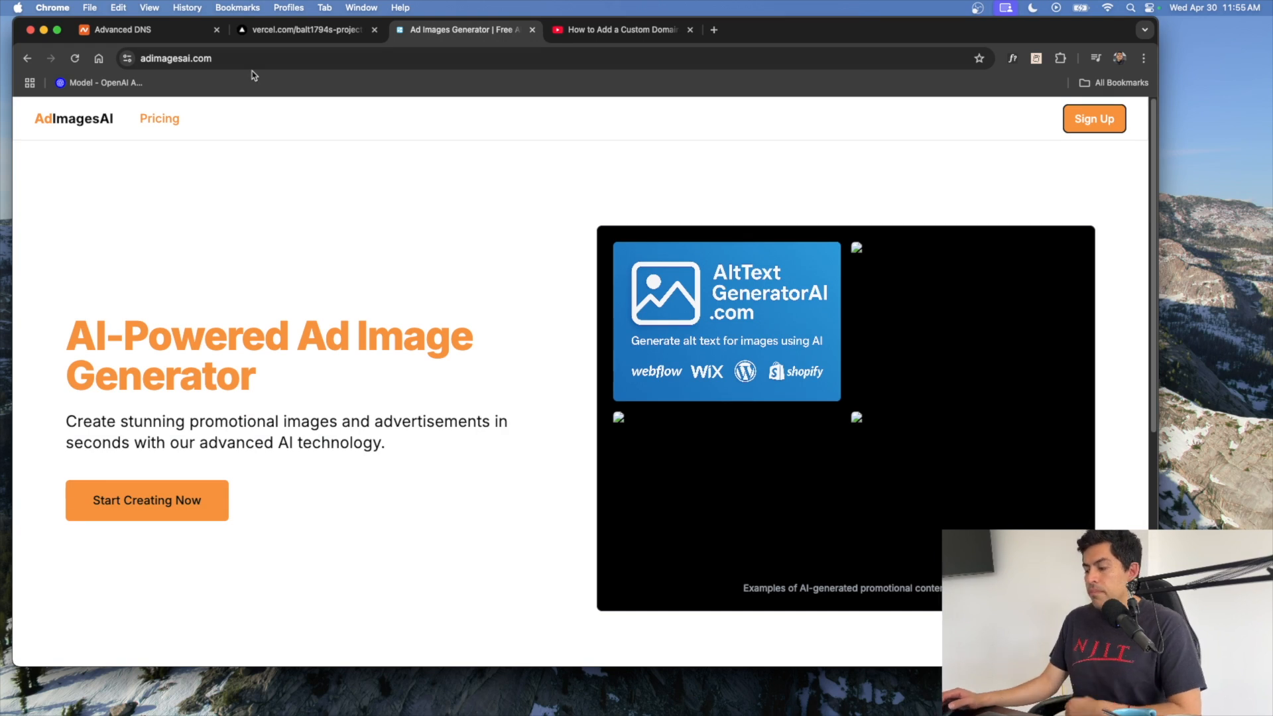